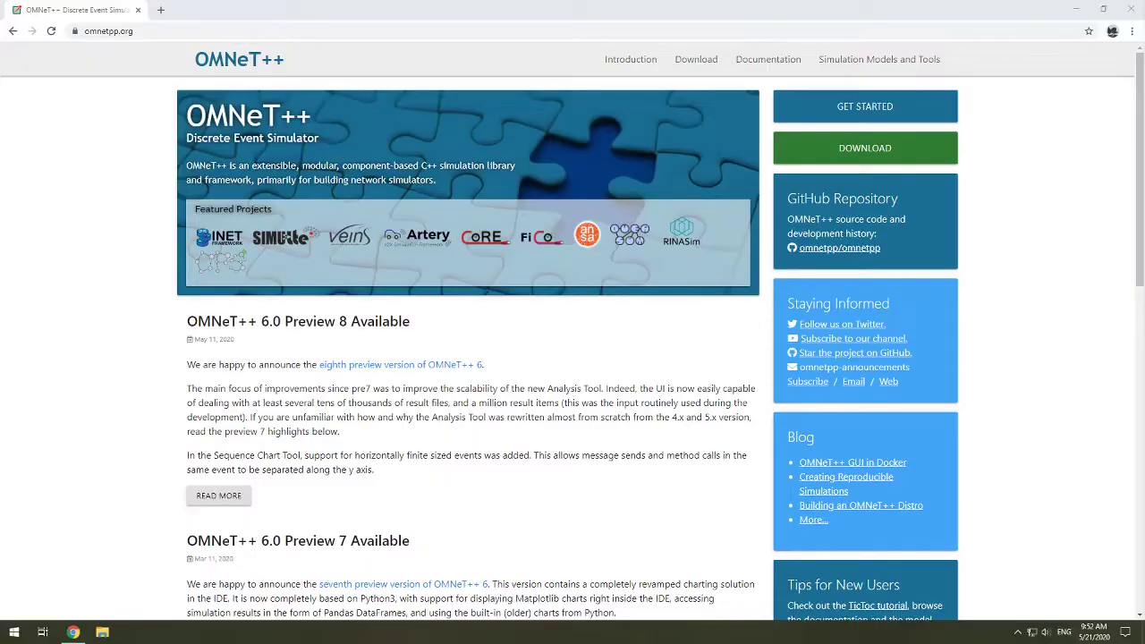
pyautogui.moveTo(43, 634)
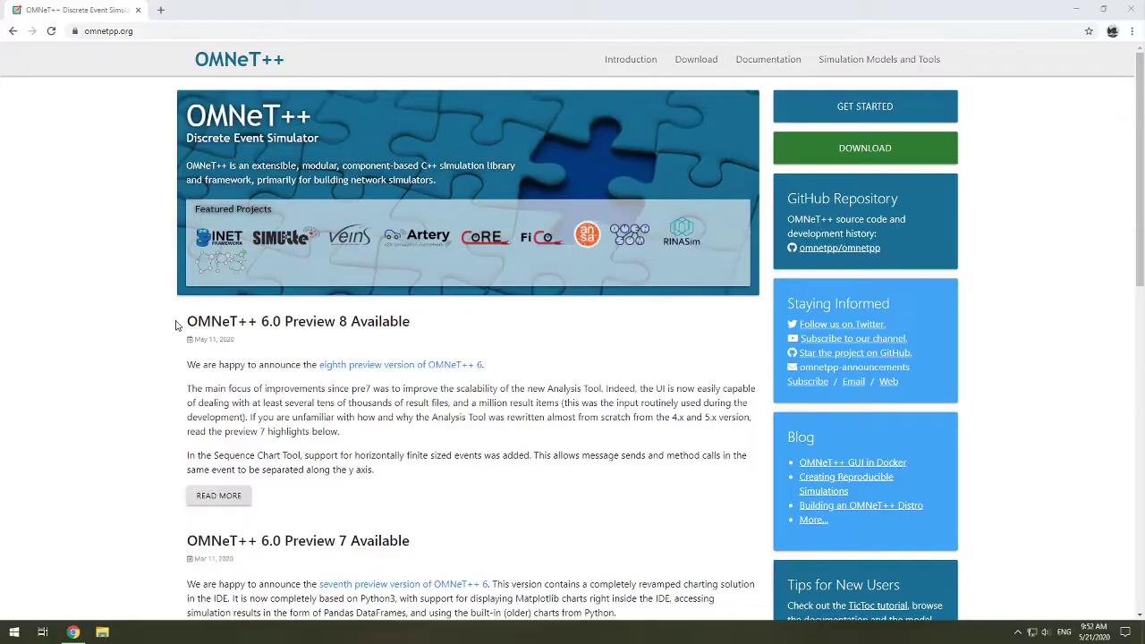
pyautogui.moveTo(175, 334)
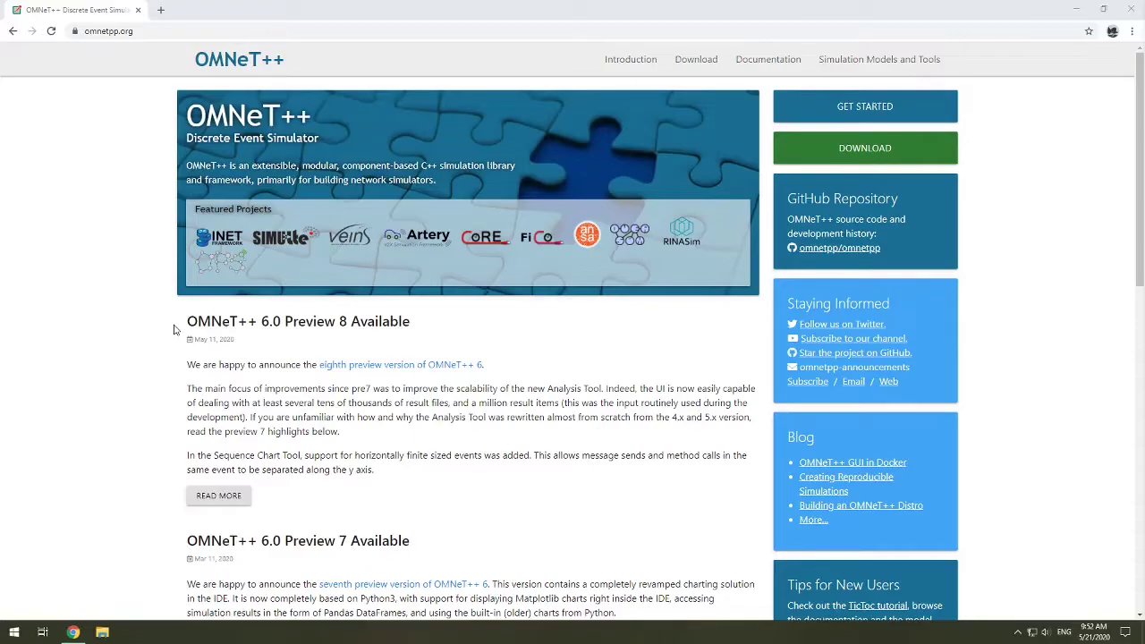
pyautogui.moveTo(178, 325)
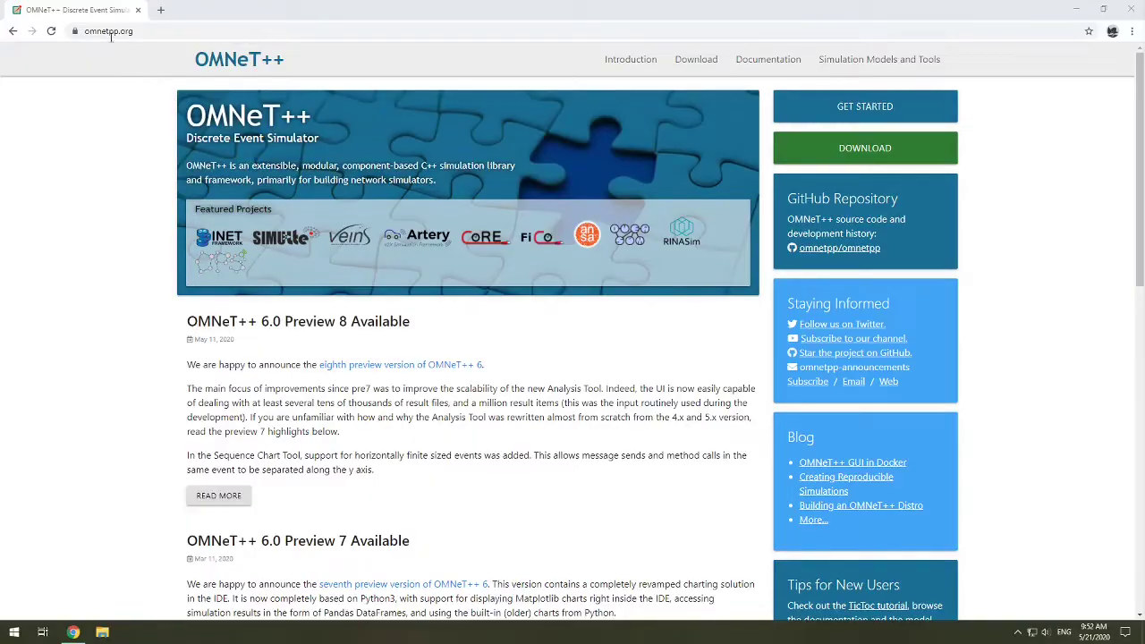
# Step: Navigate to the OMNeT++ download page and select the Windows build of 5.6.2
pyautogui.click(107, 31)
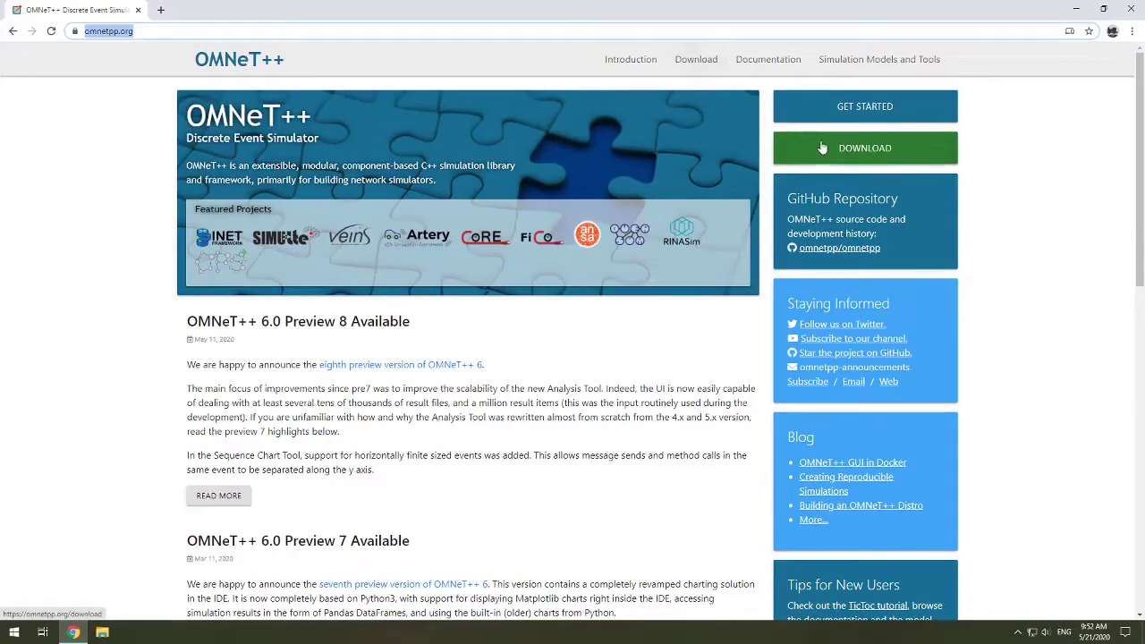
pyautogui.moveTo(819, 163)
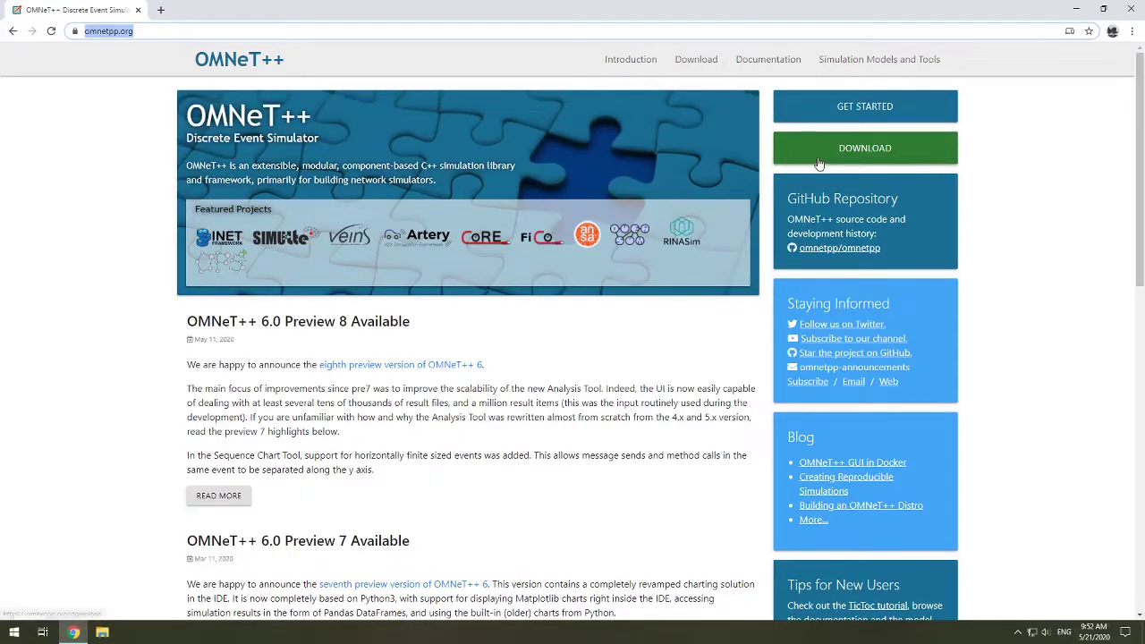
pyautogui.click(865, 147)
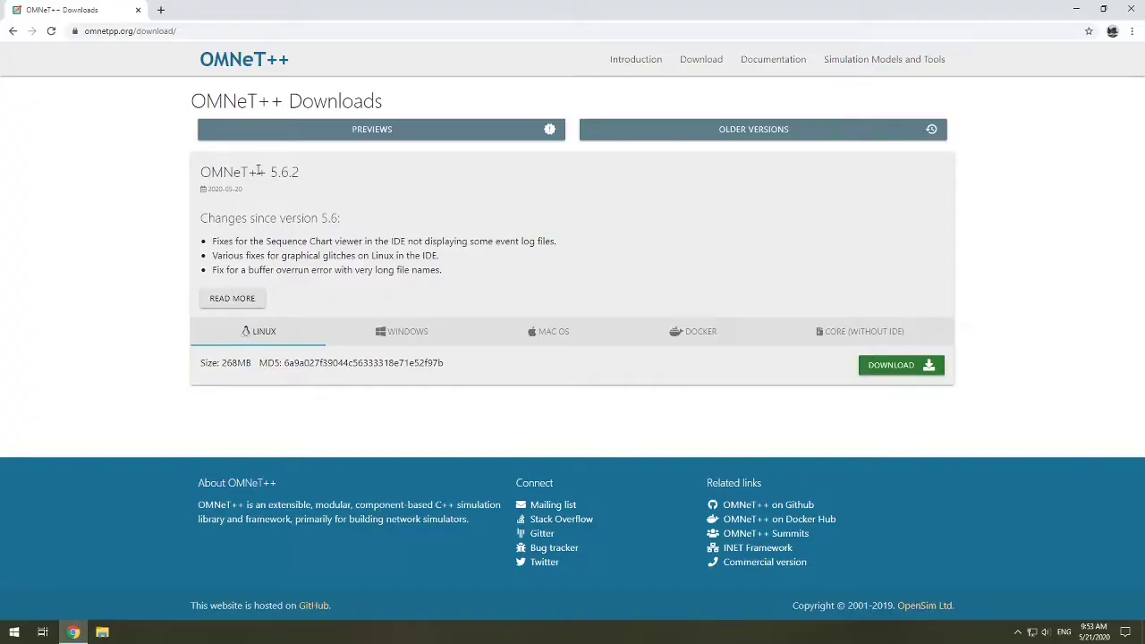
pyautogui.moveTo(265, 344)
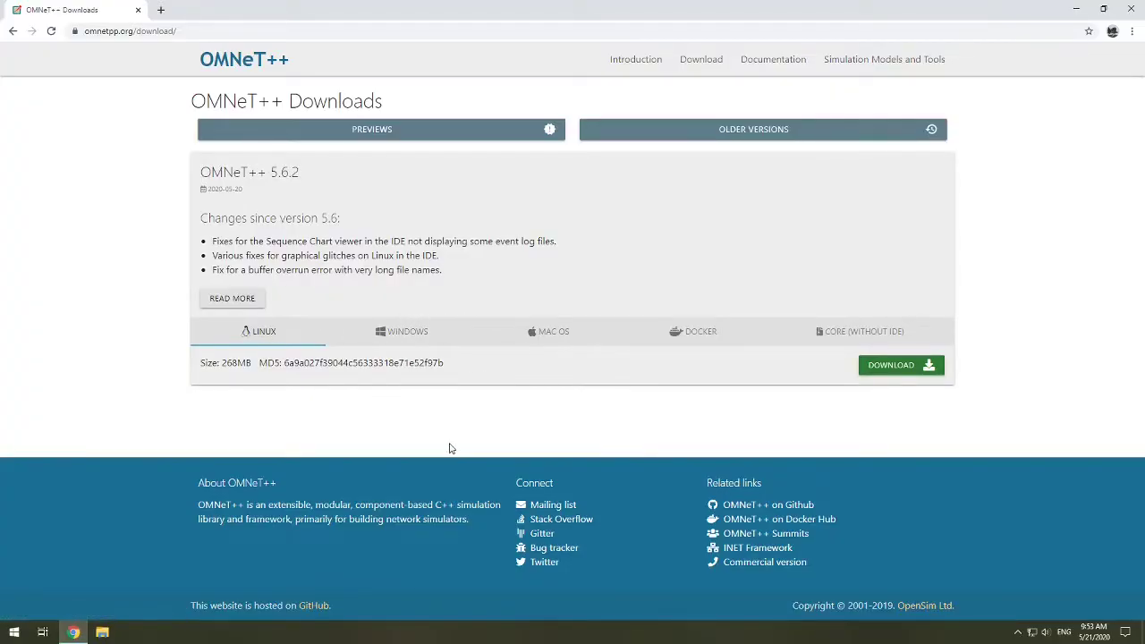
pyautogui.click(400, 331)
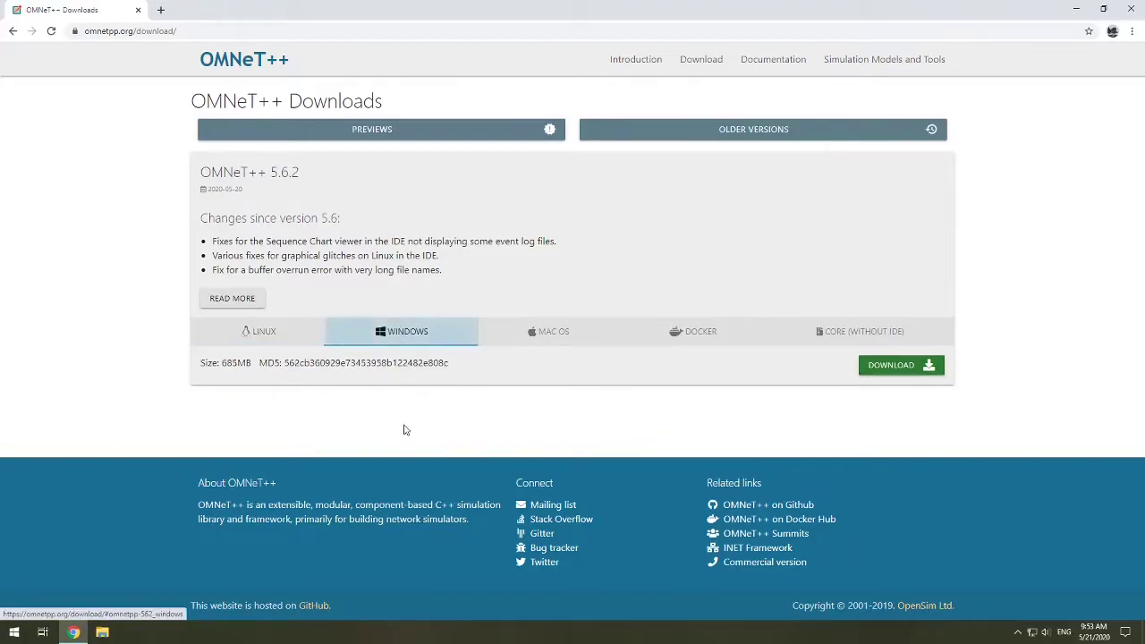
pyautogui.moveTo(537, 415)
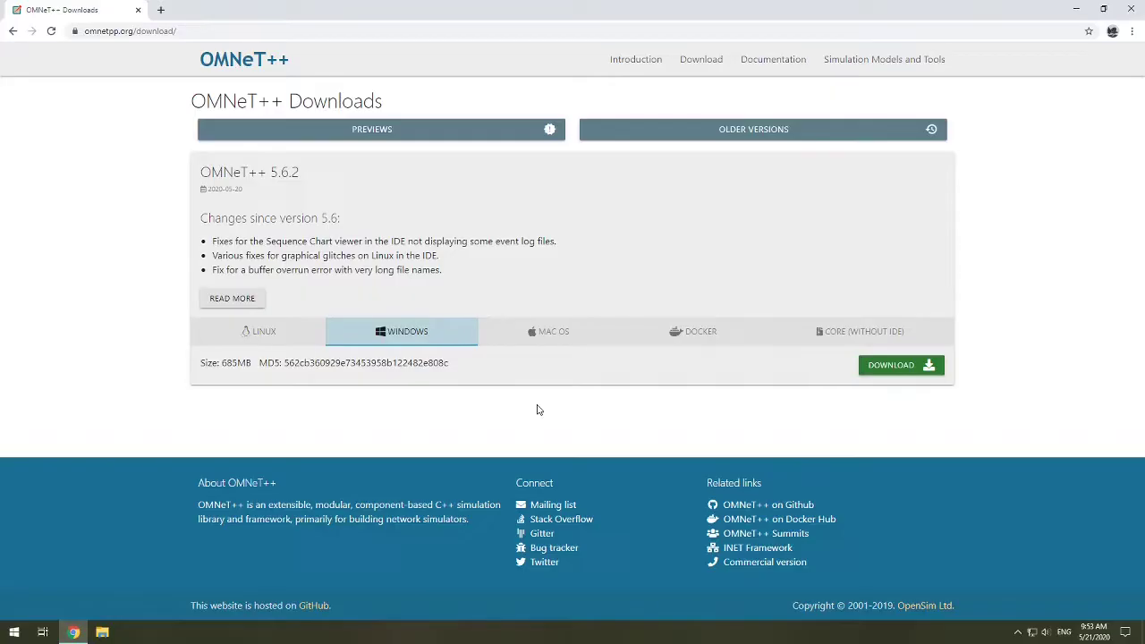
pyautogui.moveTo(465, 347)
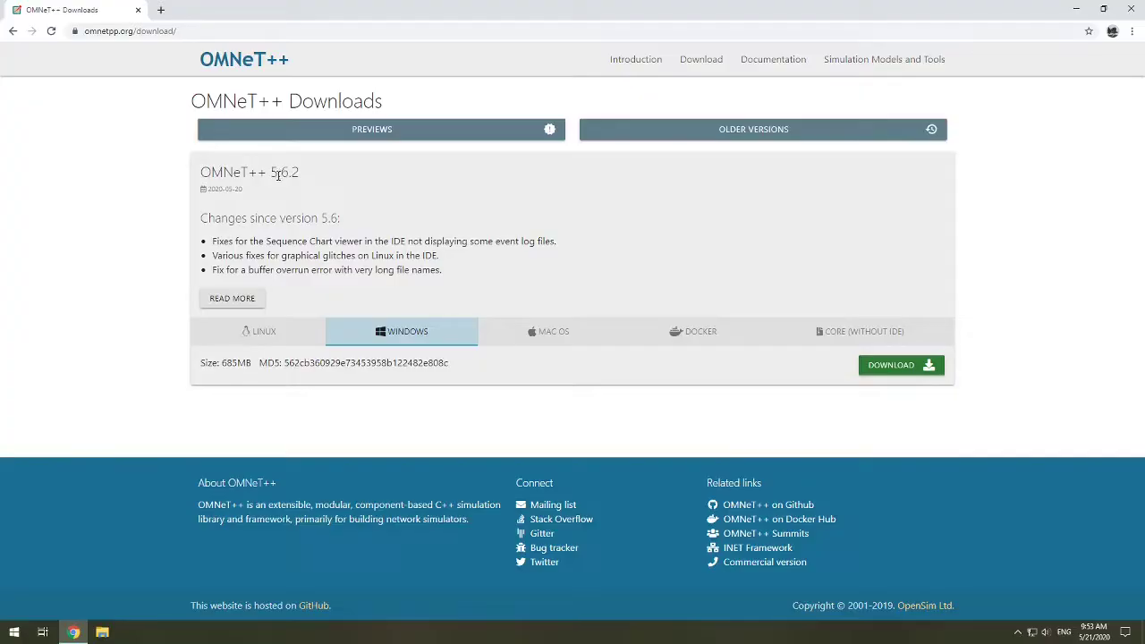
pyautogui.moveTo(278, 183)
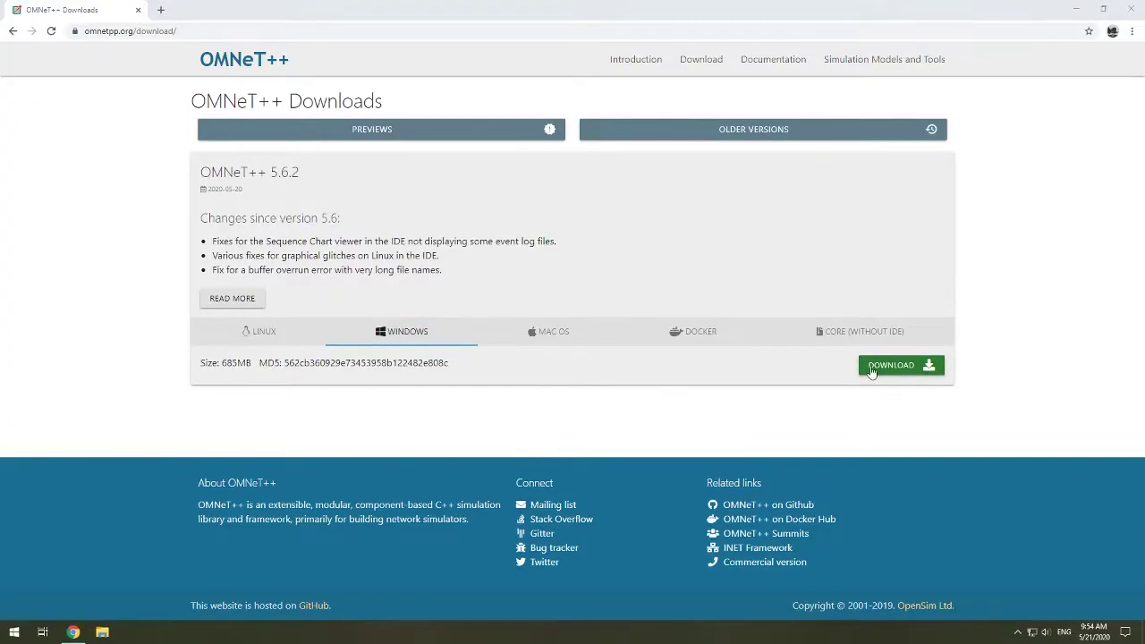
# Step: Download the OMNeT++ 5.6.2 Windows zip and save it into F:\OMNET
pyautogui.click(891, 365)
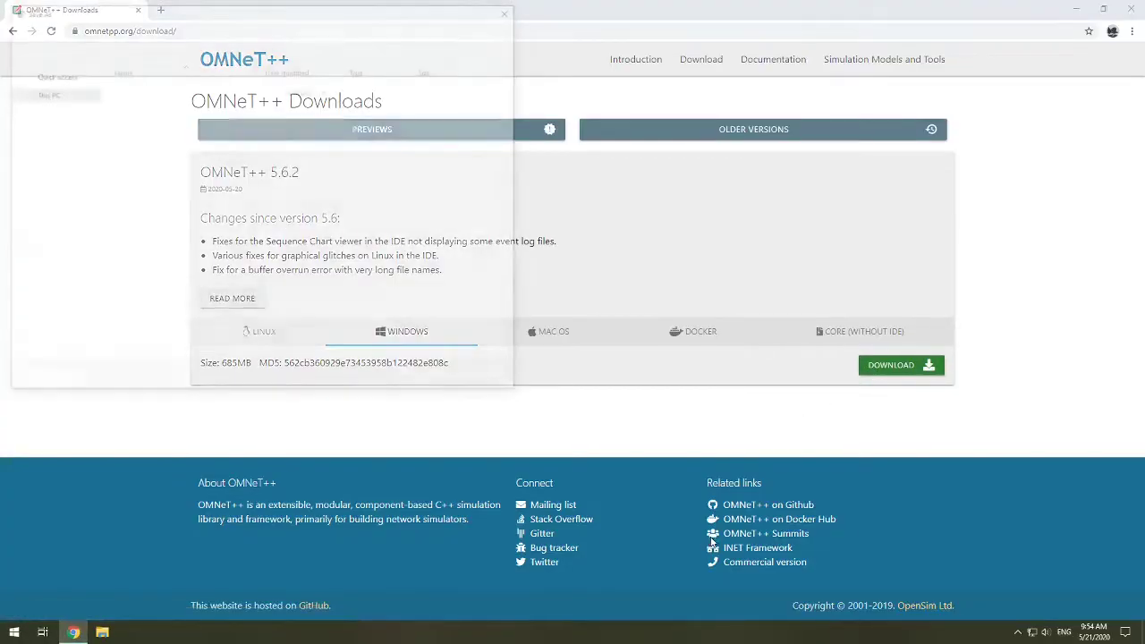
pyautogui.click(900, 365)
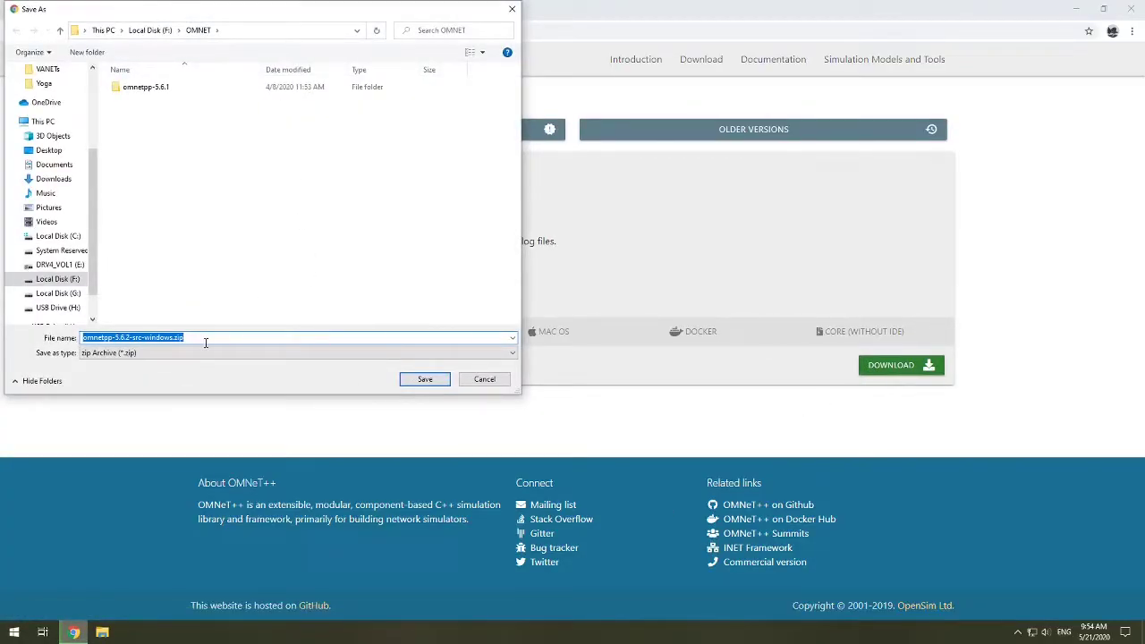
pyautogui.click(424, 379)
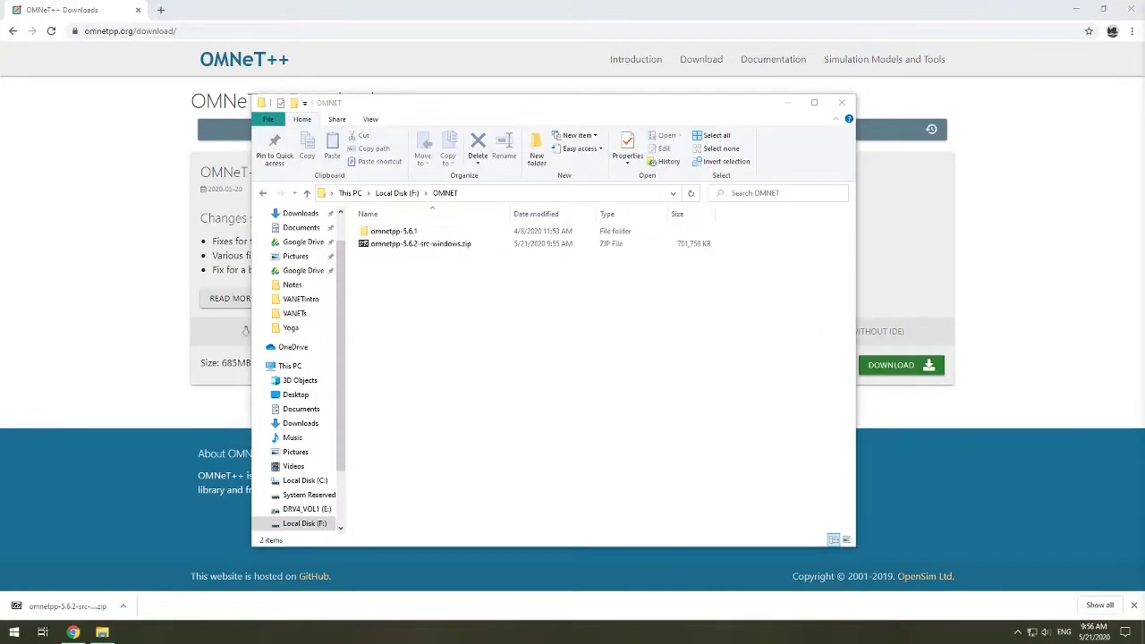
pyautogui.moveTo(1063, 250)
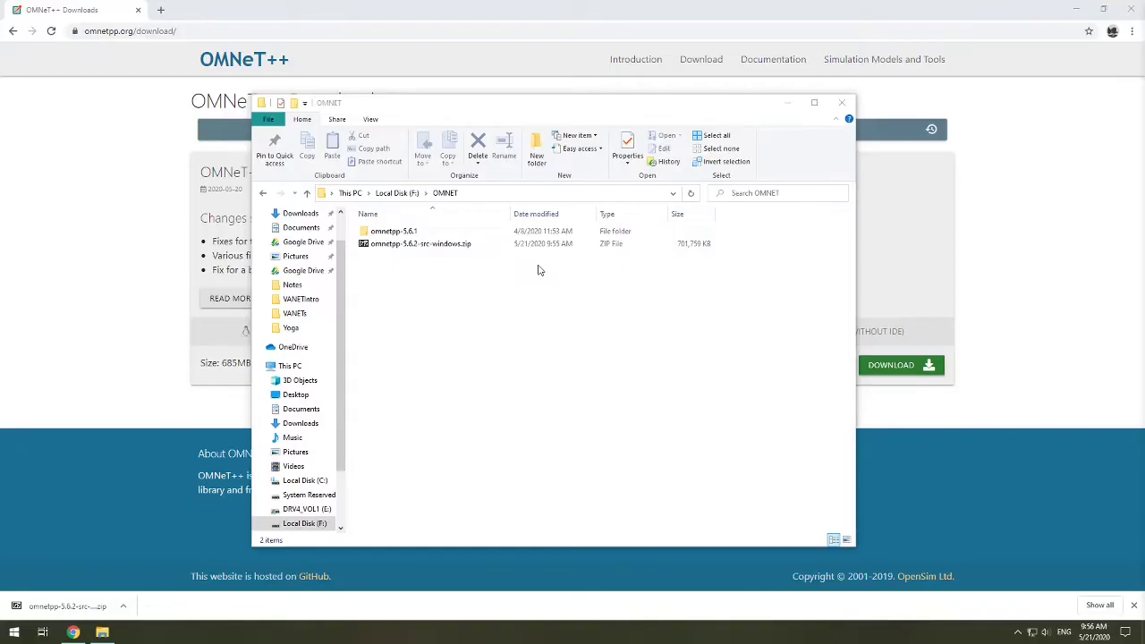
# Step: Extract the downloaded 5.6.2 zip archive in place next to the 5.6.1 folder
pyautogui.click(393, 231)
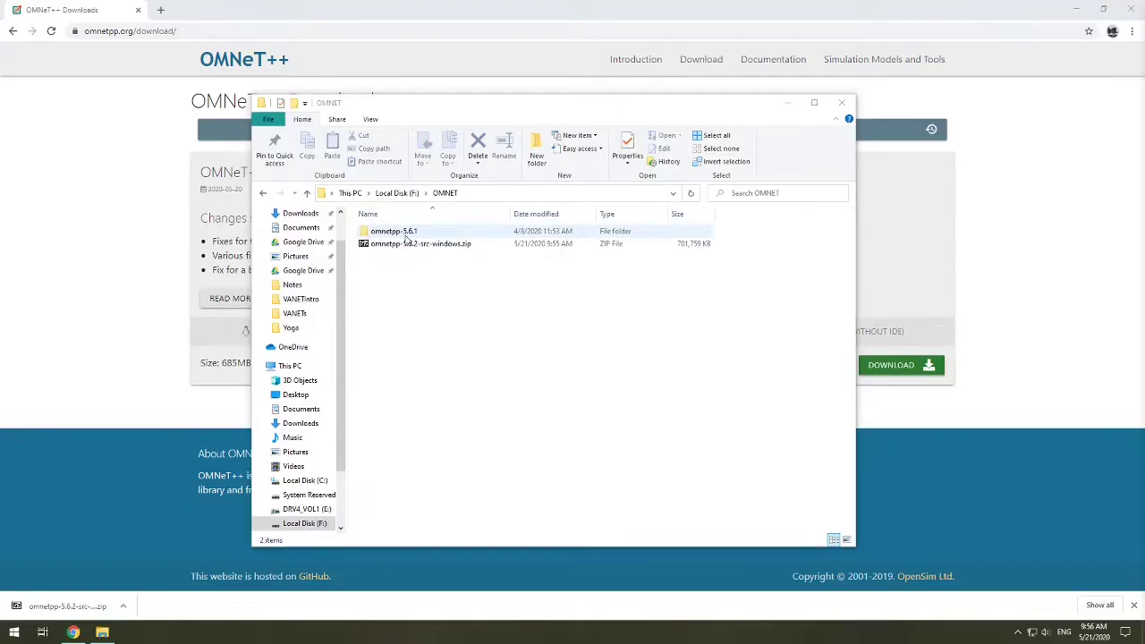
pyautogui.click(419, 243)
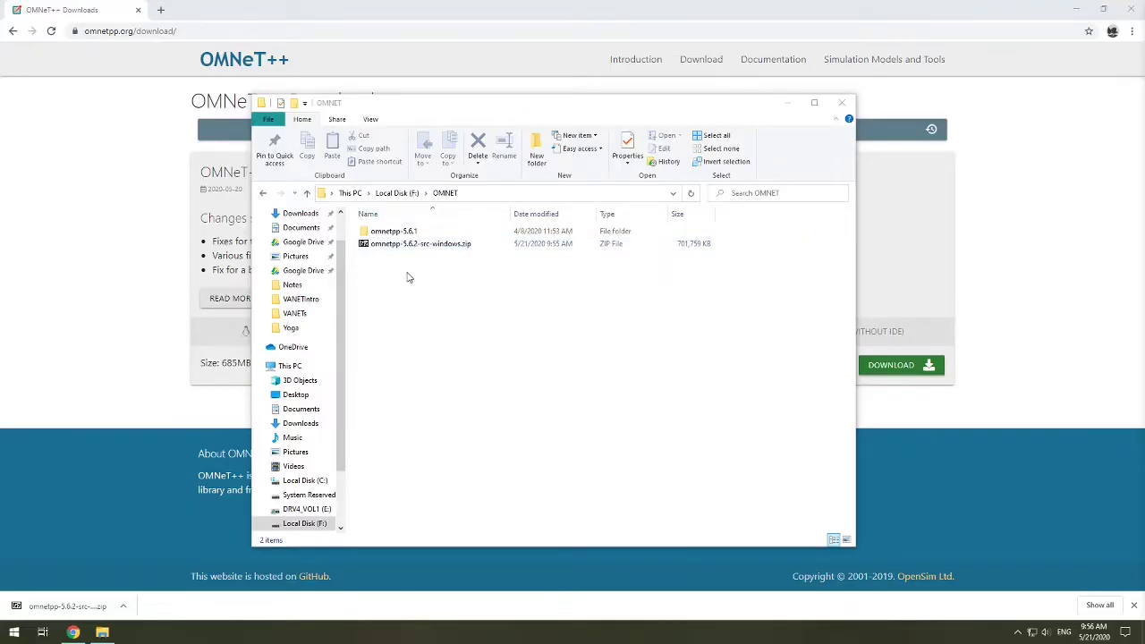
pyautogui.rightClick(421, 243)
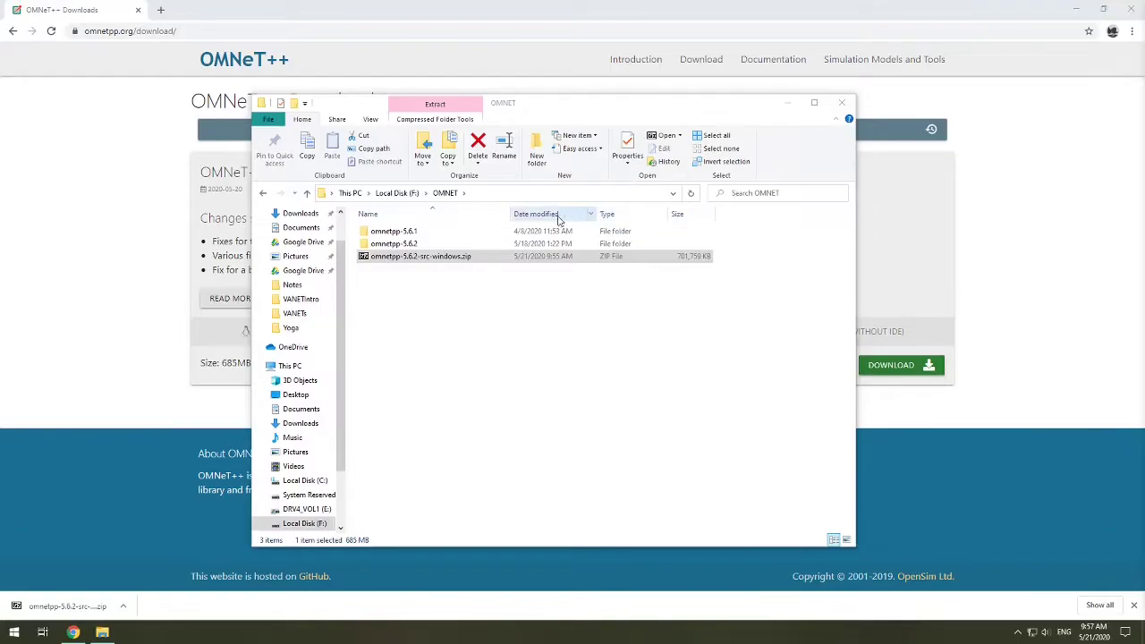
# Step: Browse into the extracted omnetpp-5.6.2 folder, its README and its doc subfolder
pyautogui.doubleClick(394, 244)
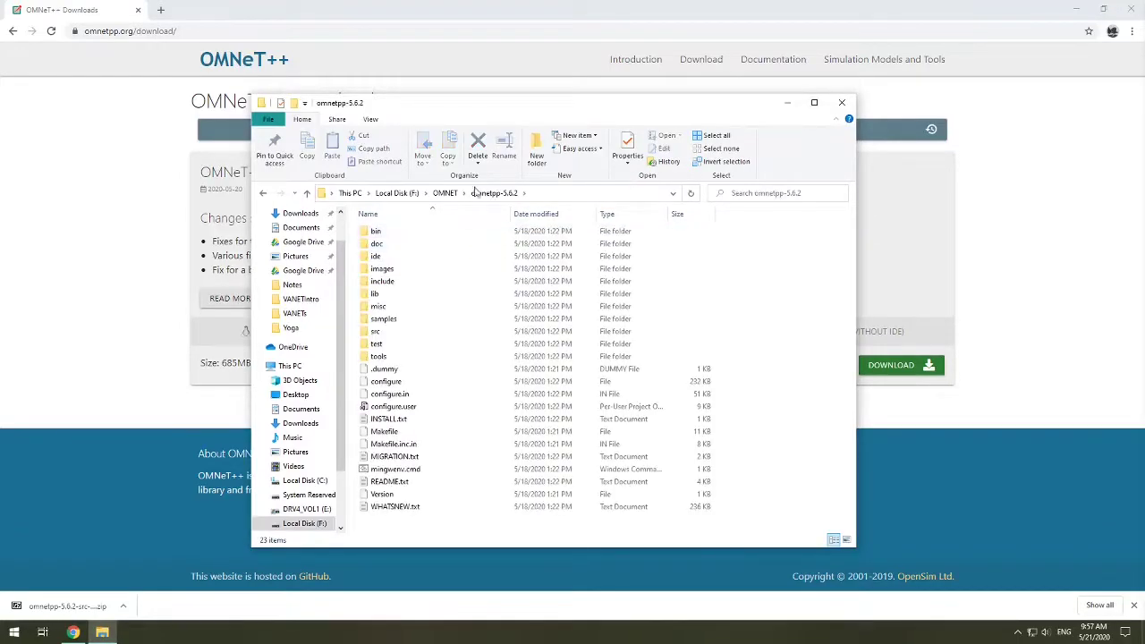
pyautogui.click(391, 481)
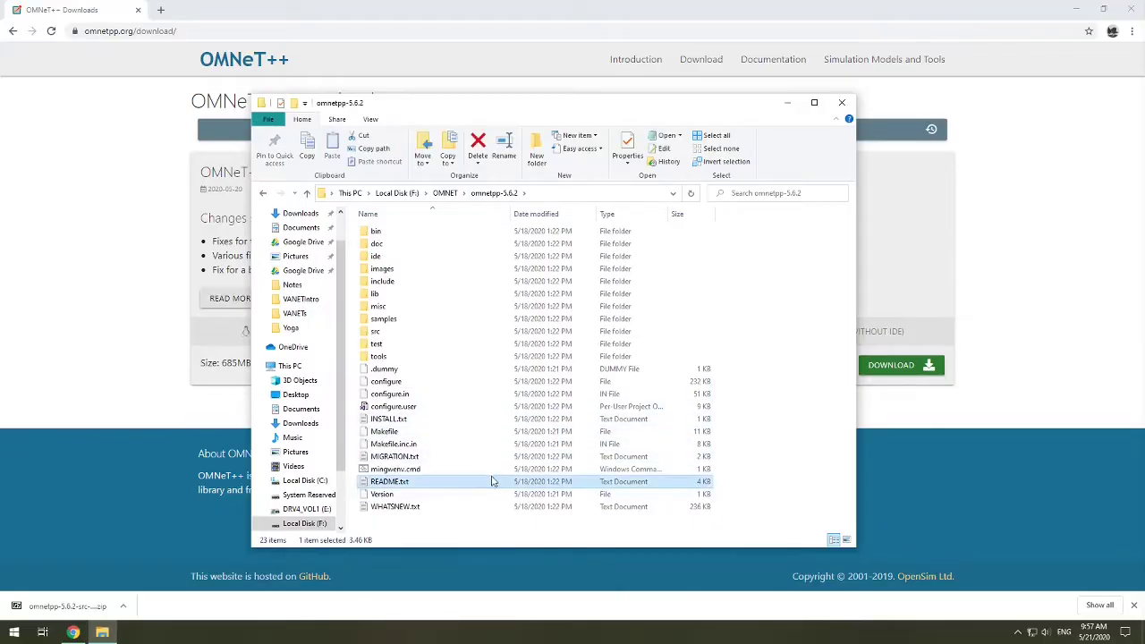
pyautogui.moveTo(492, 481)
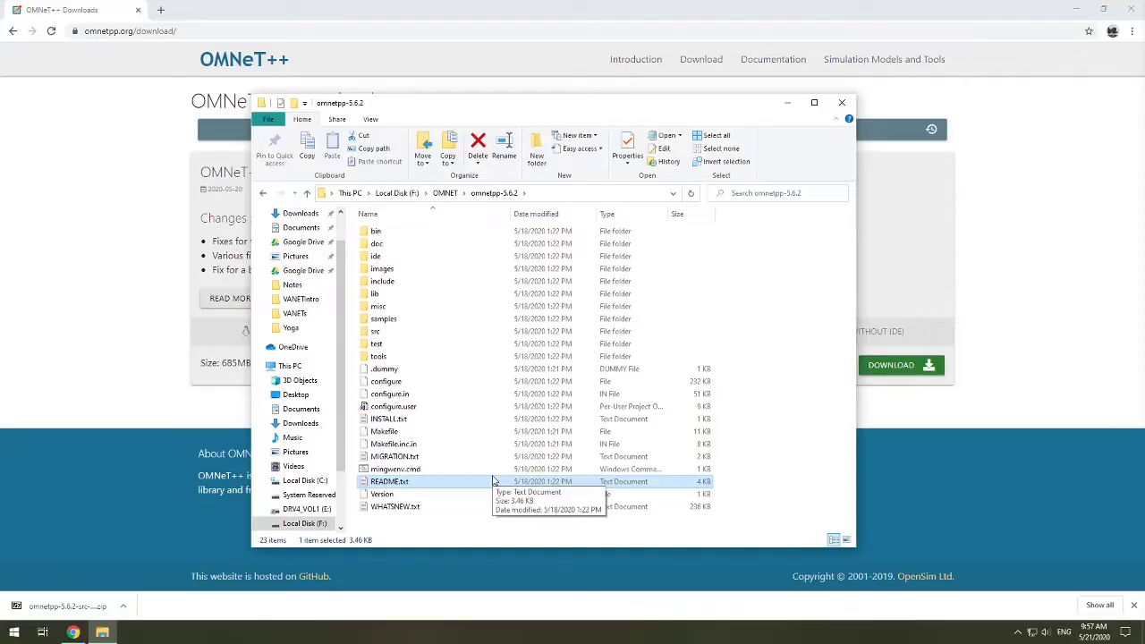
pyautogui.moveTo(383, 281)
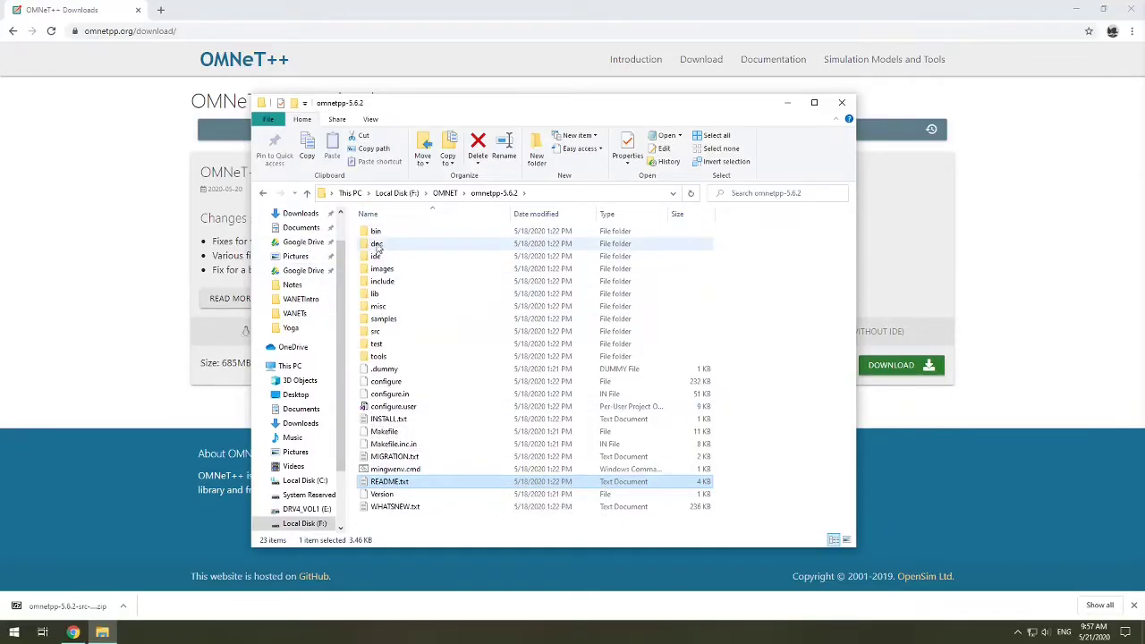
pyautogui.doubleClick(375, 243)
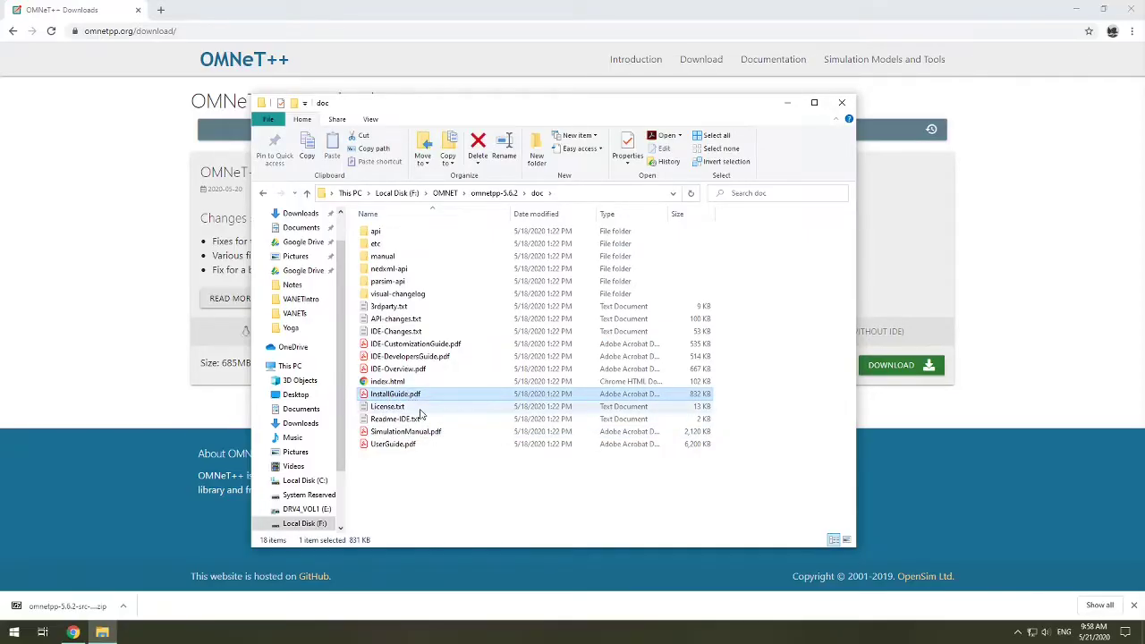
pyautogui.moveTo(386, 406)
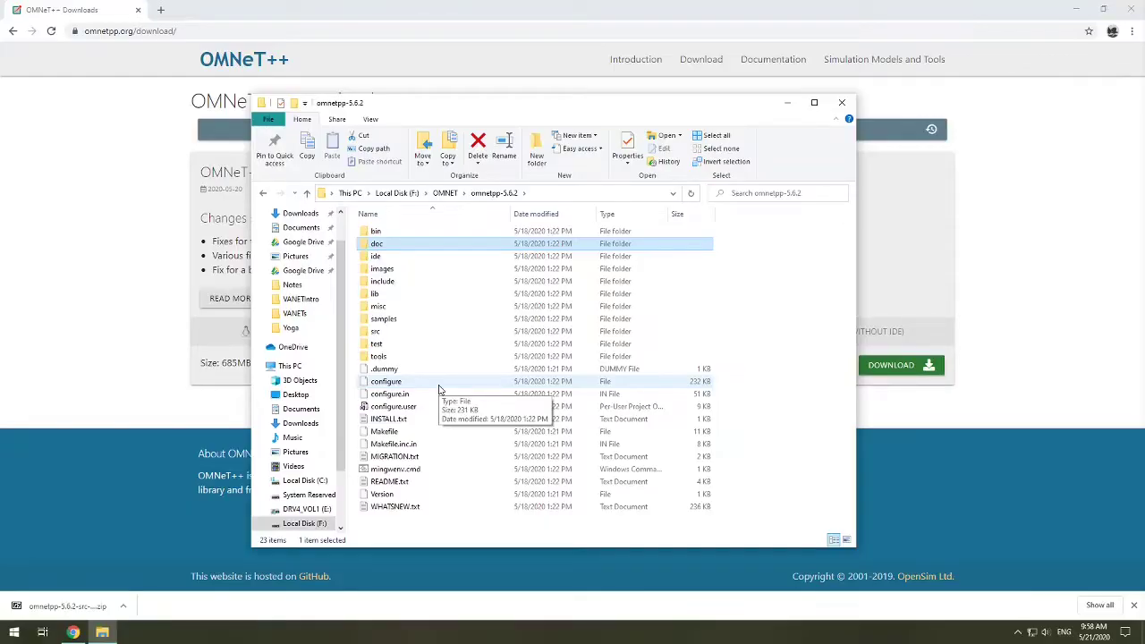
pyautogui.moveTo(449, 390)
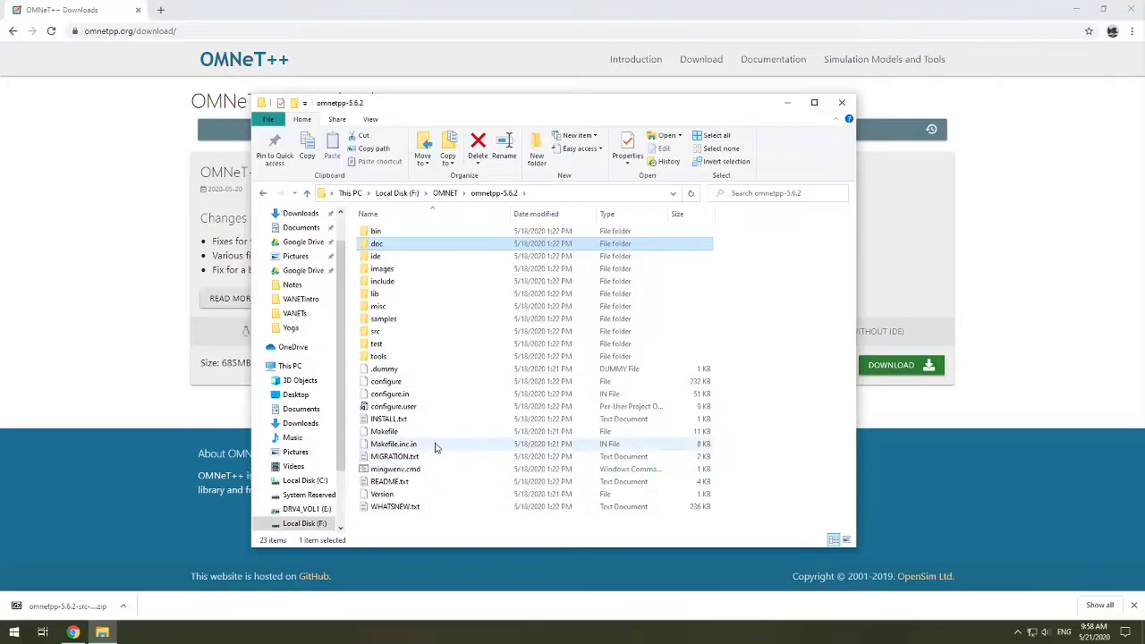
pyautogui.moveTo(383, 432)
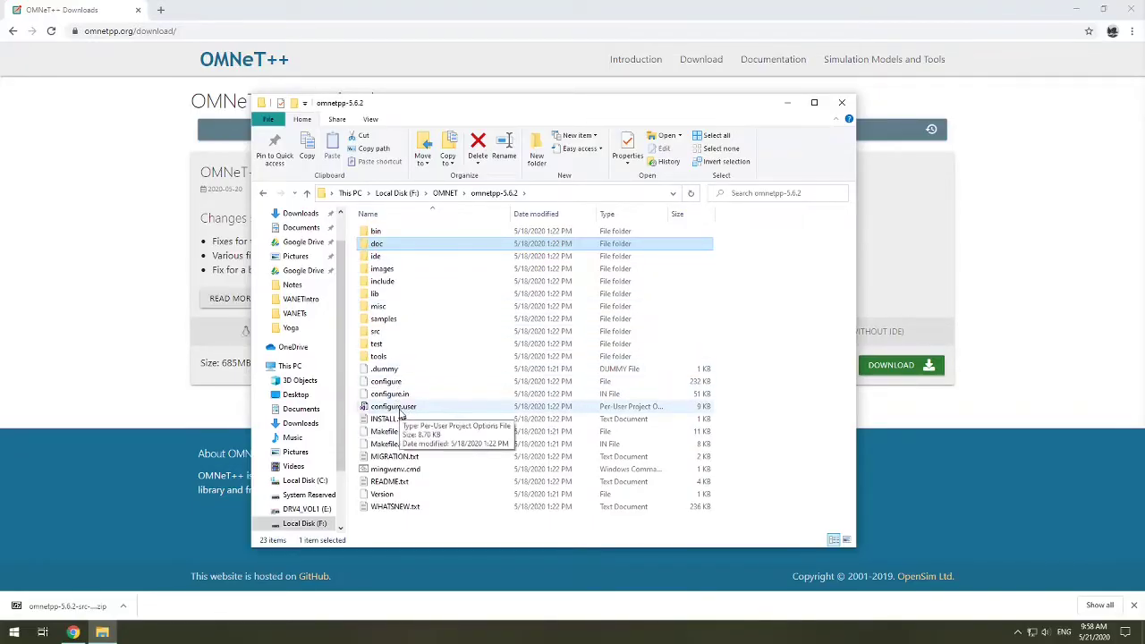
# Step: Edit configure.user in Notepad++ so PREFER_CLANG is set to no
pyautogui.click(392, 406)
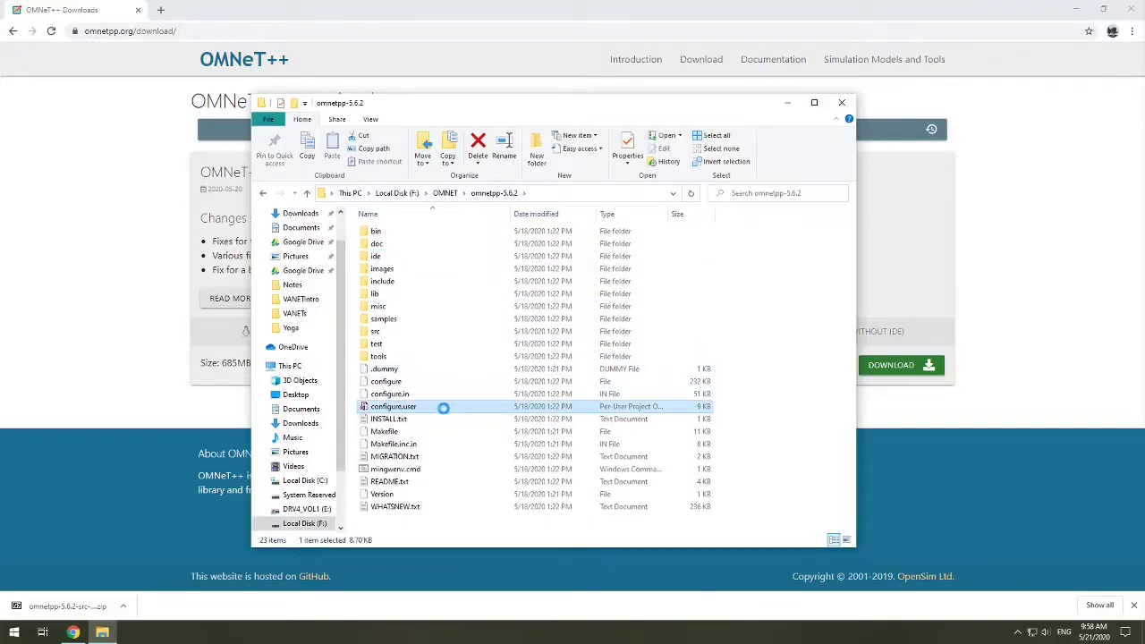
pyautogui.rightClick(392, 406)
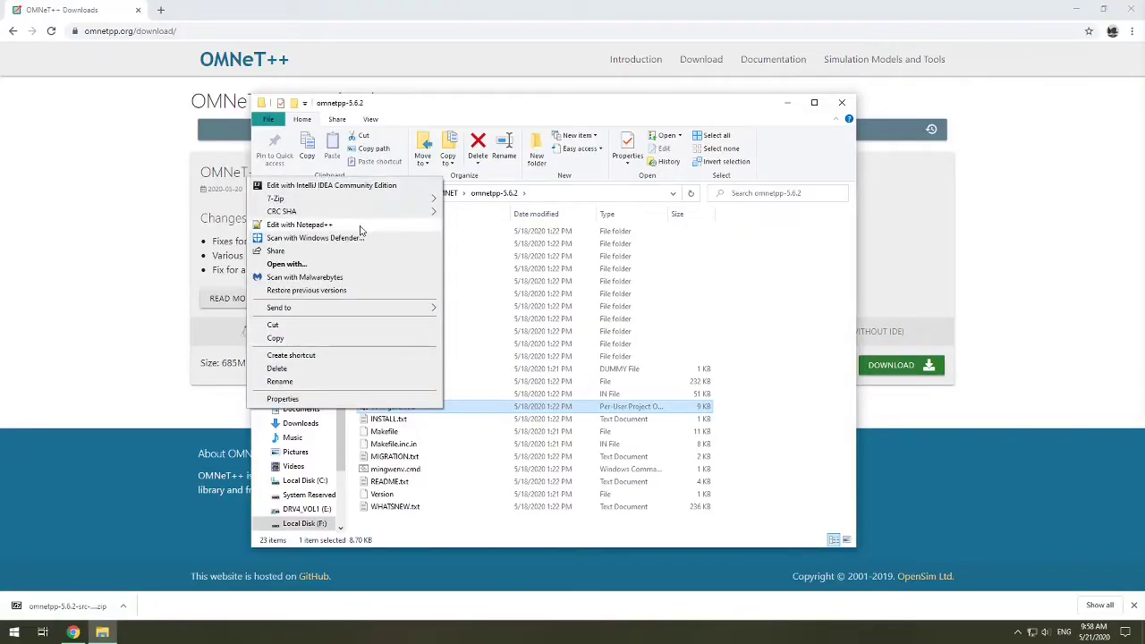
pyautogui.click(299, 225)
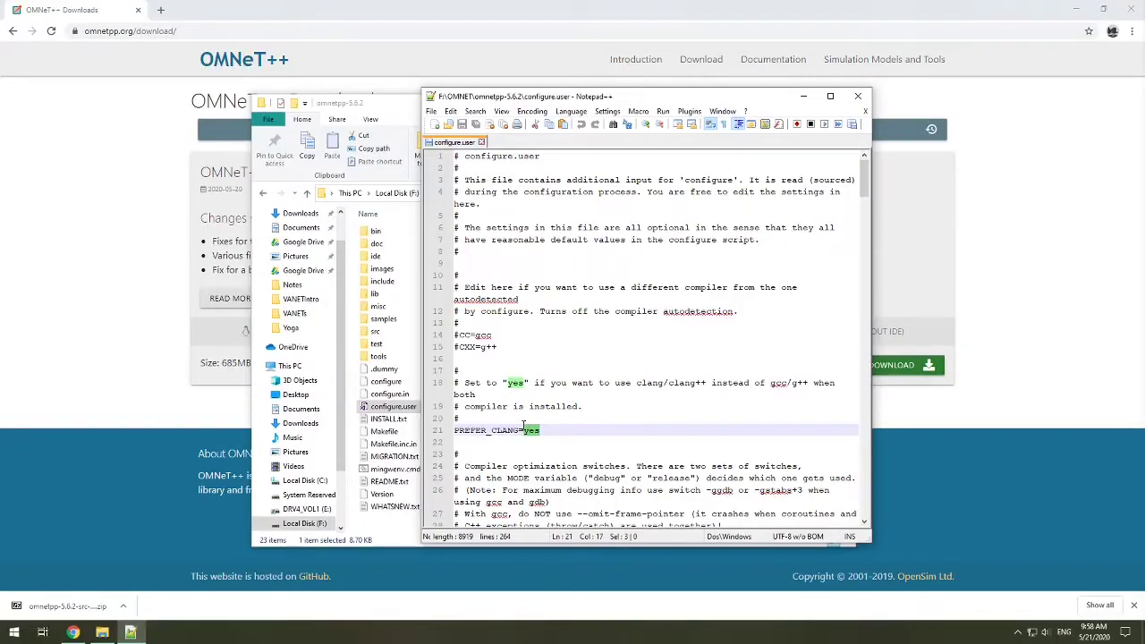
pyautogui.write('no')
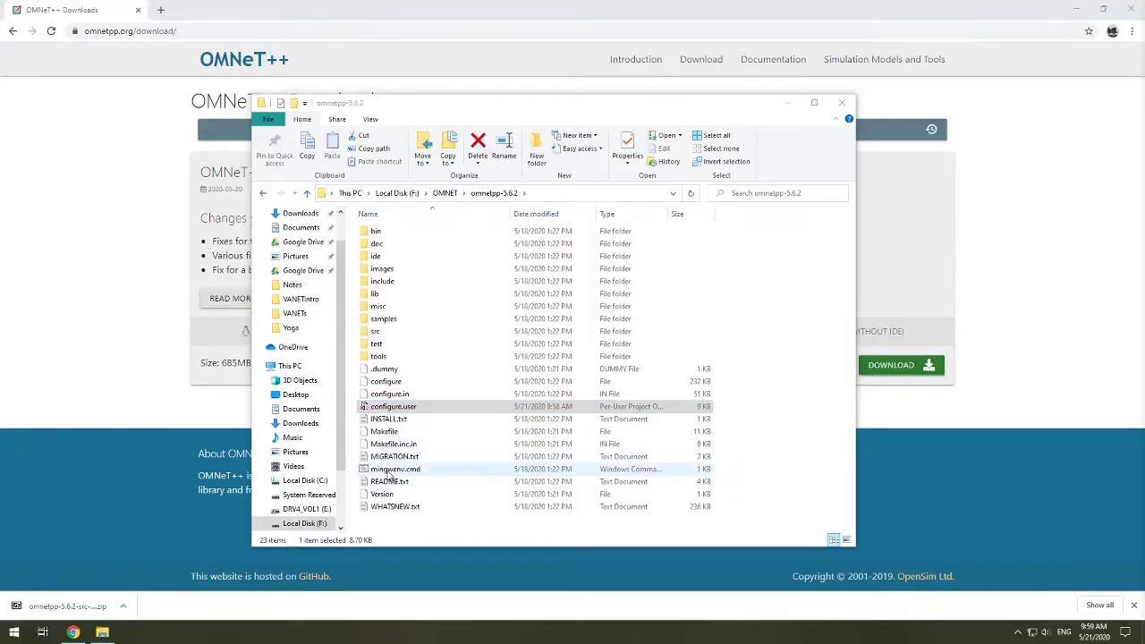
# Step: Run mingwenv.cmd and let the MinGW toolchain unpack
pyautogui.doubleClick(396, 469)
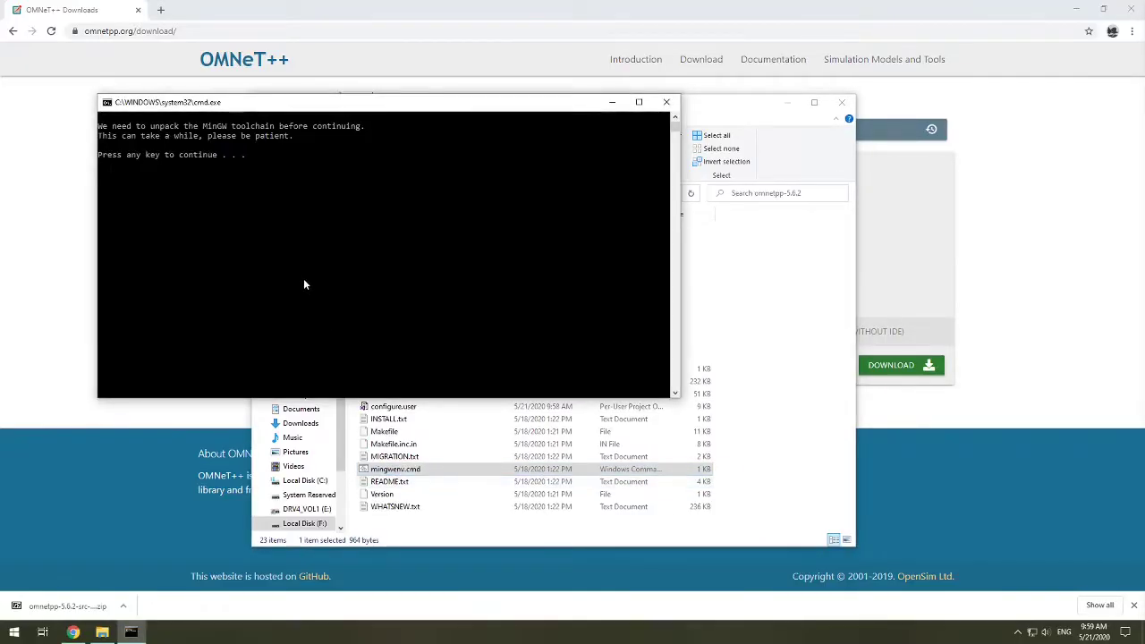
pyautogui.moveTo(200, 256)
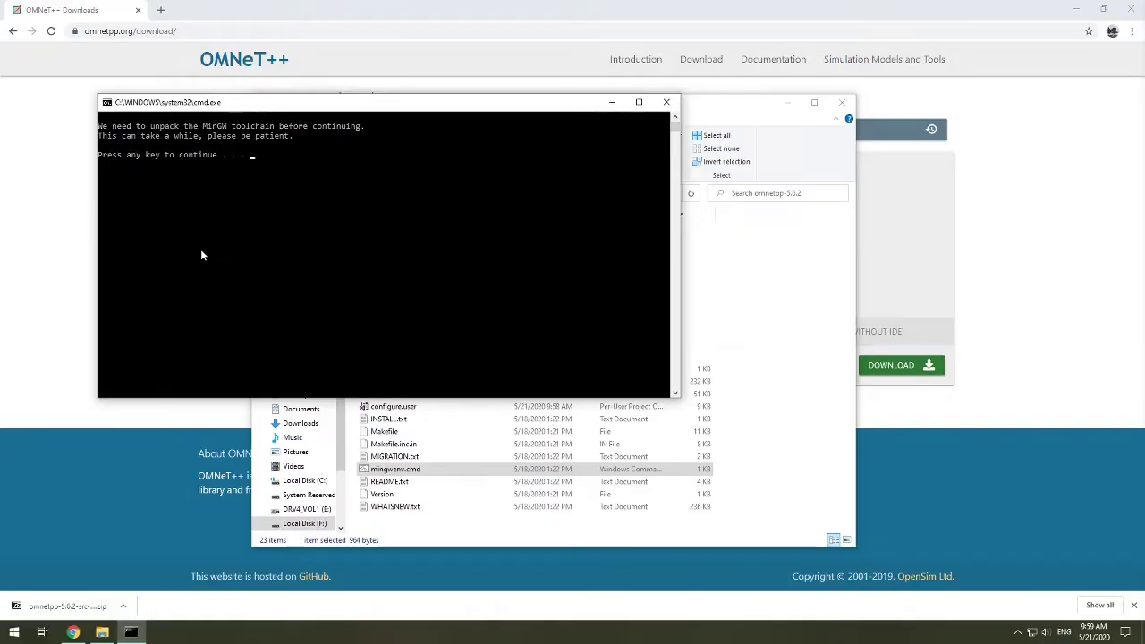
pyautogui.press('enter')
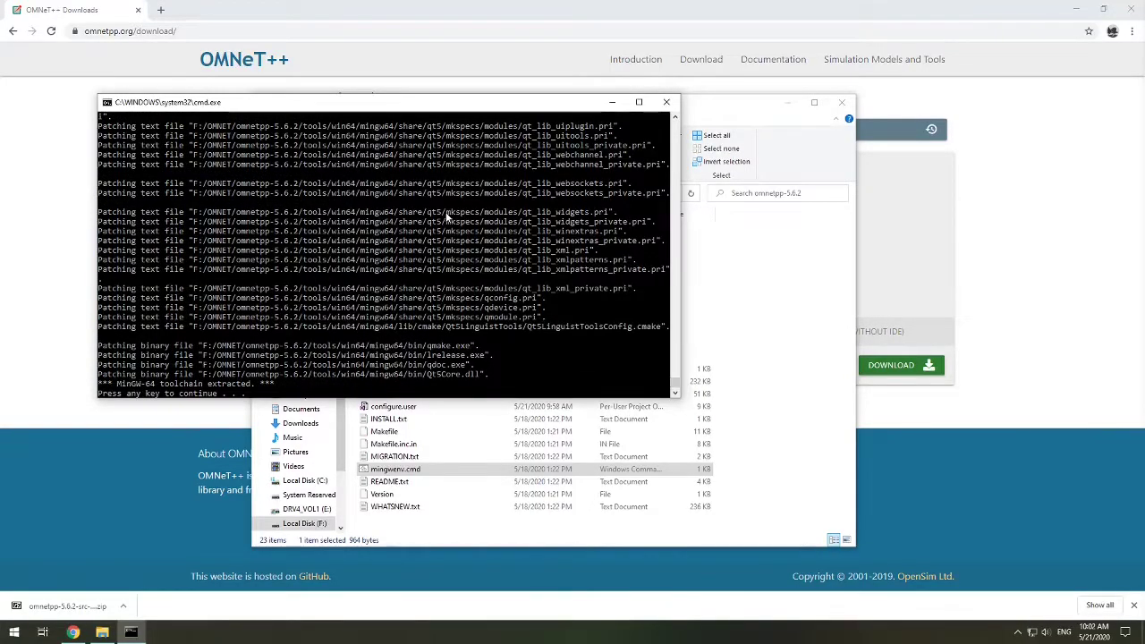
pyautogui.moveTo(201, 229)
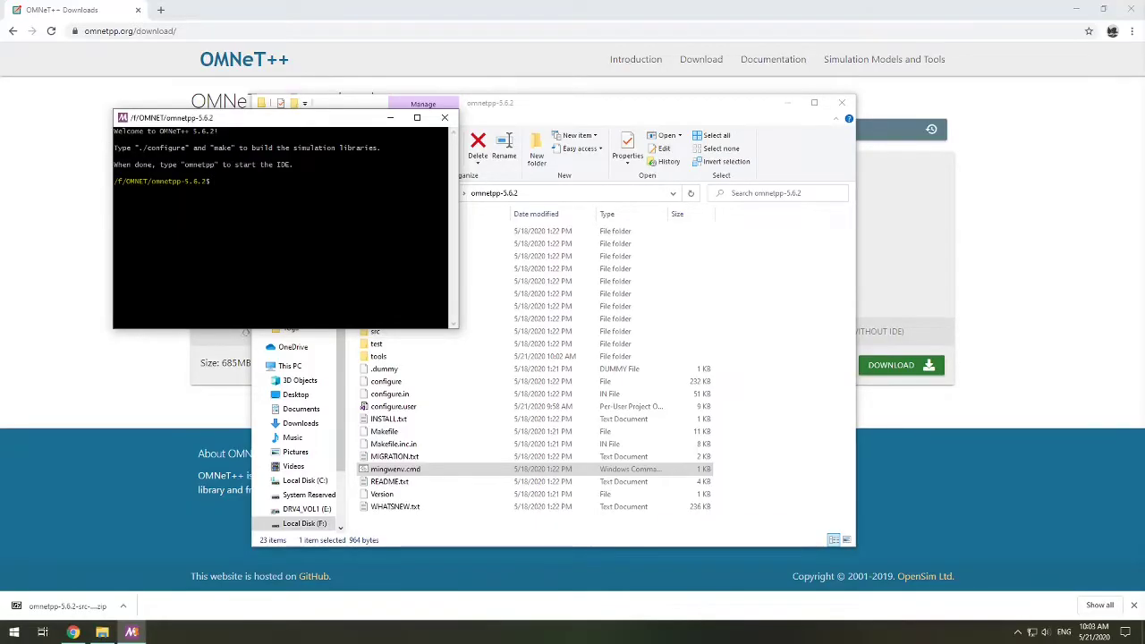
# Step: Configure and build OMNeT++ with ./configure followed by make
pyautogui.write('./')
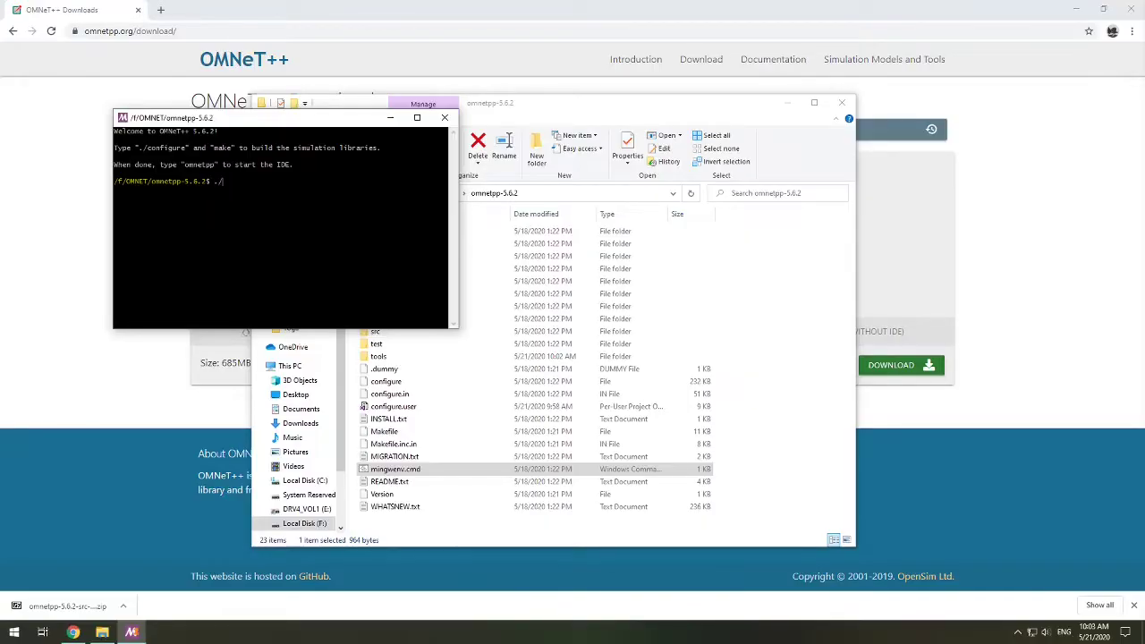
pyautogui.write('config')
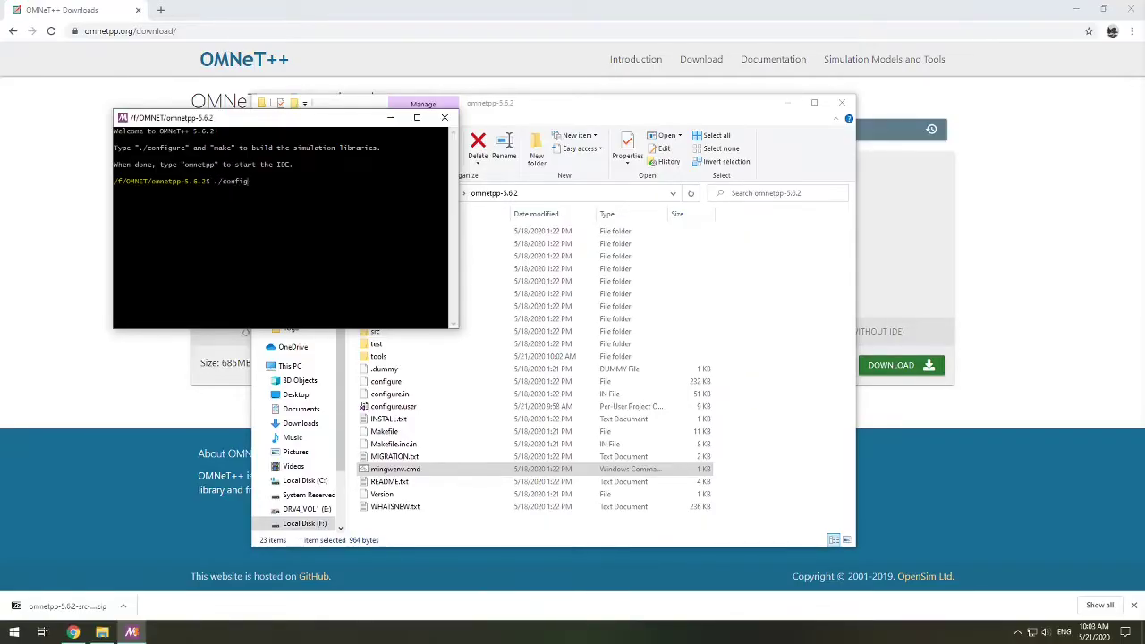
pyautogui.write('ure')
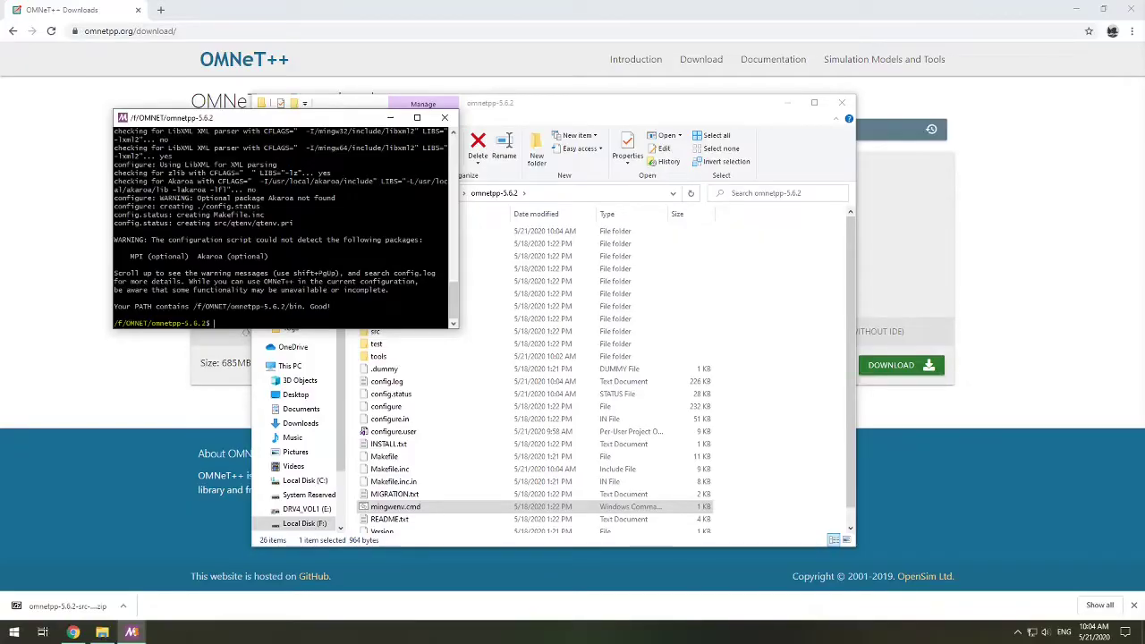
pyautogui.write('make')
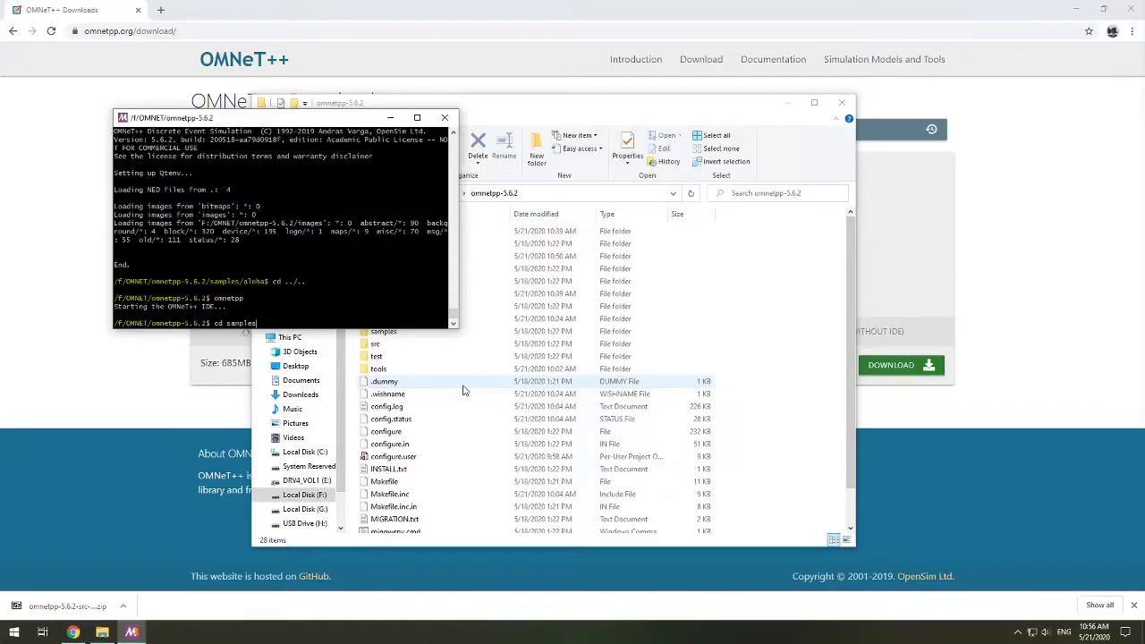
# Step: Launch the aloha sample and set up the network with a chosen configuration
pyautogui.write('/a')
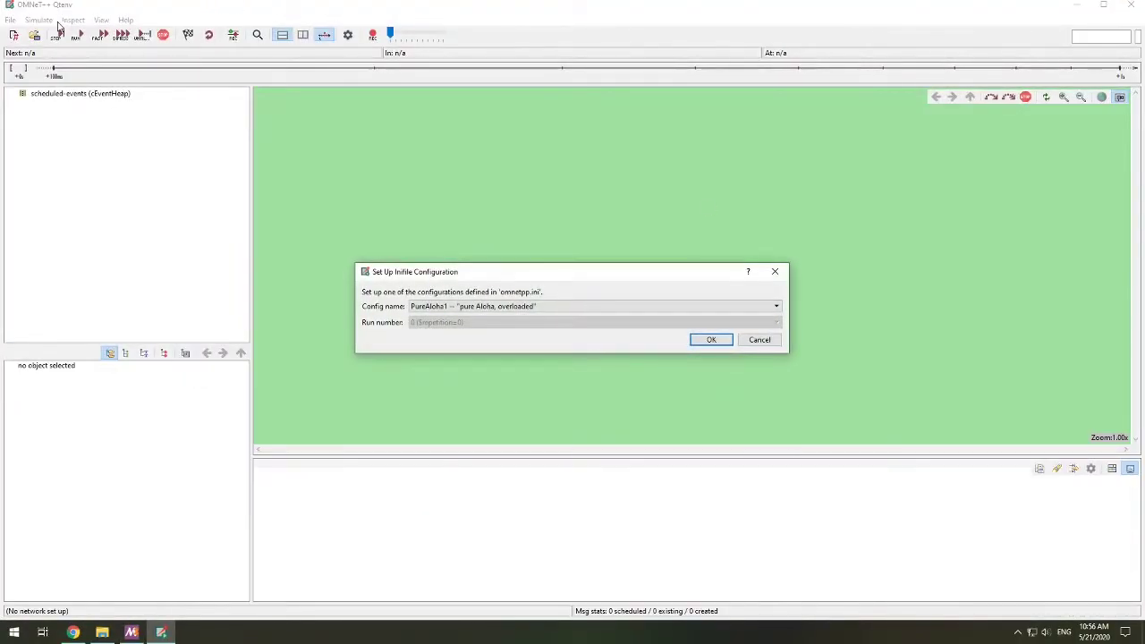
pyautogui.click(775, 306)
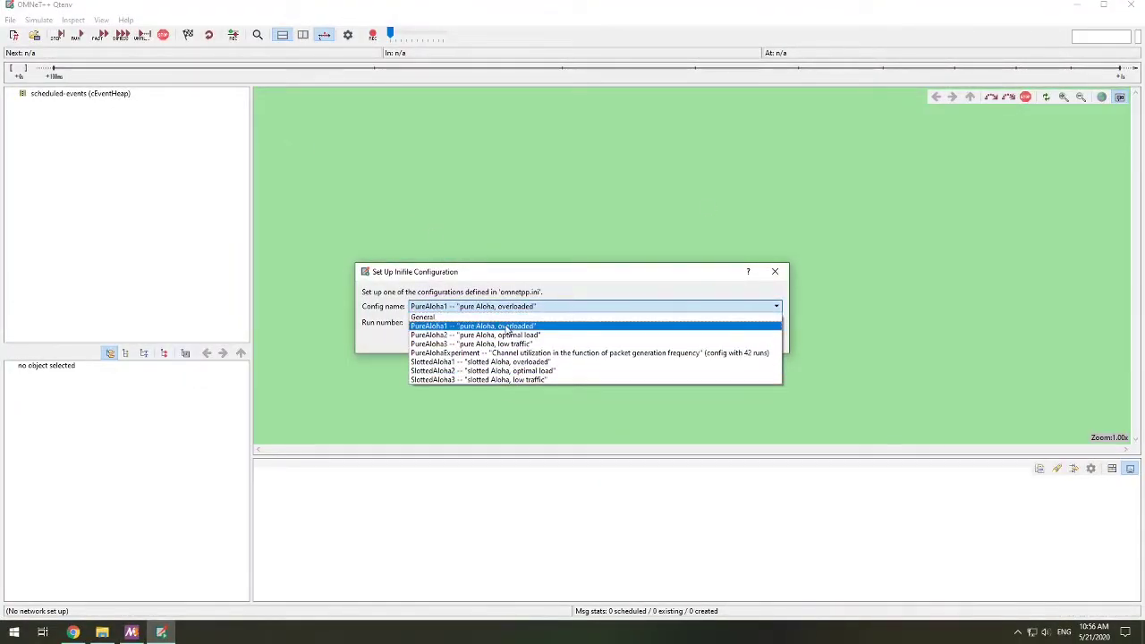
pyautogui.click(474, 325)
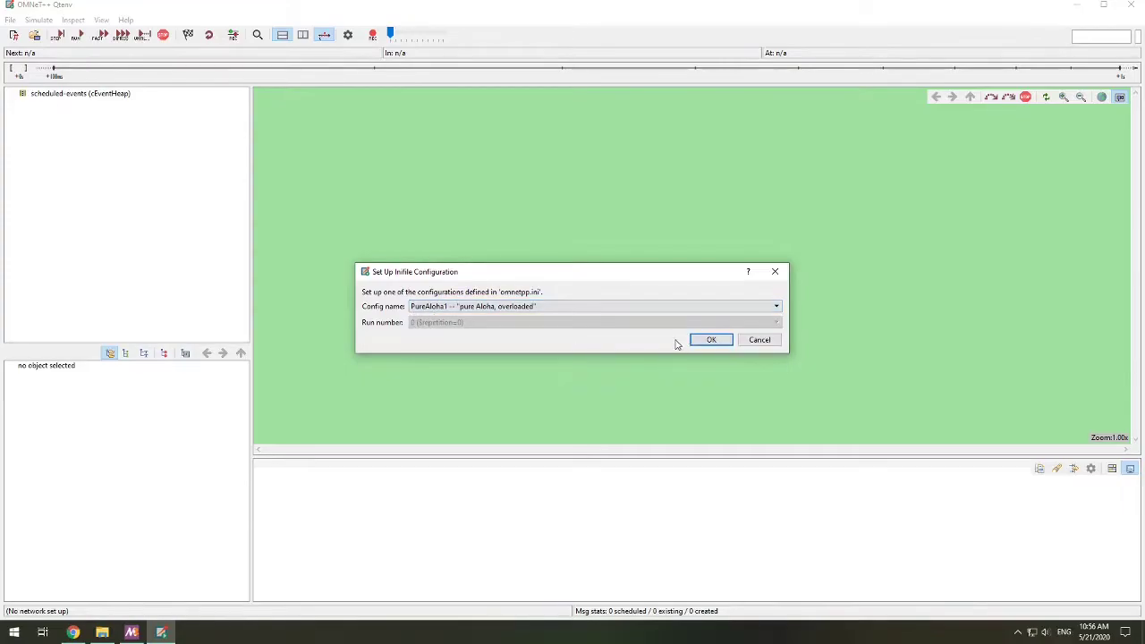
pyautogui.click(710, 340)
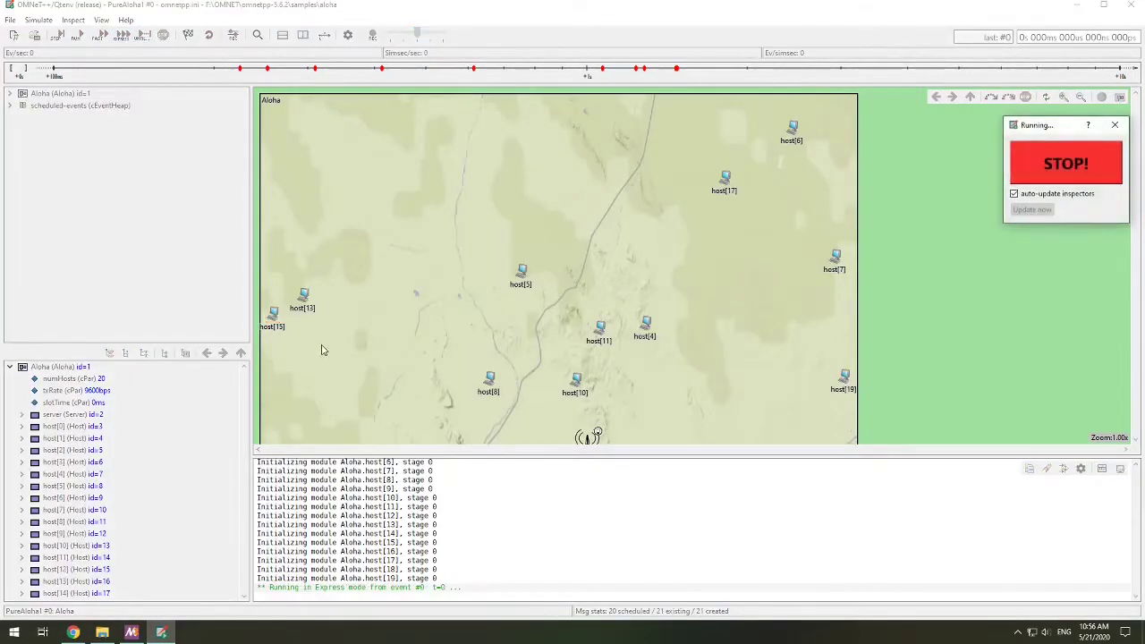
# Step: Run the Aloha simulation for a while, then close the Qtenv window
pyautogui.click(1065, 162)
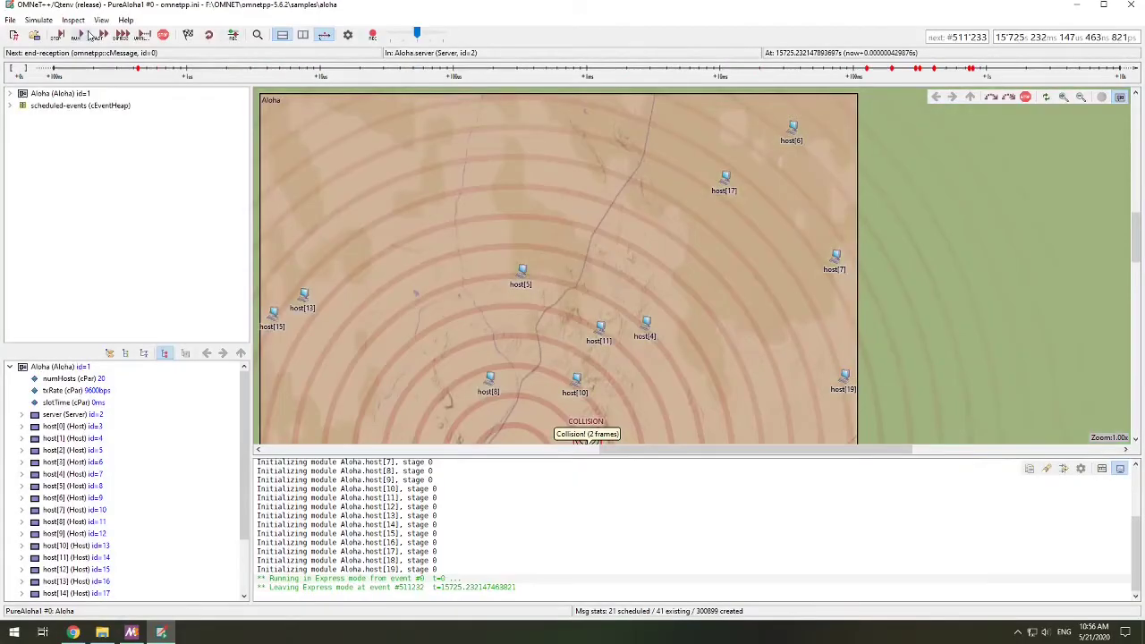
pyautogui.click(75, 34)
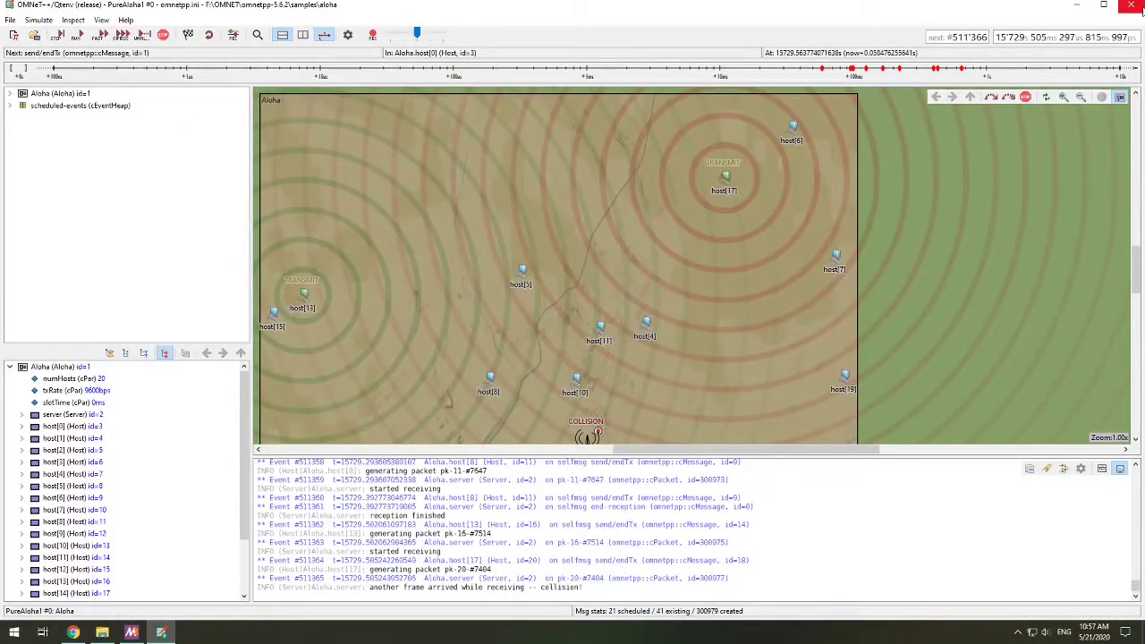
pyautogui.click(1131, 5)
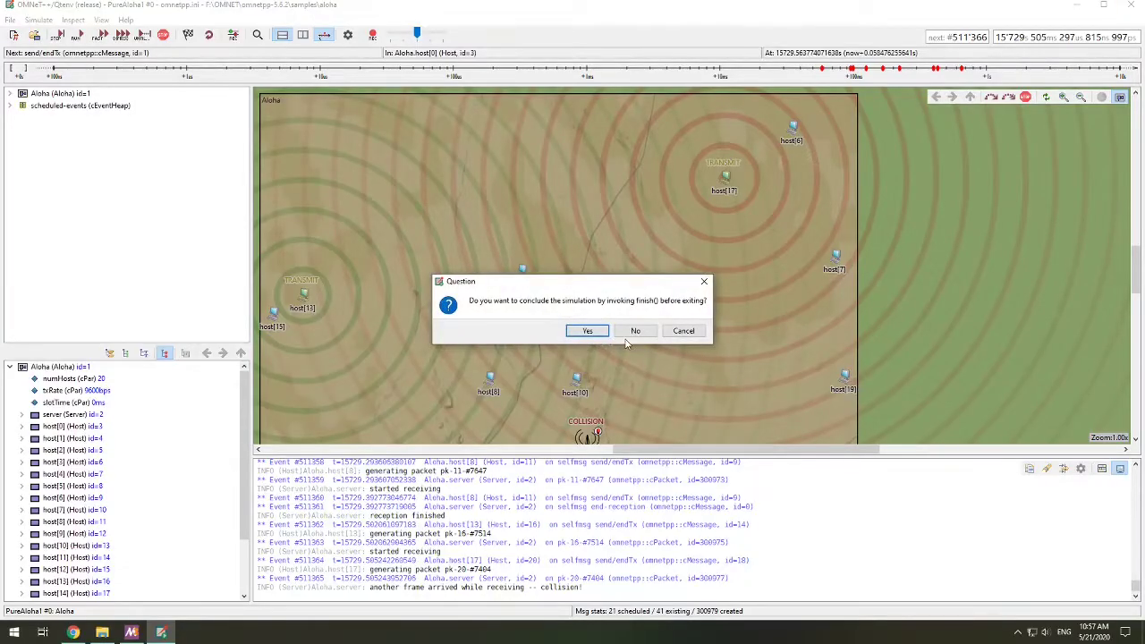
pyautogui.moveTo(587, 331)
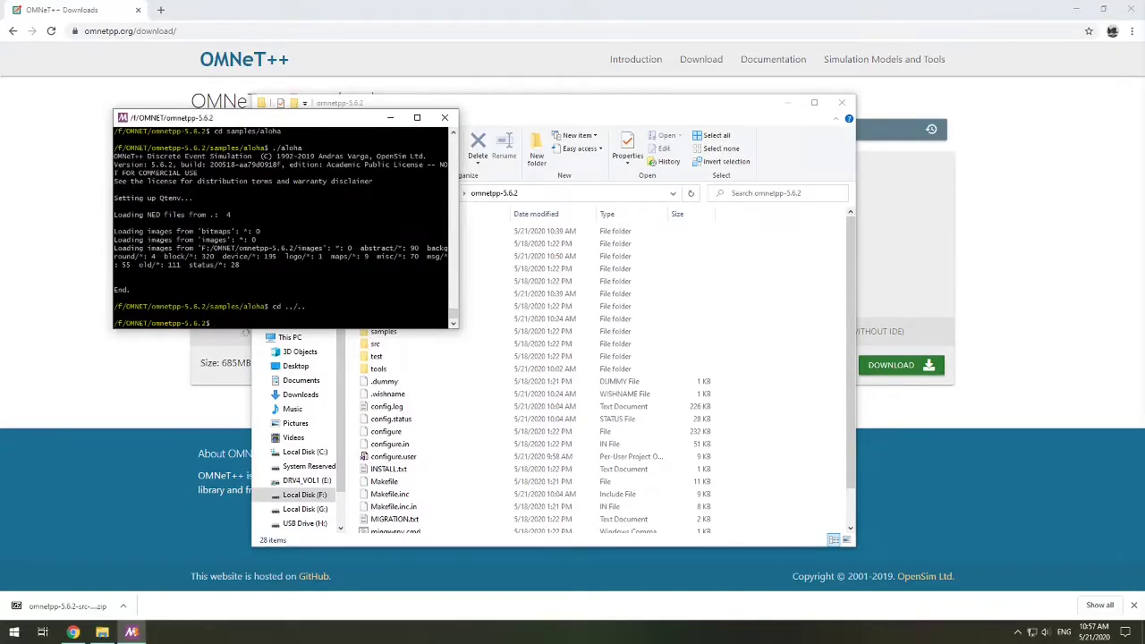
# Step: Locate omnetpp.exe in the ide folder and bring up its Send to options for a desktop shortcut
pyautogui.write('o')
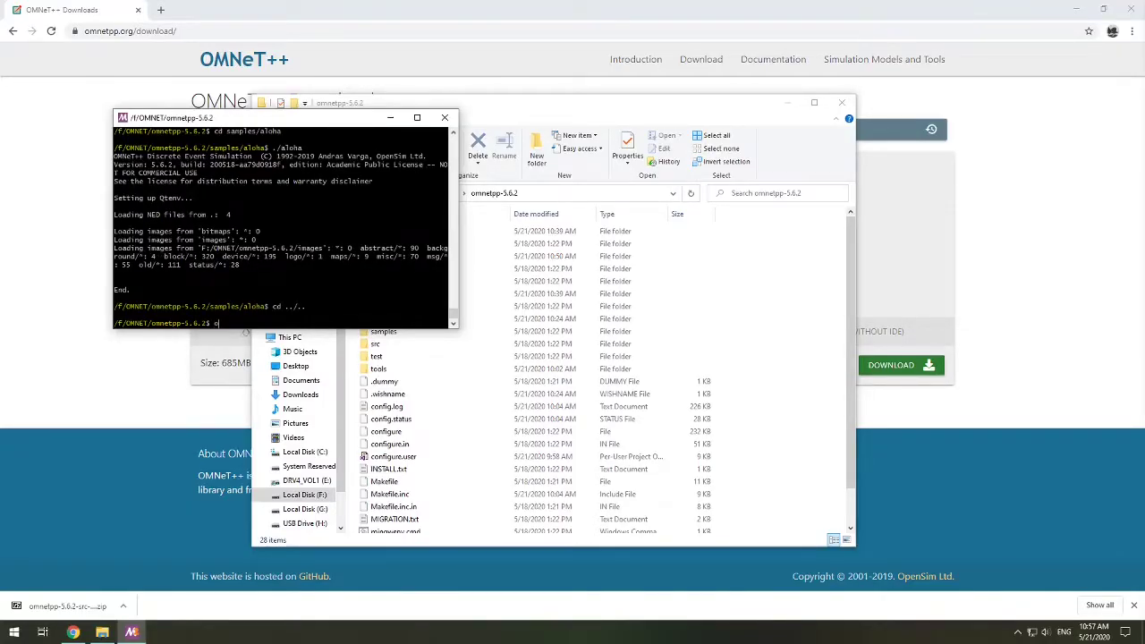
pyautogui.write('omnetpp')
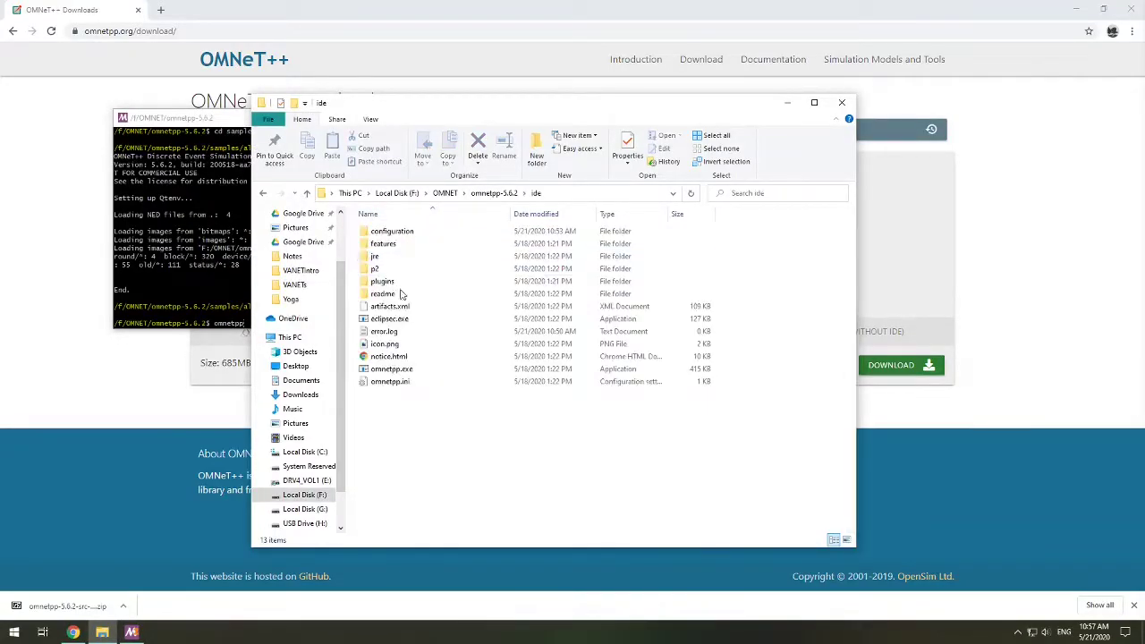
pyautogui.click(390, 368)
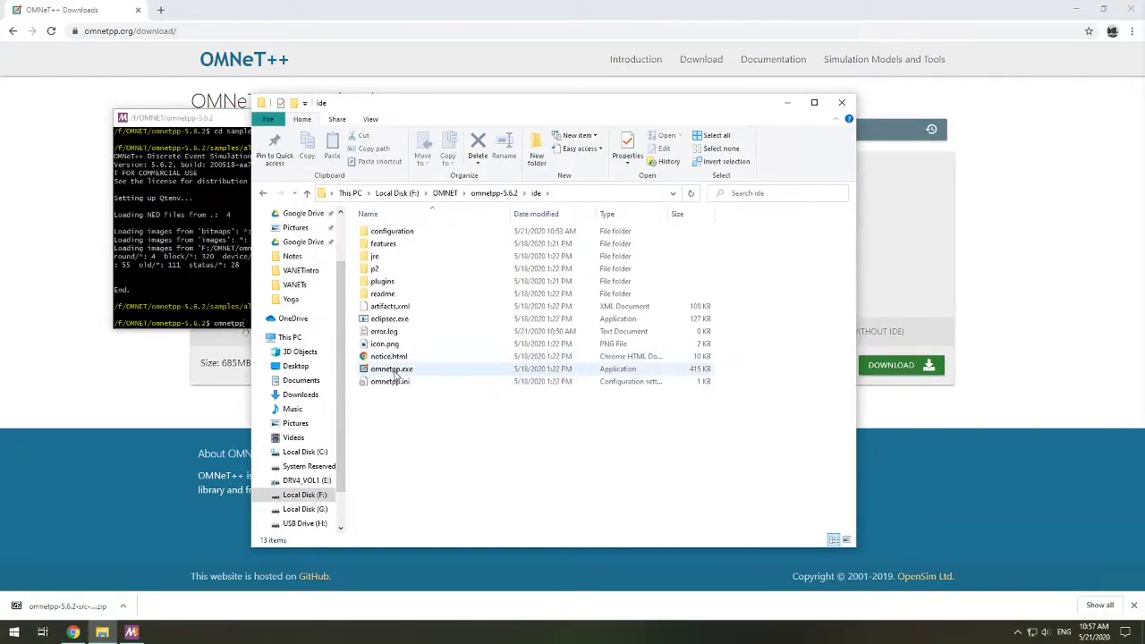
pyautogui.rightClick(392, 369)
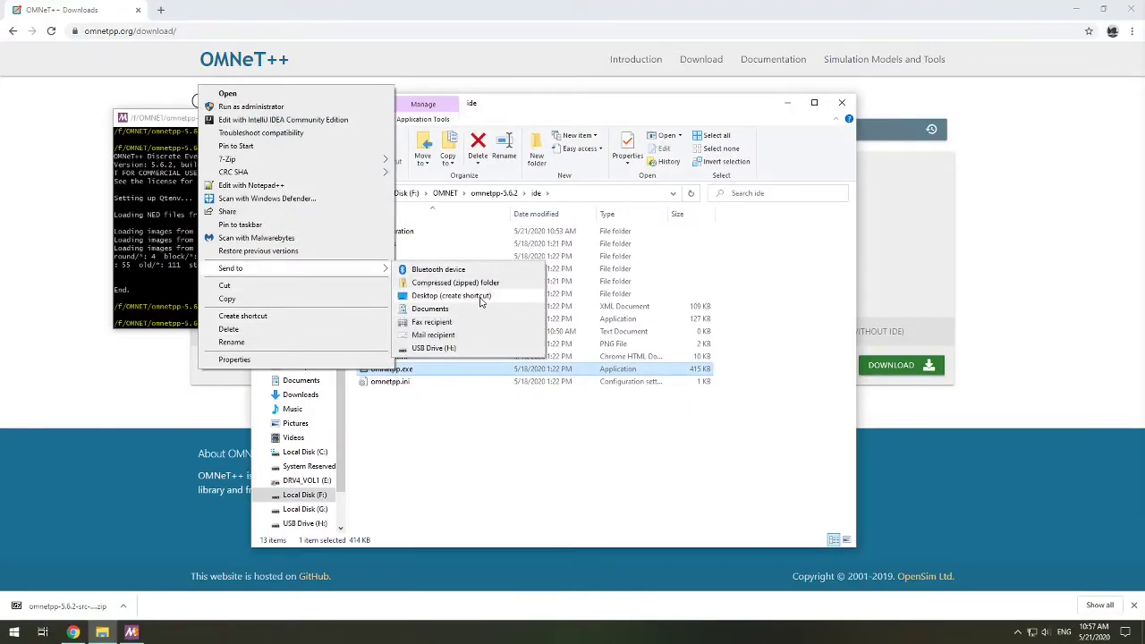
pyautogui.moveTo(467, 458)
pyautogui.write('omnetpp')
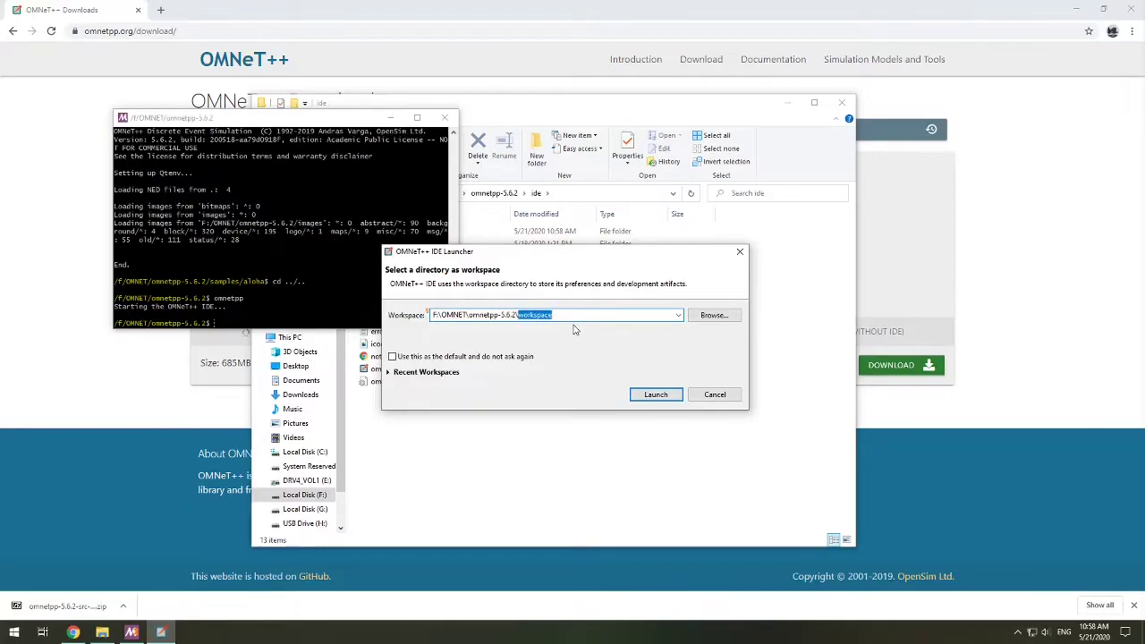
# Step: Launch the IDE on a workspace path ending in 'workspace'
pyautogui.write('samples')
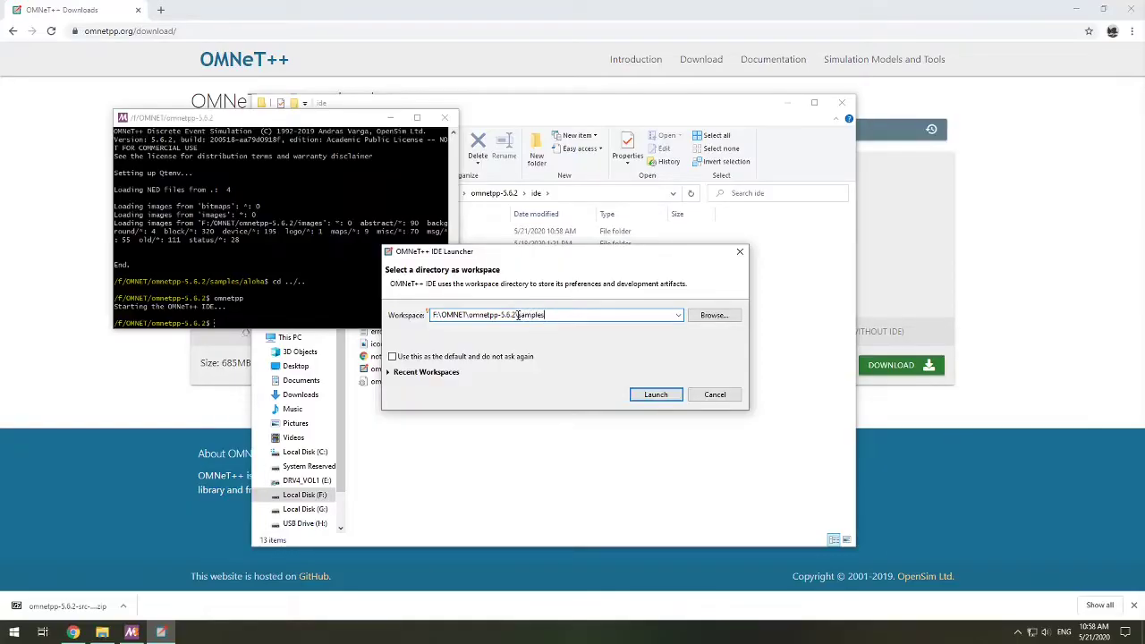
pyautogui.write('workspac')
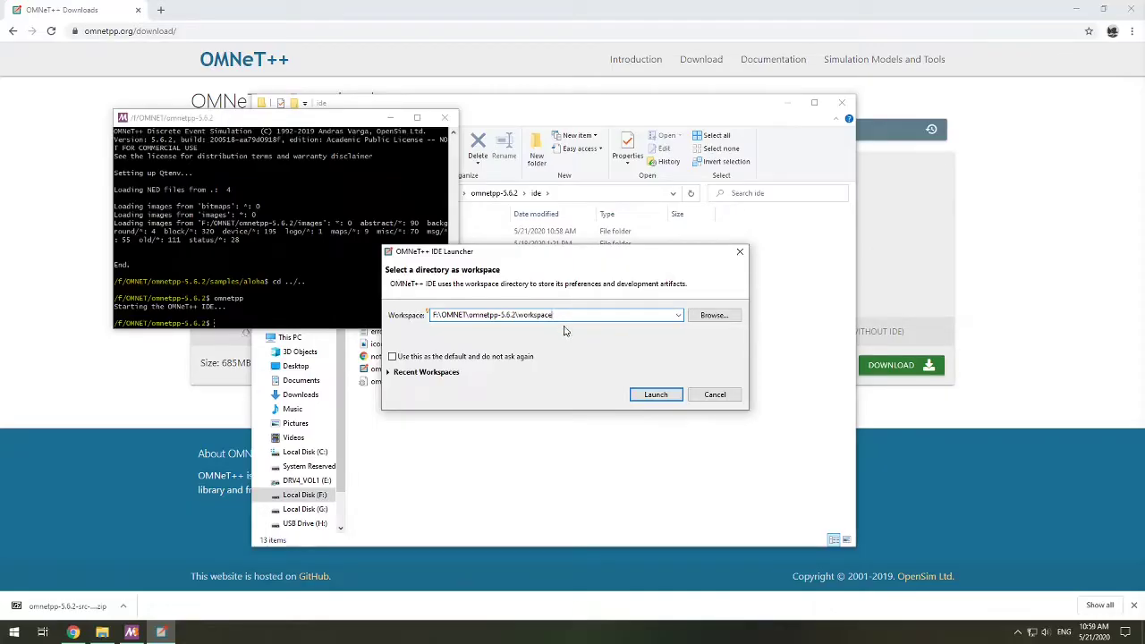
pyautogui.click(655, 395)
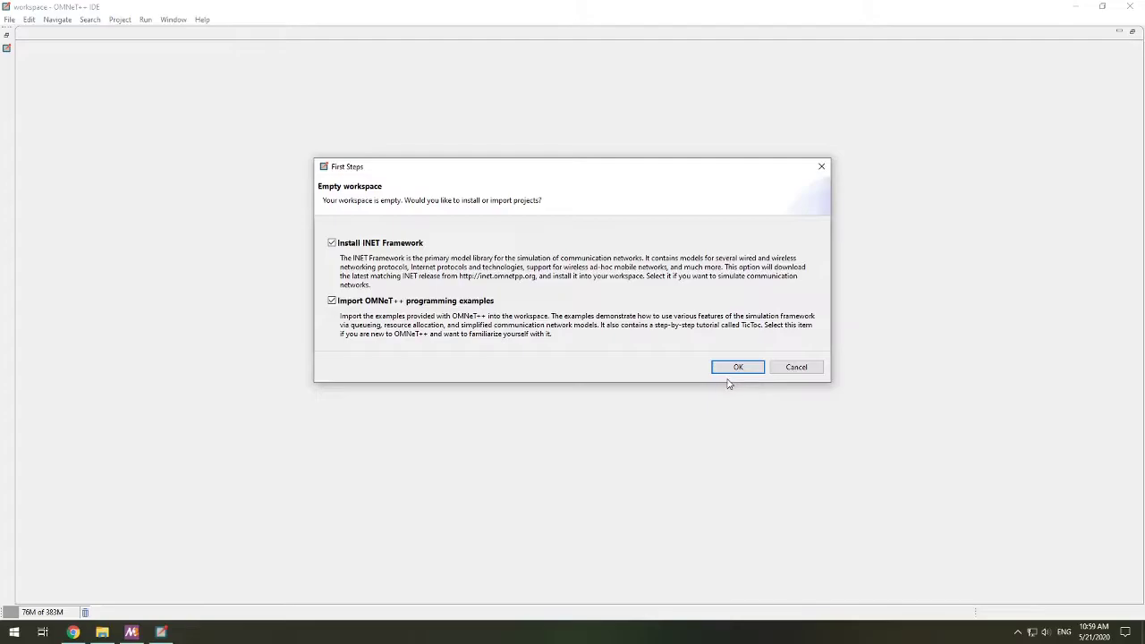
pyautogui.moveTo(348, 259)
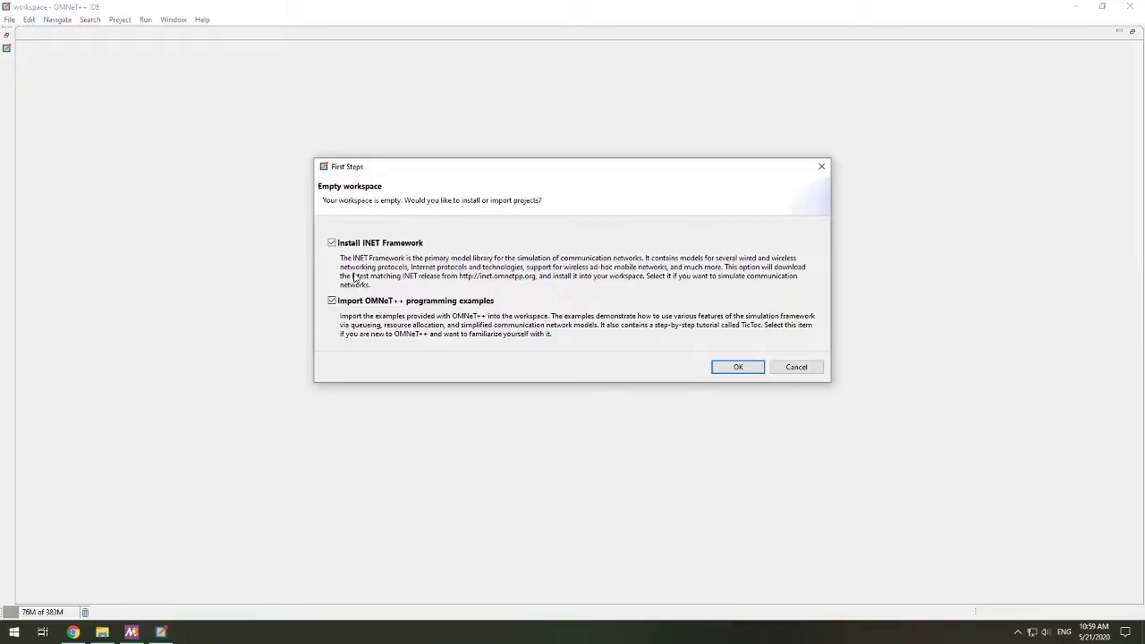
# Step: Leave the First Steps dialog and bring up the INET Framework GitHub page in Chrome
pyautogui.click(333, 244)
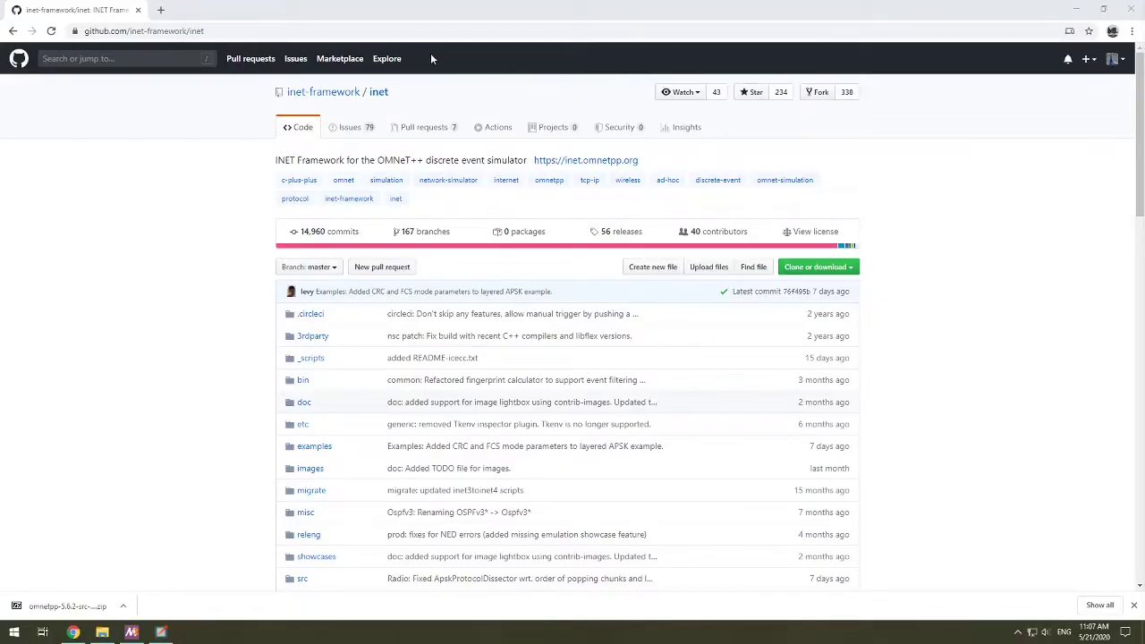
pyautogui.moveTo(816, 266)
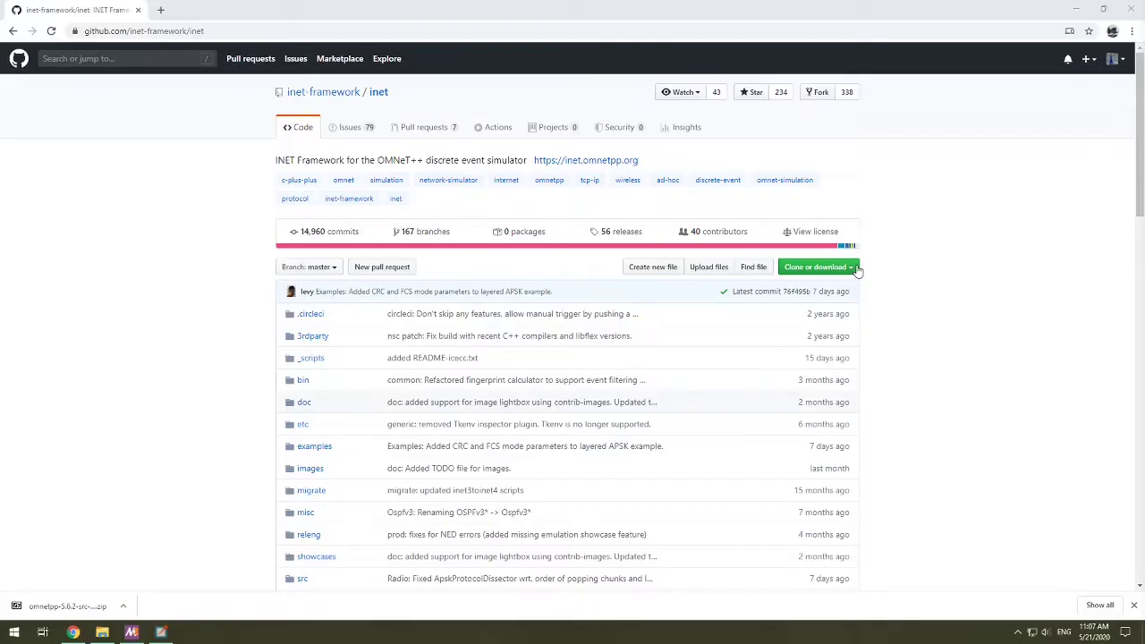
pyautogui.moveTo(830, 268)
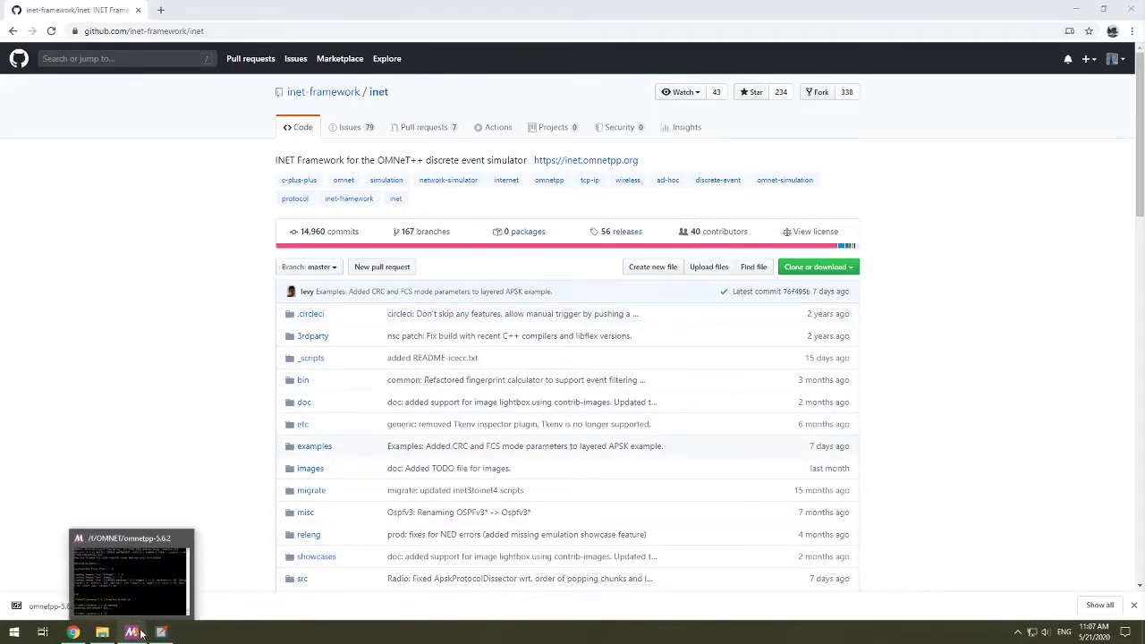
# Step: Start an Existing Projects into Workspace import via General, reaching the root-folder step
pyautogui.click(133, 633)
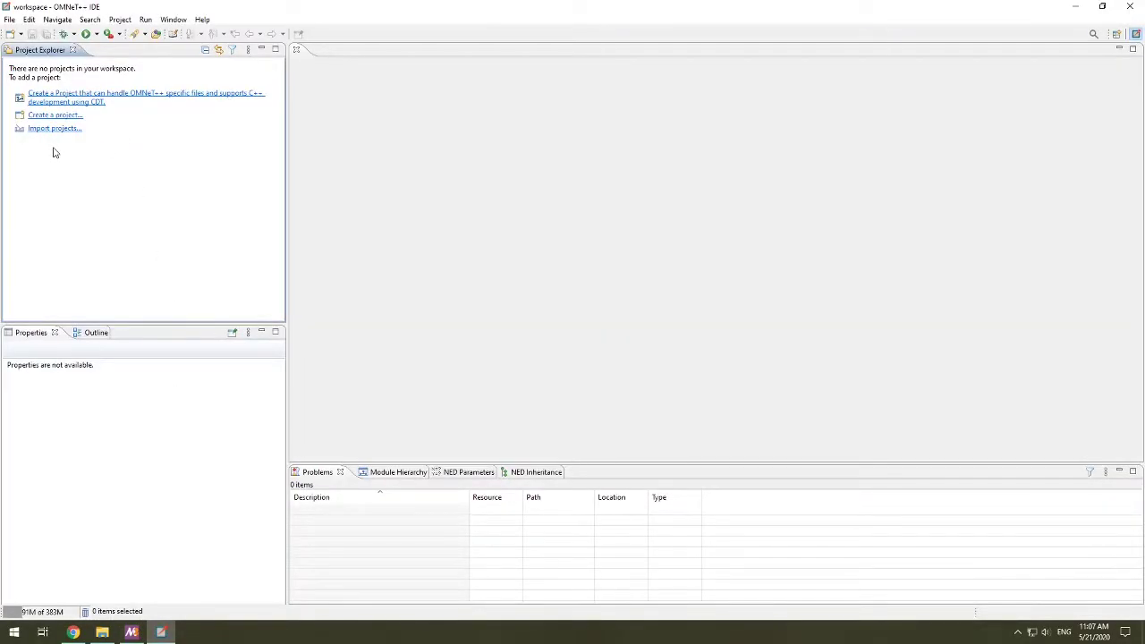
pyautogui.moveTo(50, 133)
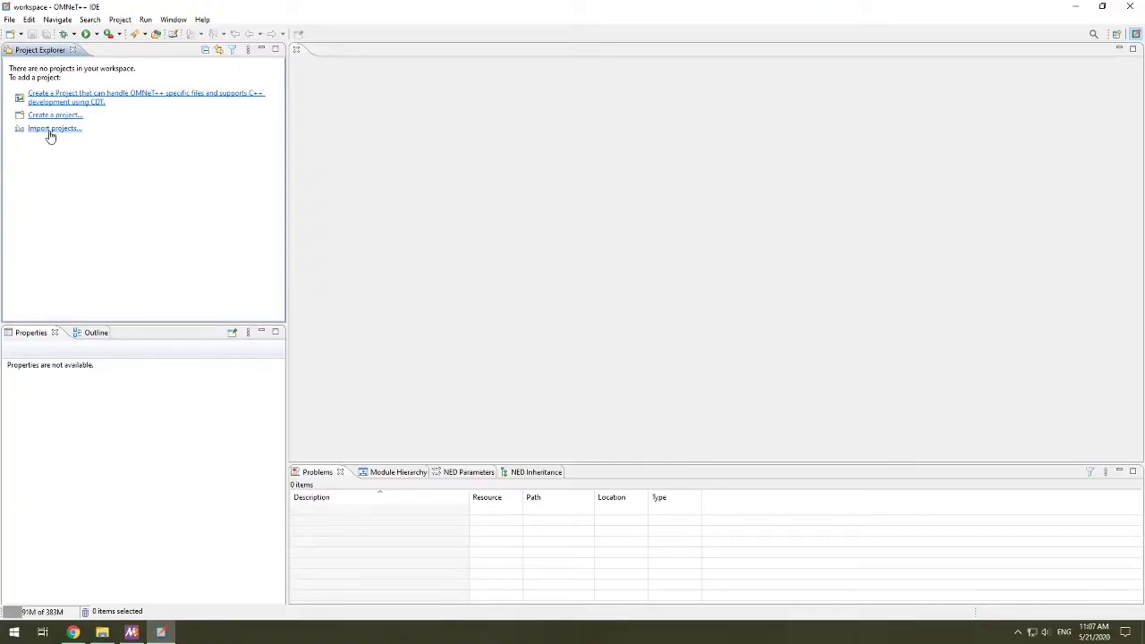
pyautogui.click(53, 129)
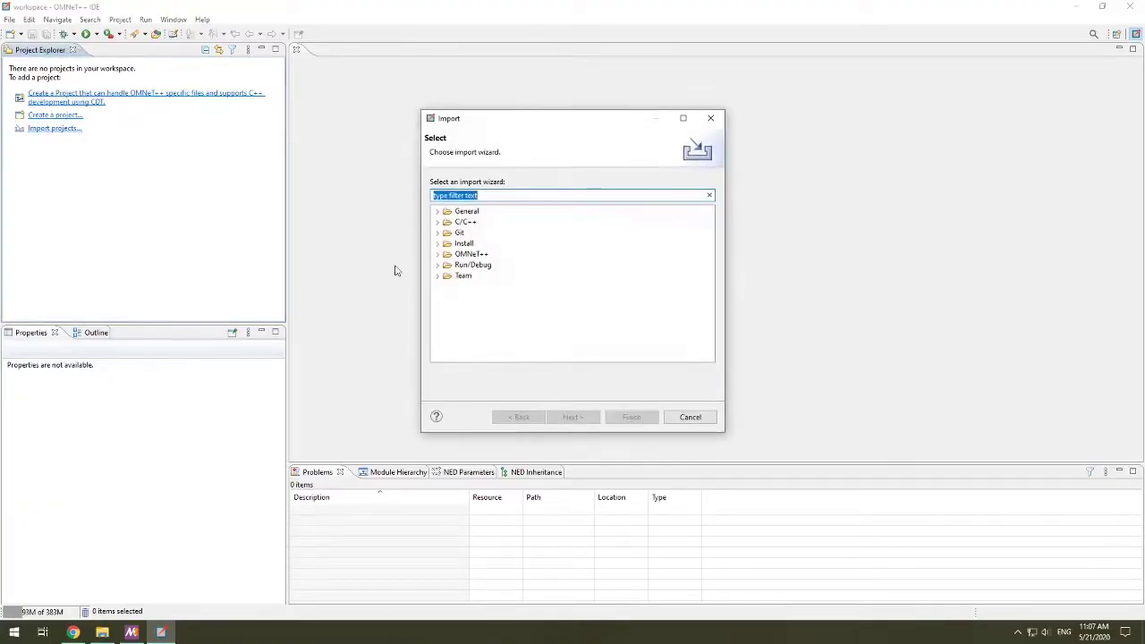
pyautogui.click(436, 211)
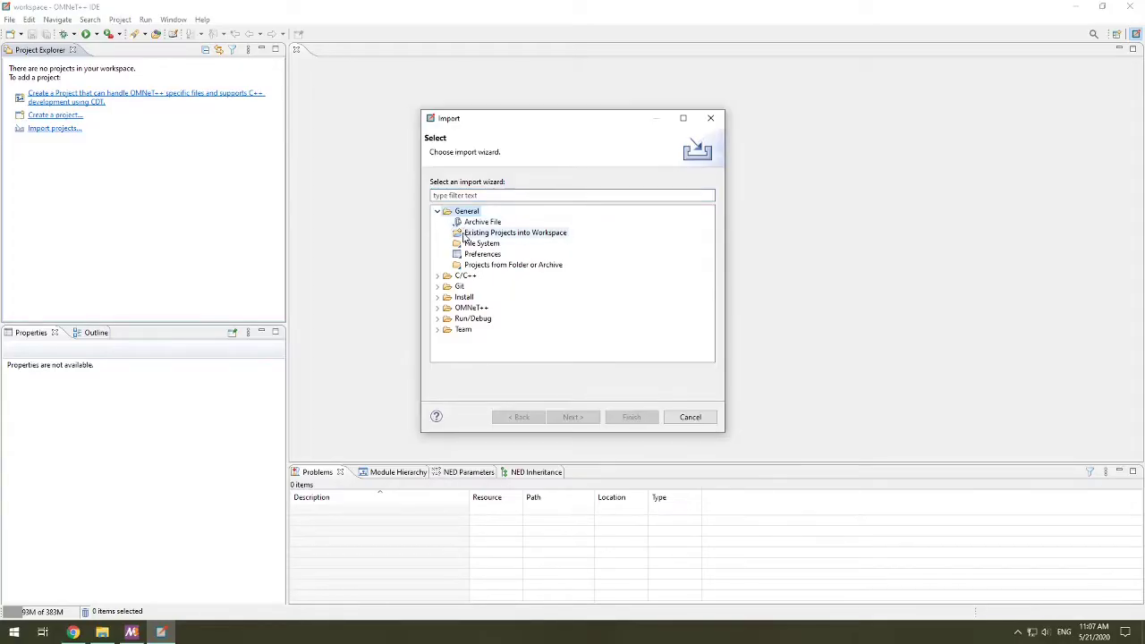
pyautogui.click(515, 233)
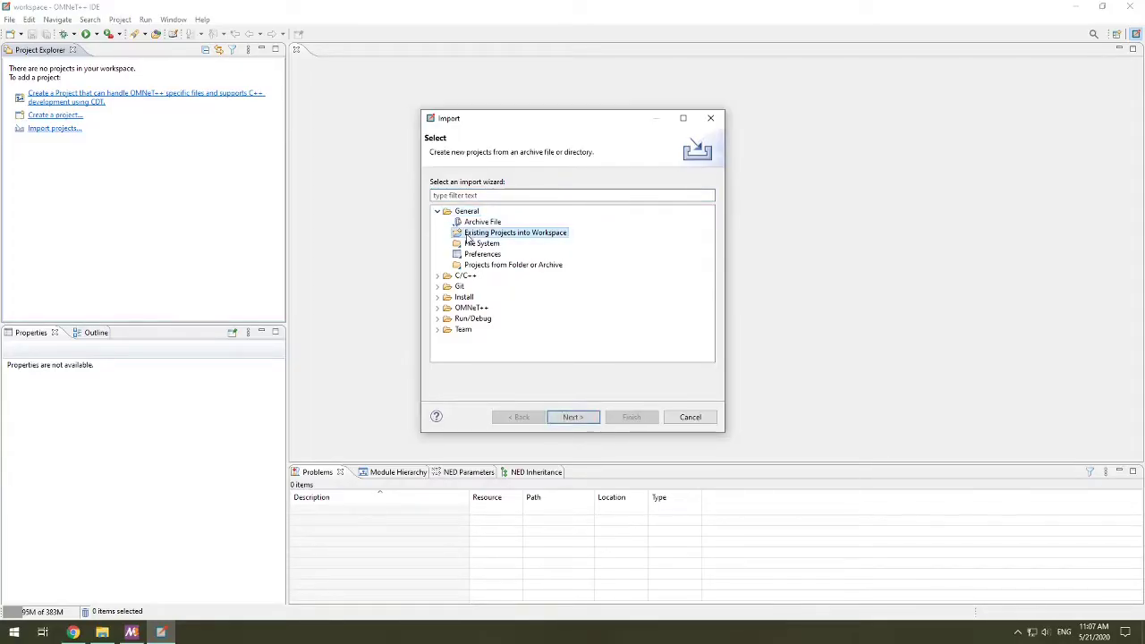
pyautogui.click(572, 417)
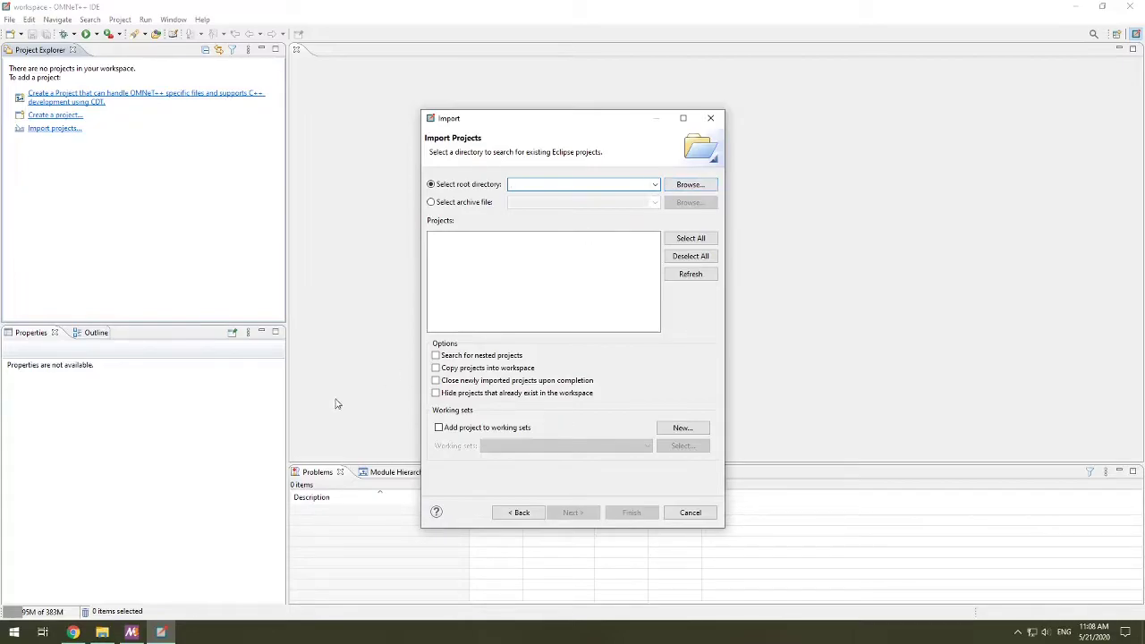
# Step: Choose F:\Dev\inet as the project root and finish importing the inet project
pyautogui.click(691, 184)
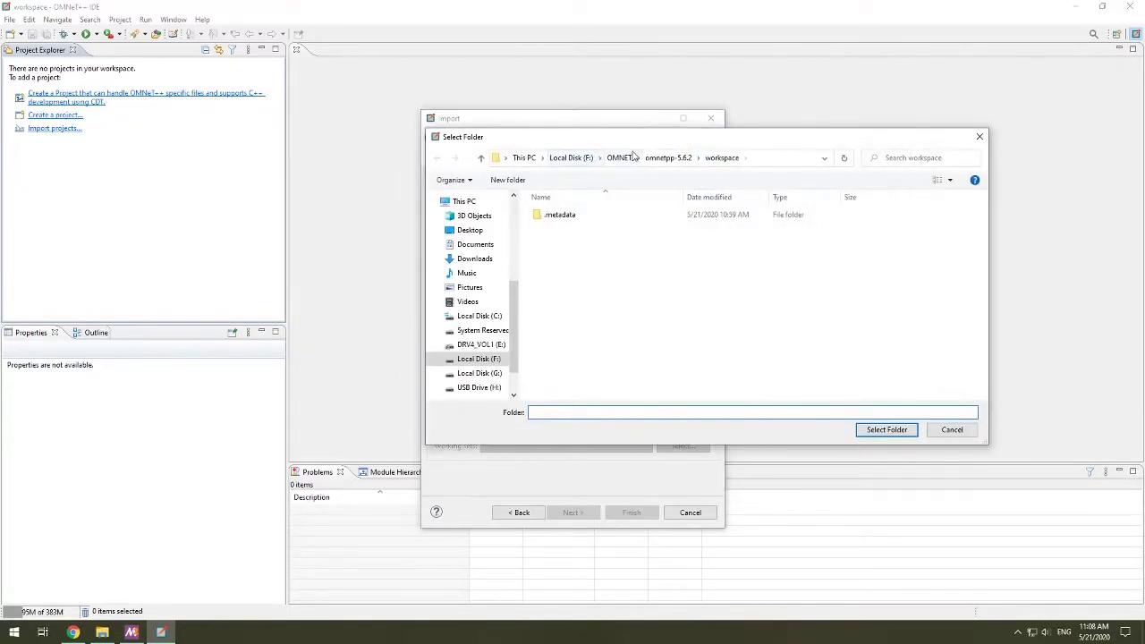
pyautogui.click(569, 158)
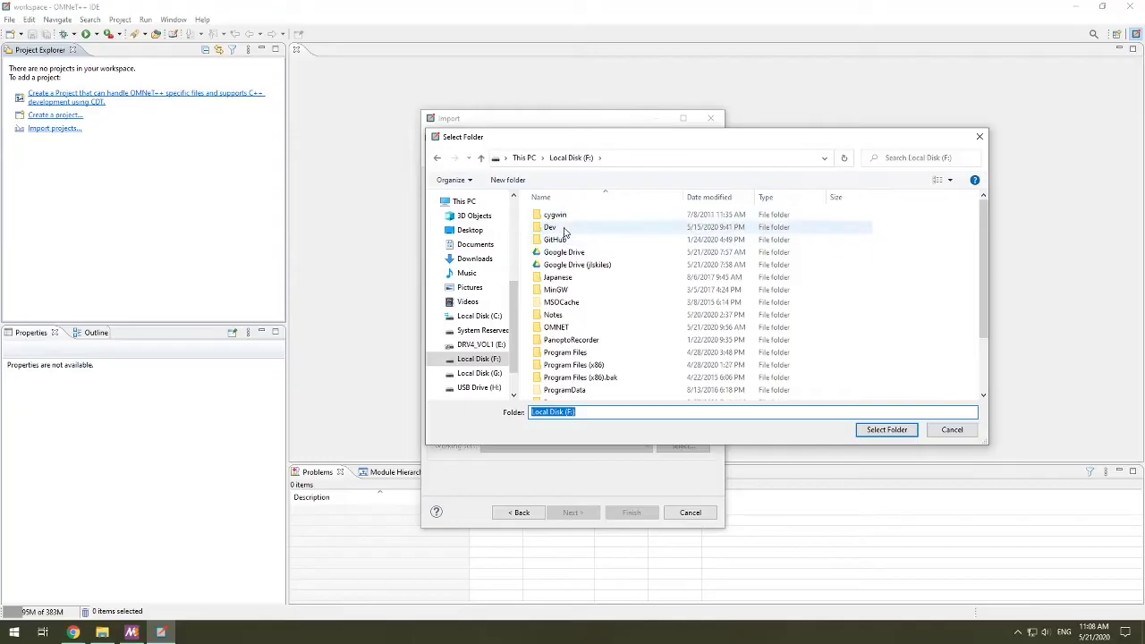
pyautogui.doubleClick(551, 225)
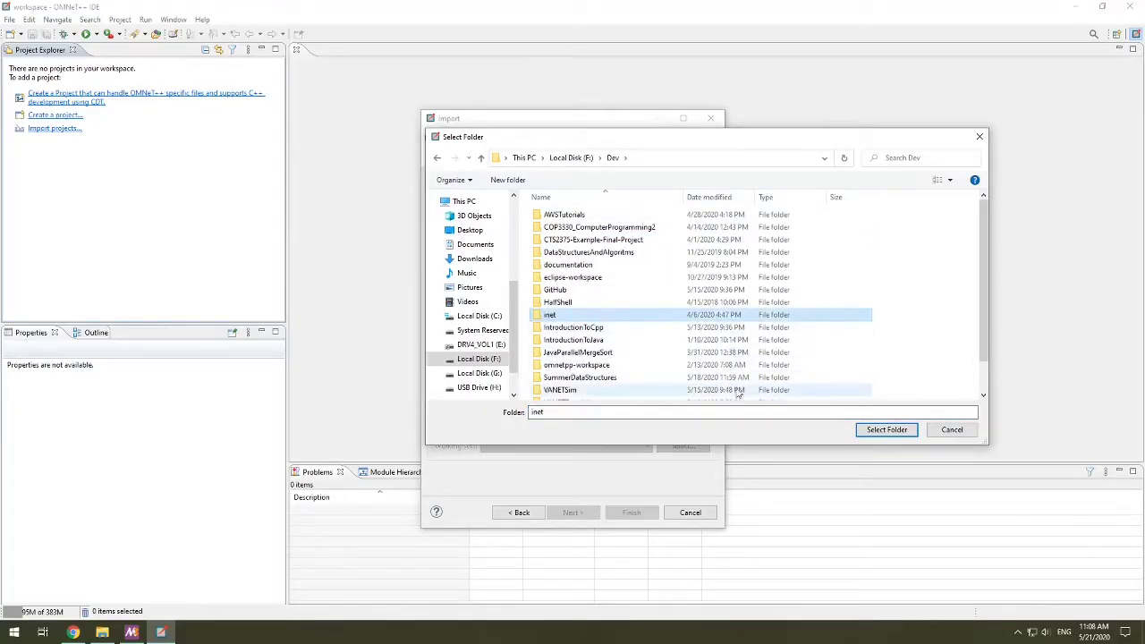
pyautogui.click(884, 430)
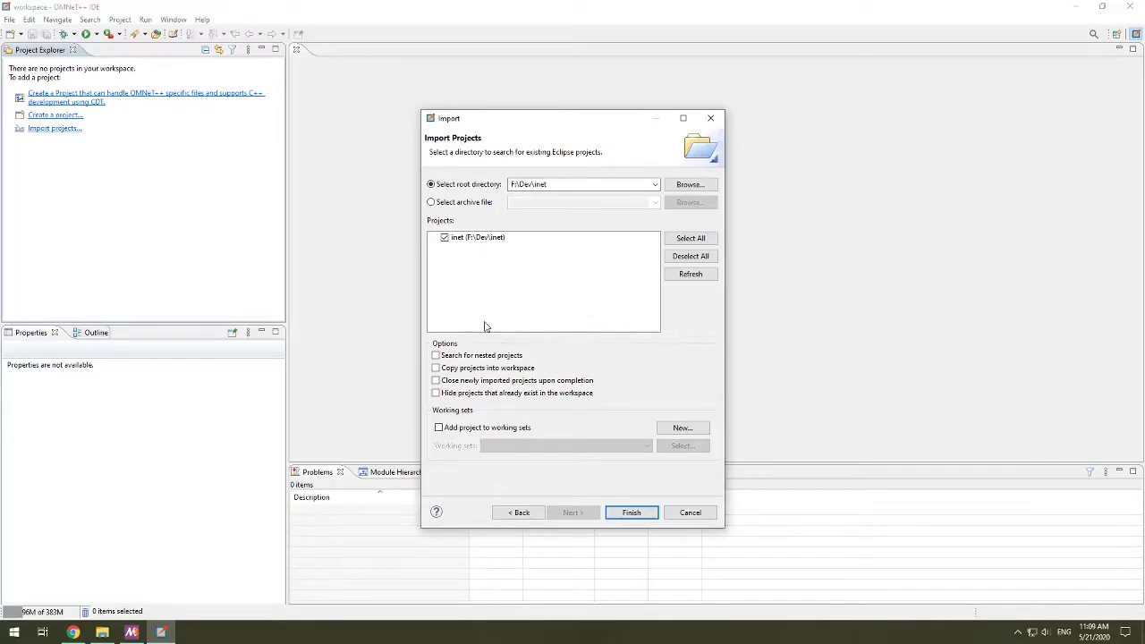
pyautogui.moveTo(541, 232)
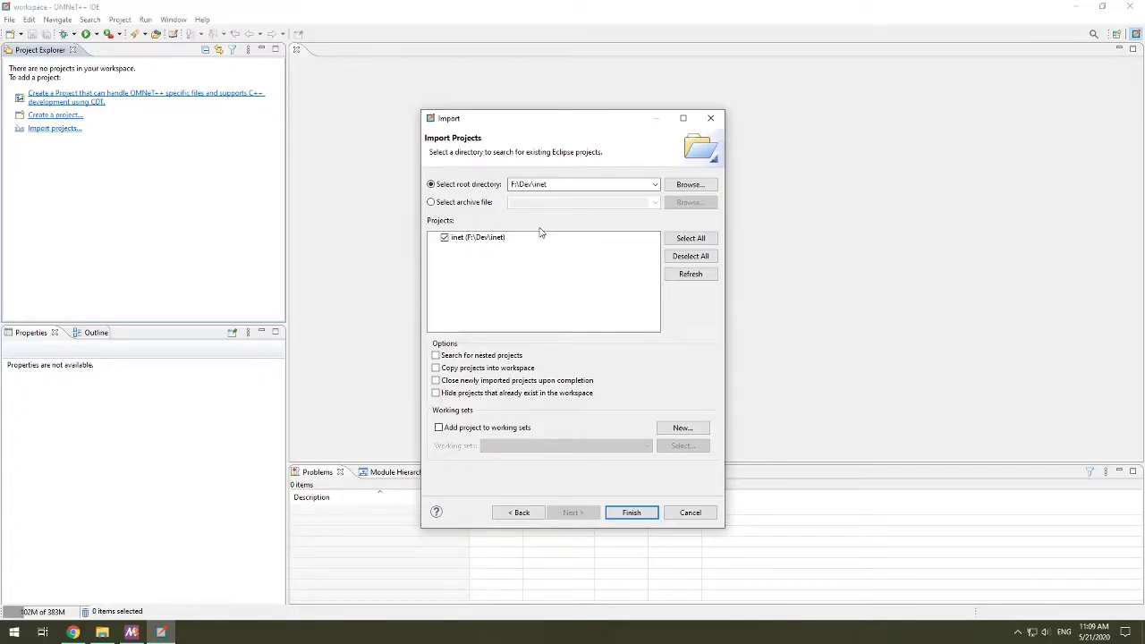
pyautogui.moveTo(519, 251)
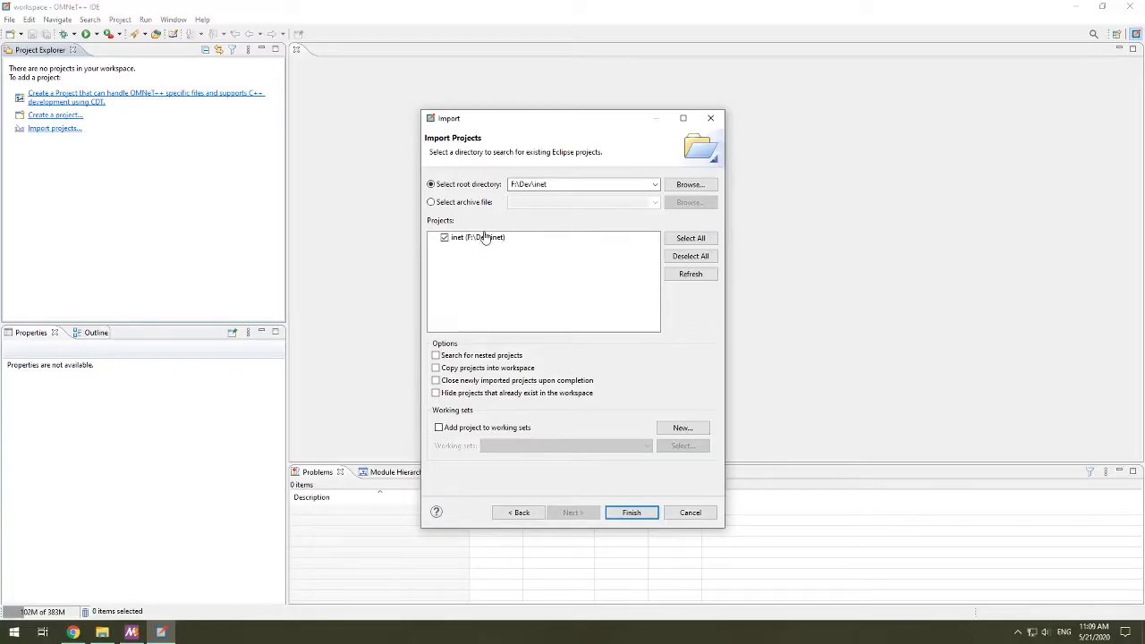
pyautogui.moveTo(630, 512)
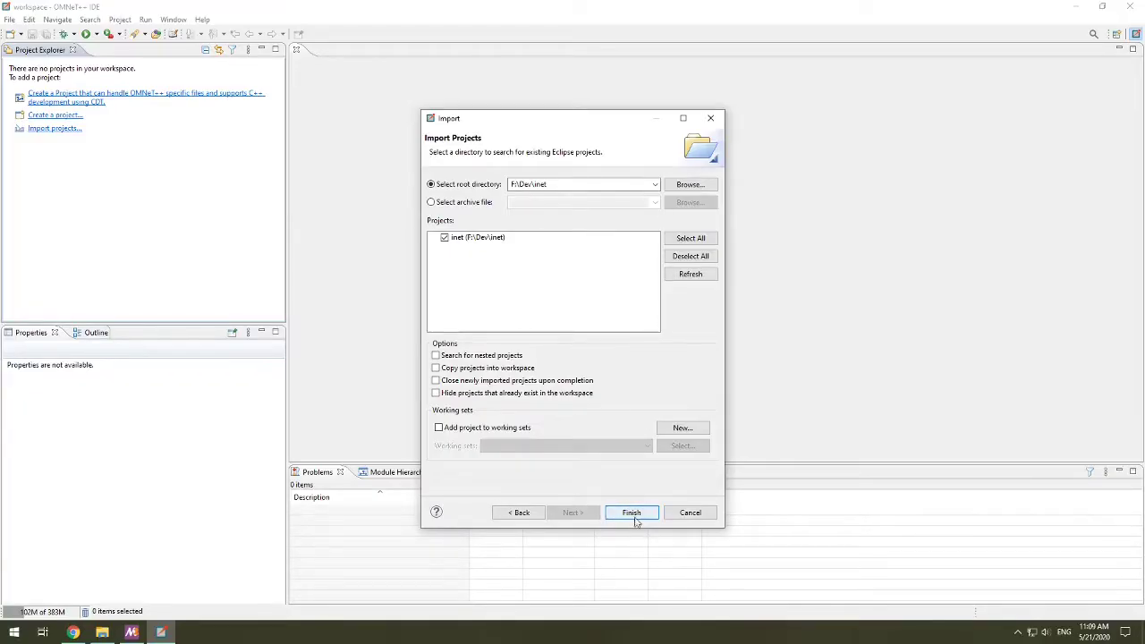
pyautogui.click(630, 512)
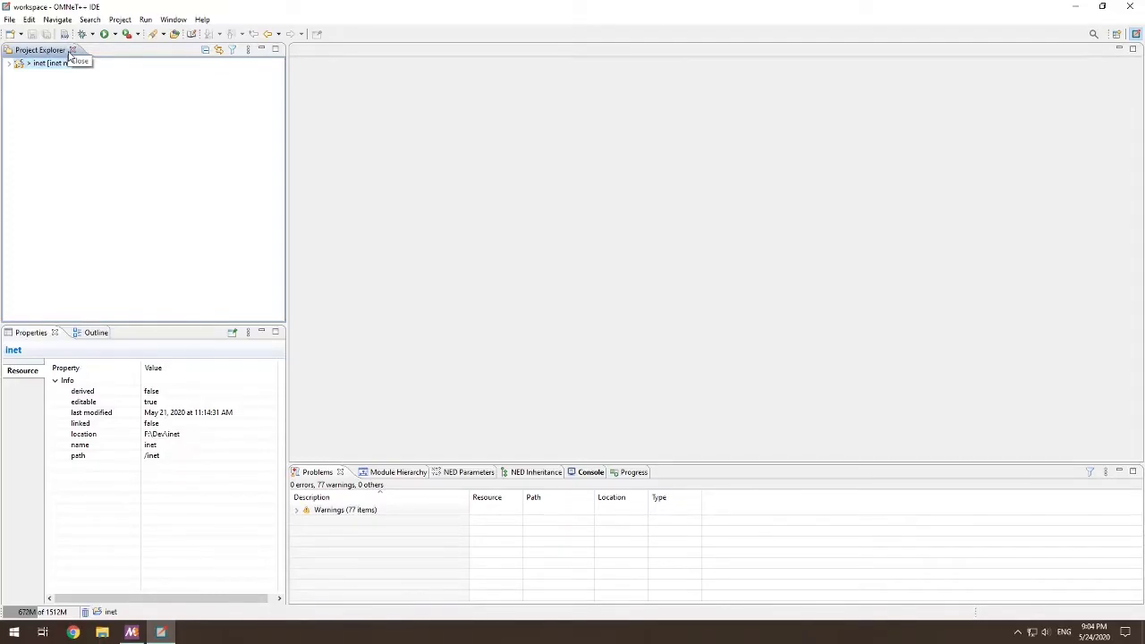
pyautogui.moveTo(38, 122)
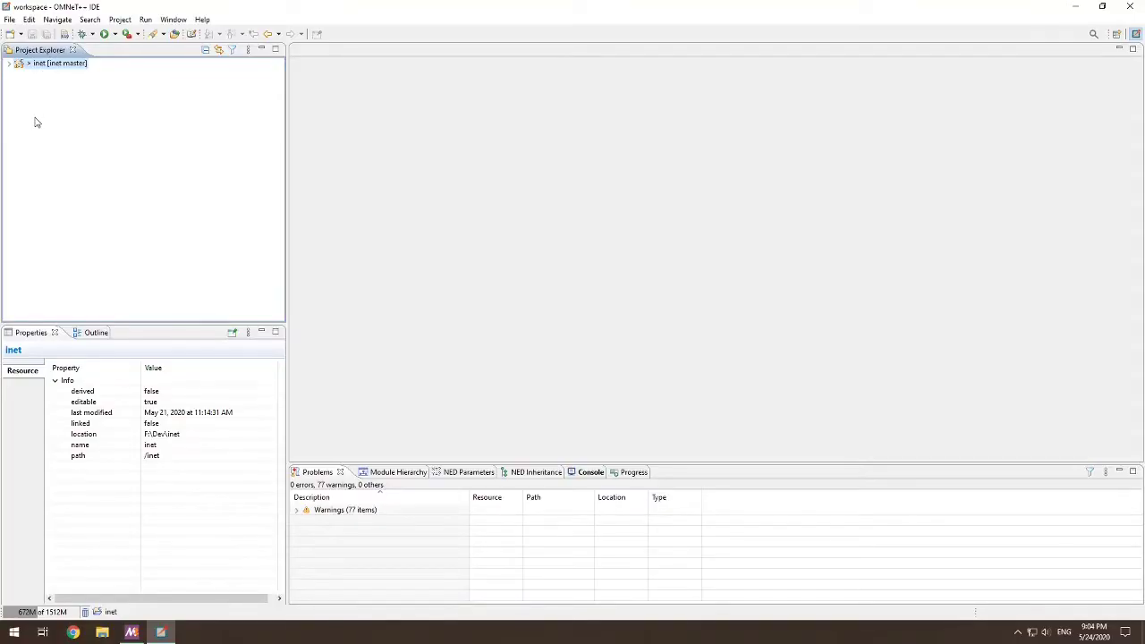
pyautogui.moveTo(357, 474)
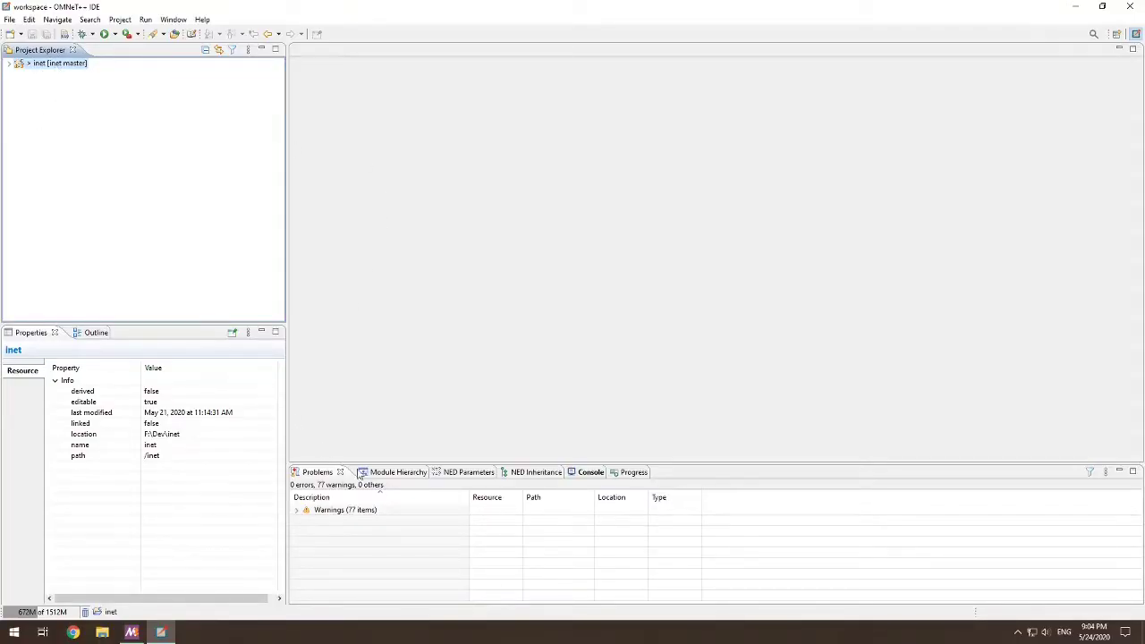
# Step: Build the inet project from its context menu and let the console report 0 errors
pyautogui.rightClick(58, 64)
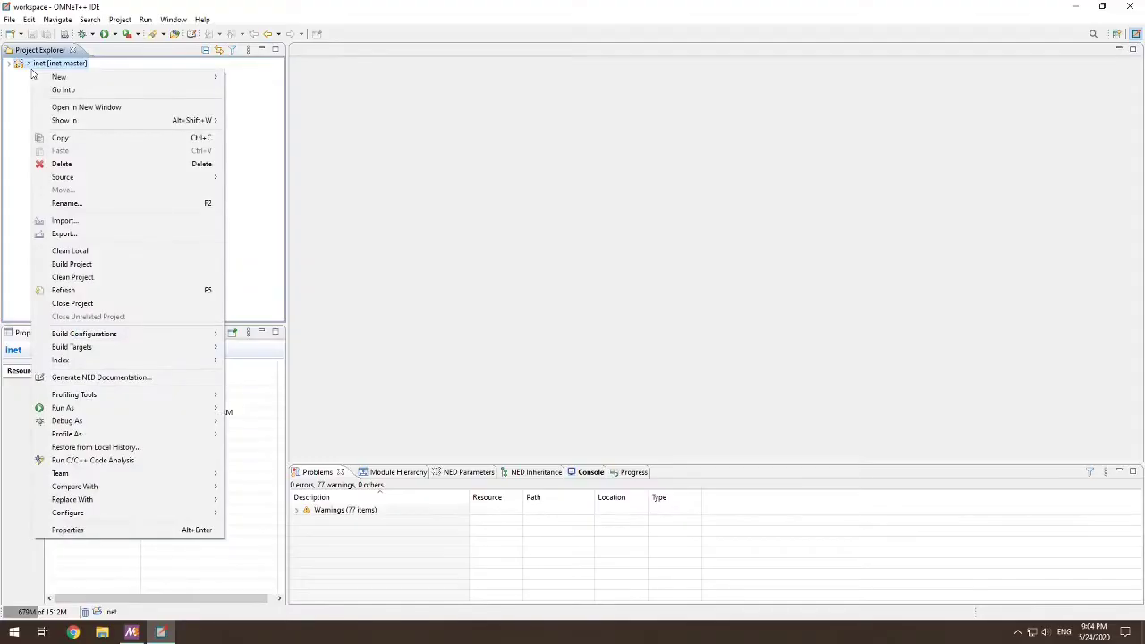
pyautogui.moveTo(71, 265)
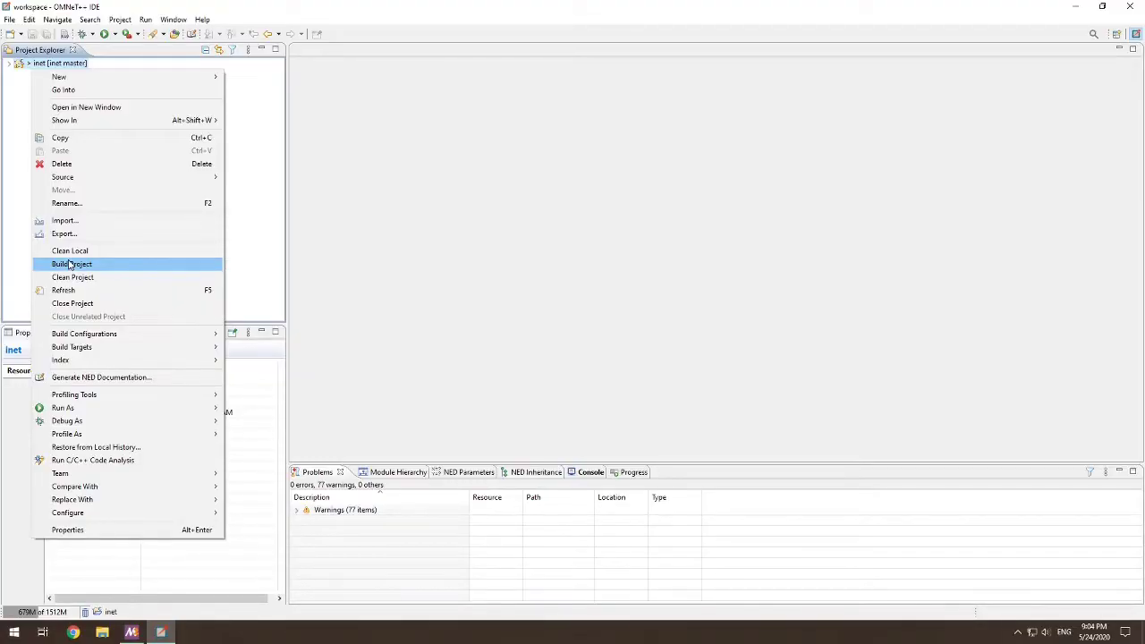
pyautogui.click(72, 263)
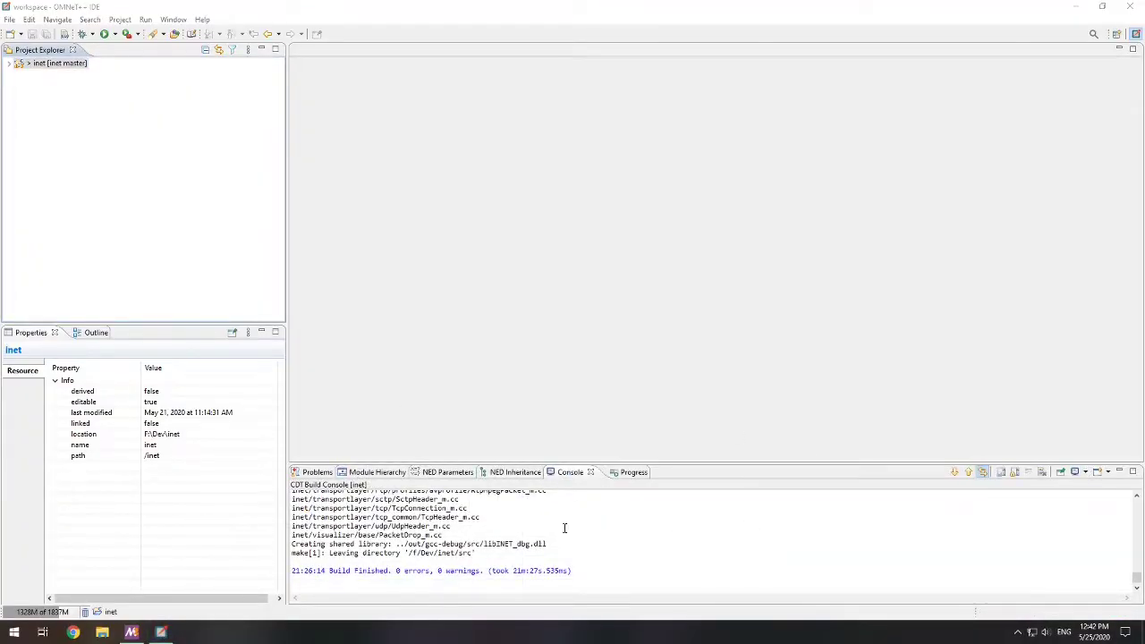
pyautogui.moveTo(504, 555)
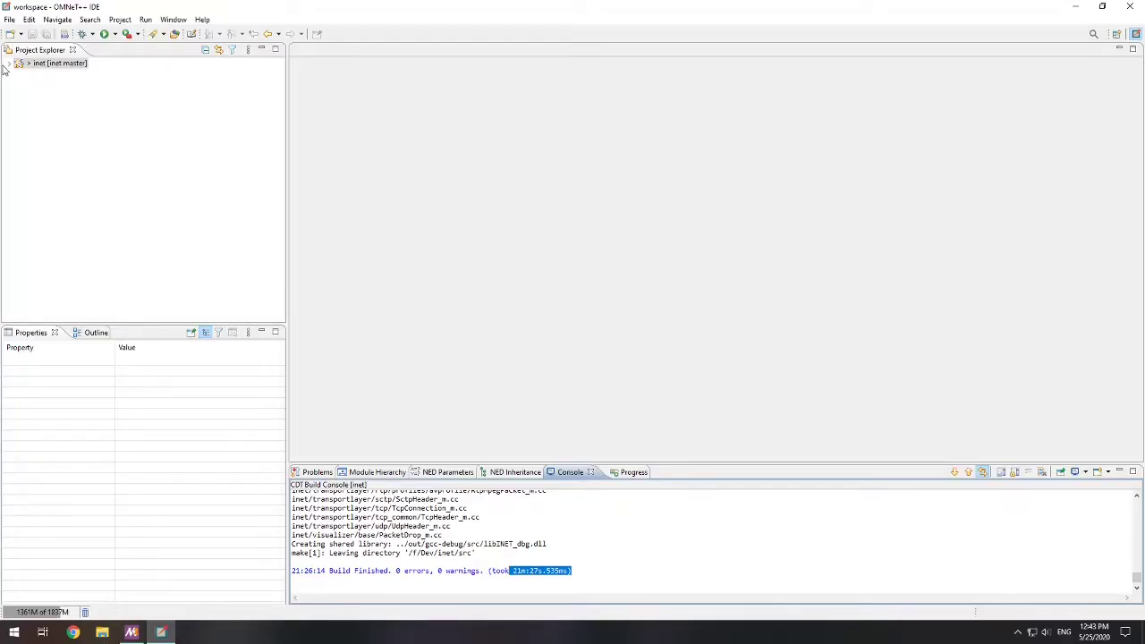
# Step: Open inet/examples/aodv/omnetpp.ini and view its AODVNetwork configuration in the Source view
pyautogui.click(9, 62)
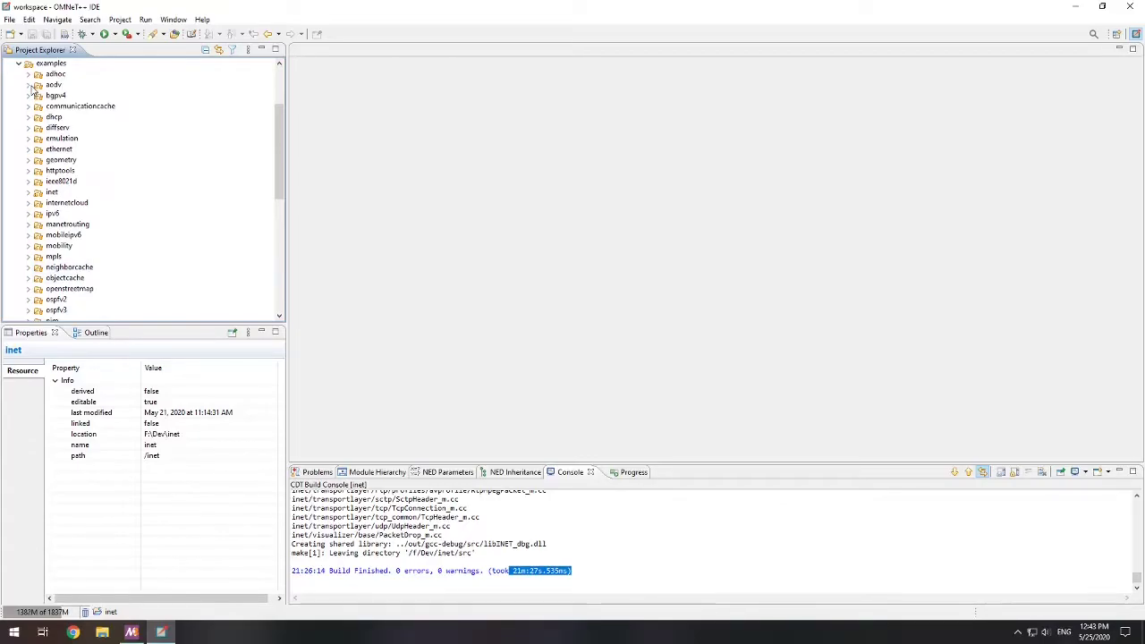
pyautogui.click(29, 84)
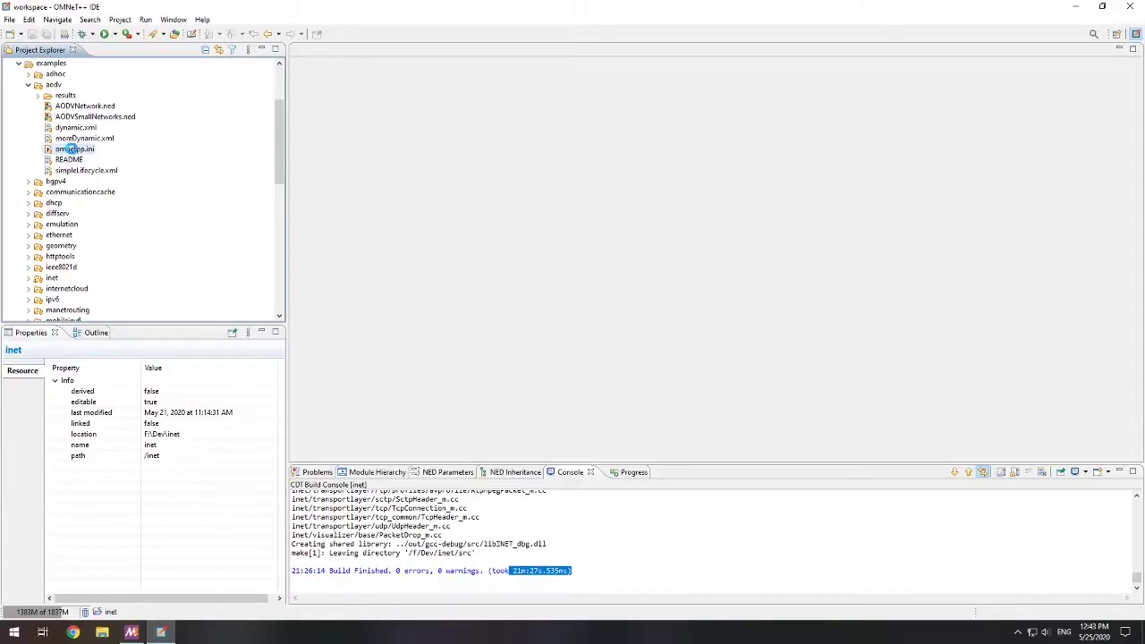
pyautogui.doubleClick(76, 149)
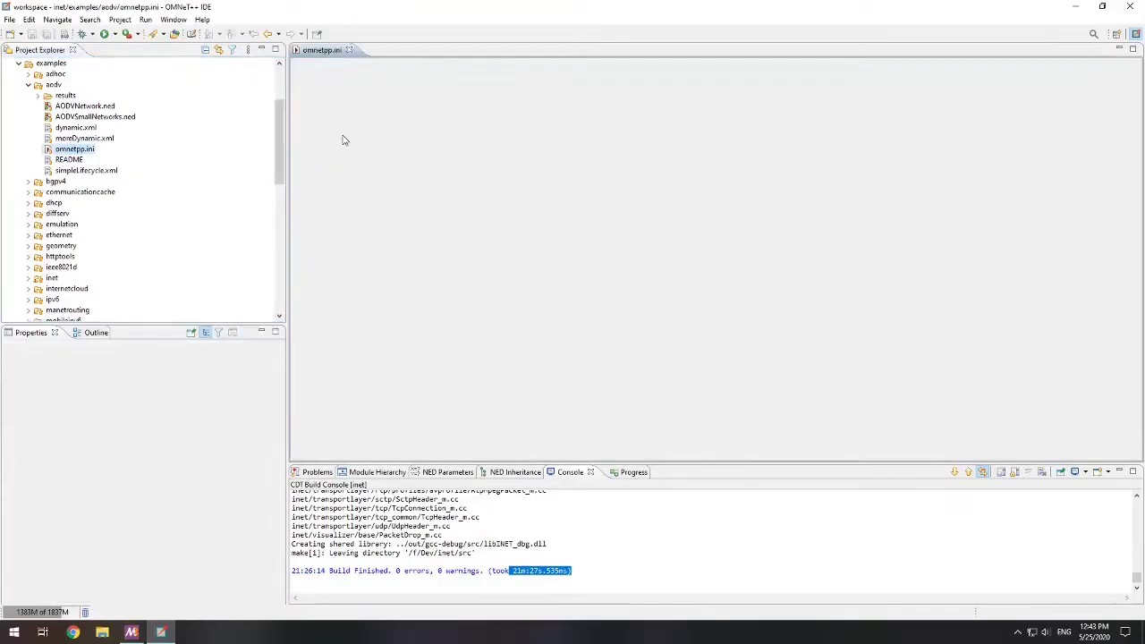
pyautogui.doubleClick(75, 149)
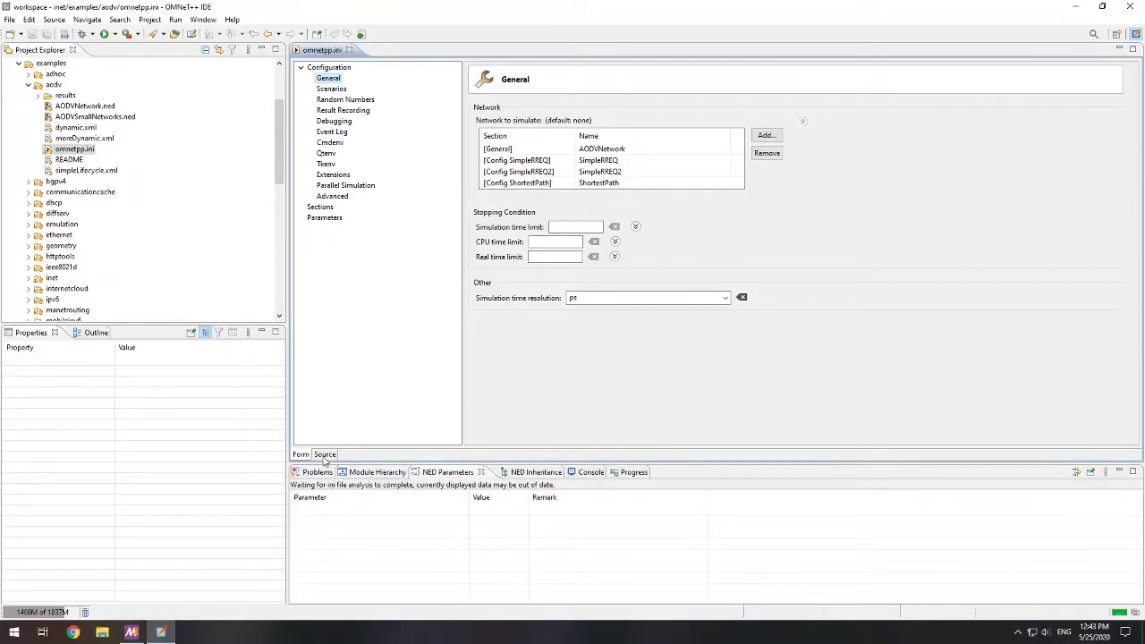
pyautogui.click(324, 454)
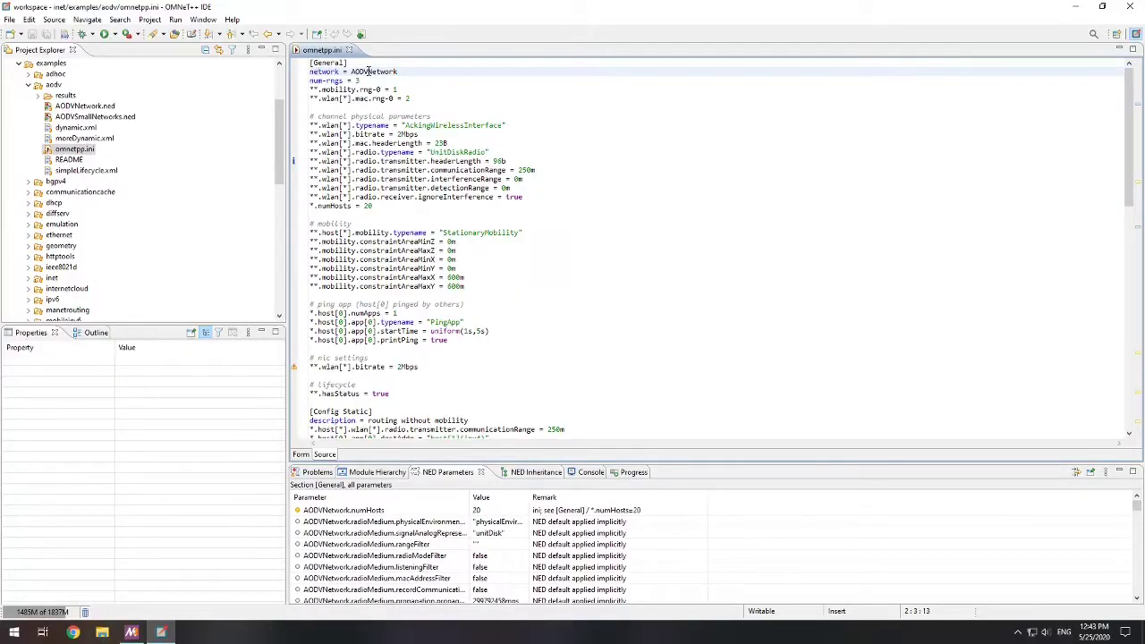
# Step: Open AODVNetwork.ned and read through the aodv network description
pyautogui.click(84, 106)
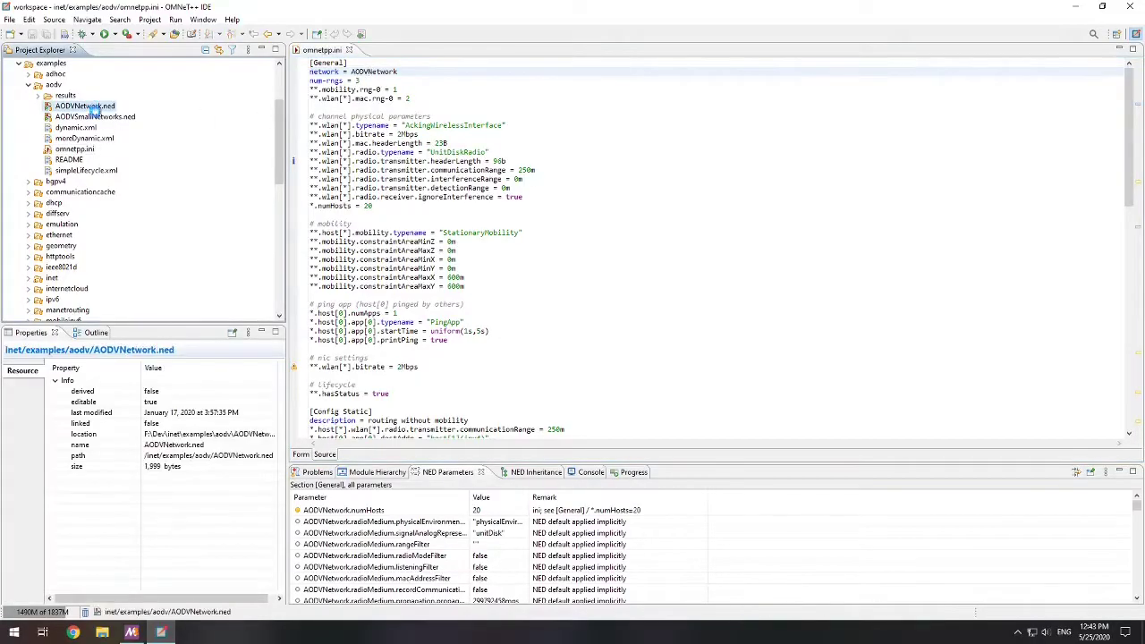
pyautogui.doubleClick(85, 106)
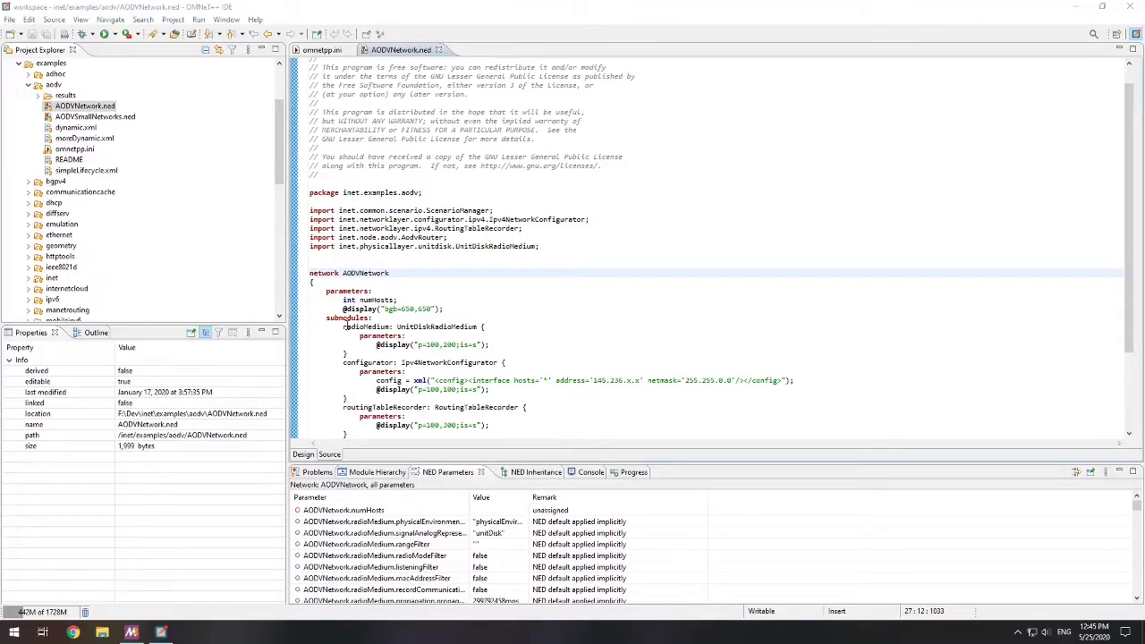
pyautogui.click(393, 326)
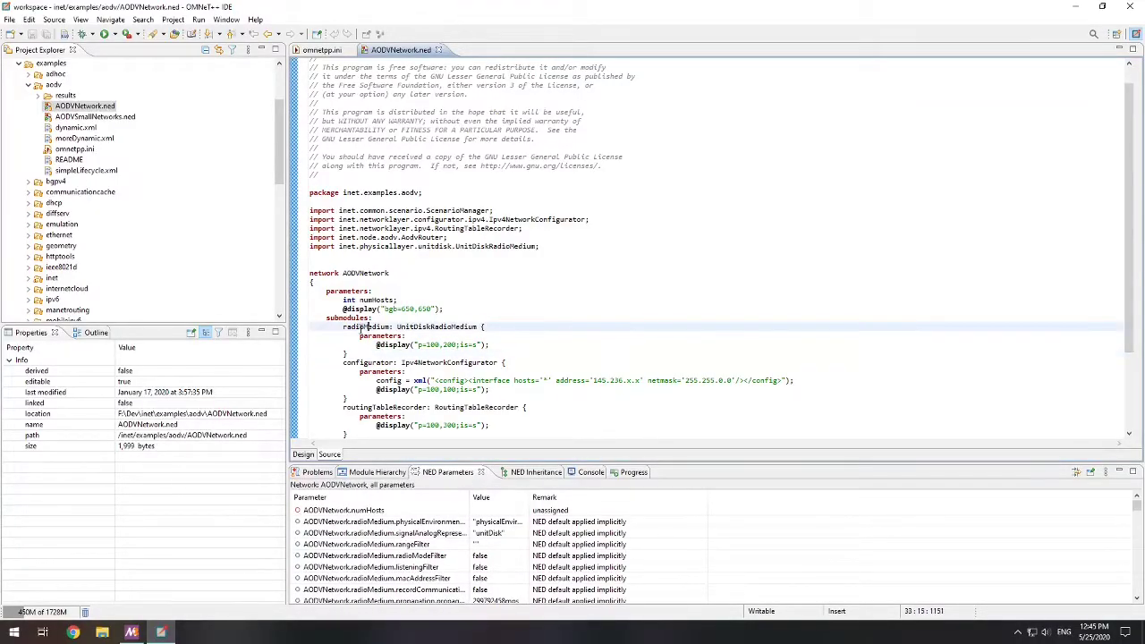
pyautogui.click(356, 326)
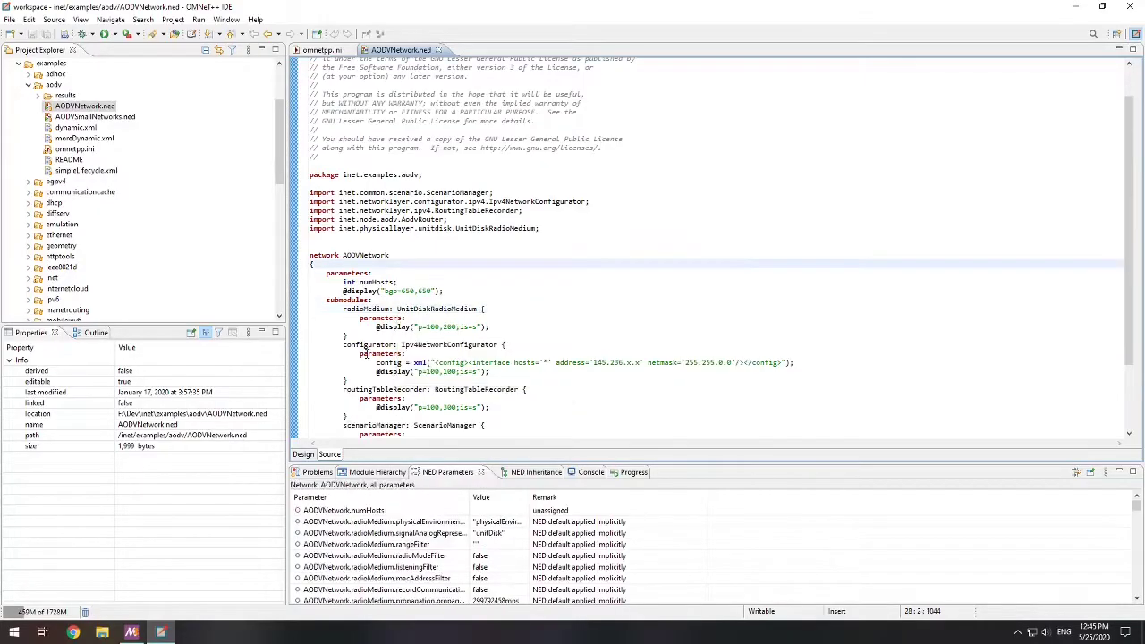
# Step: Return to the aodv omnetpp.ini text and scroll through its configuration
pyautogui.doubleClick(426, 344)
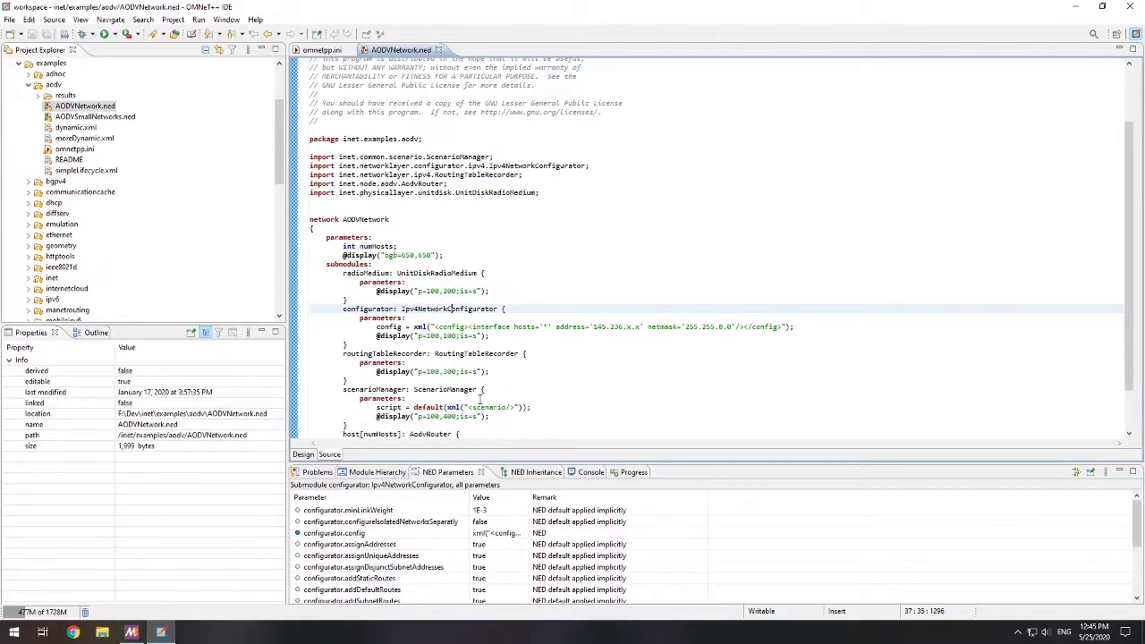
pyautogui.scroll(-3)
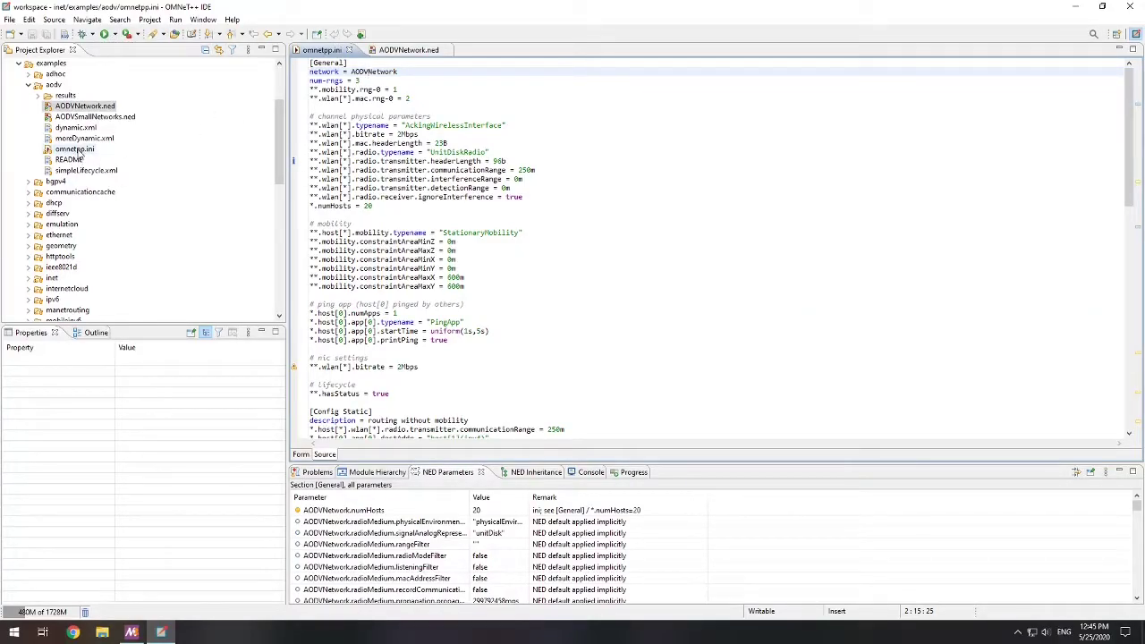
# Step: Run the aodv omnetpp.ini as an OMNeT++ Simulation and acknowledge the launch configuration notice
pyautogui.rightClick(74, 148)
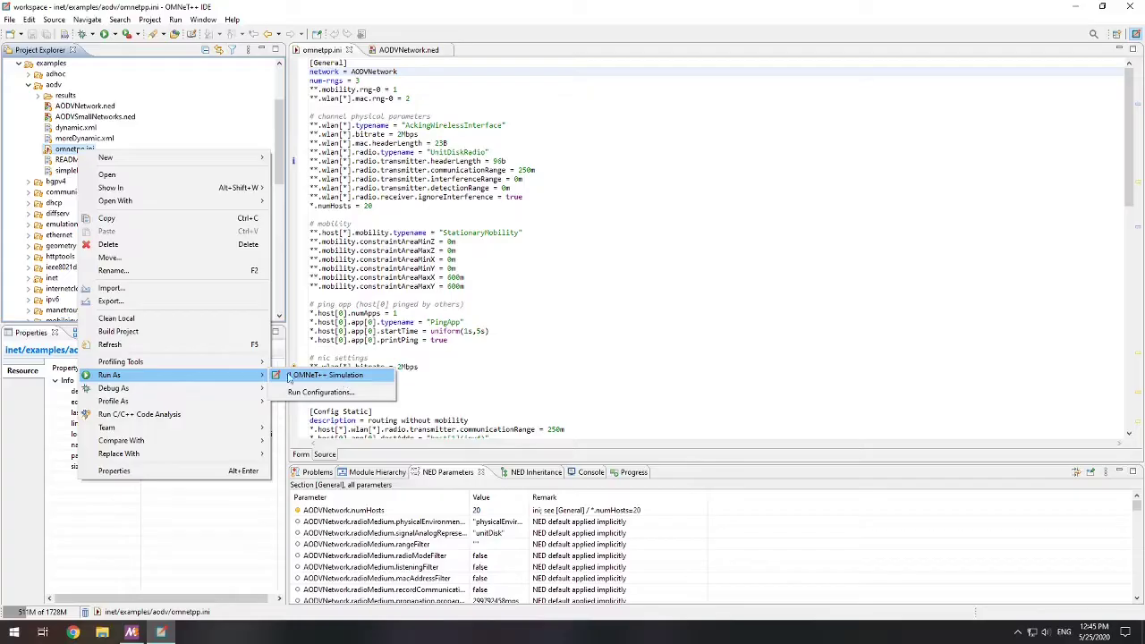
pyautogui.moveTo(114, 387)
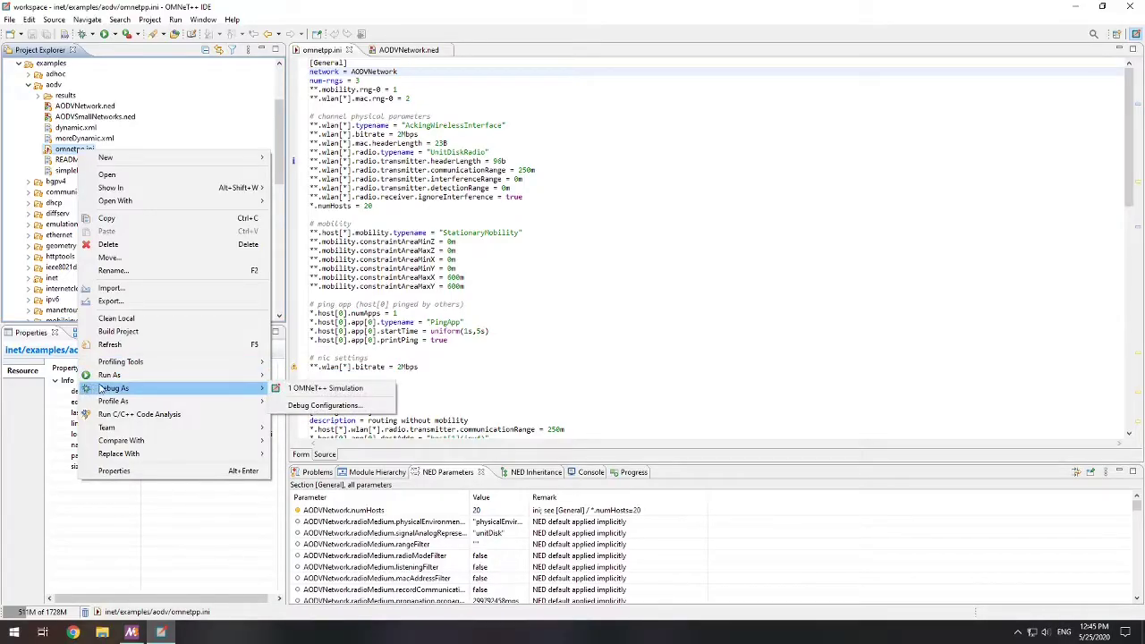
pyautogui.moveTo(109, 376)
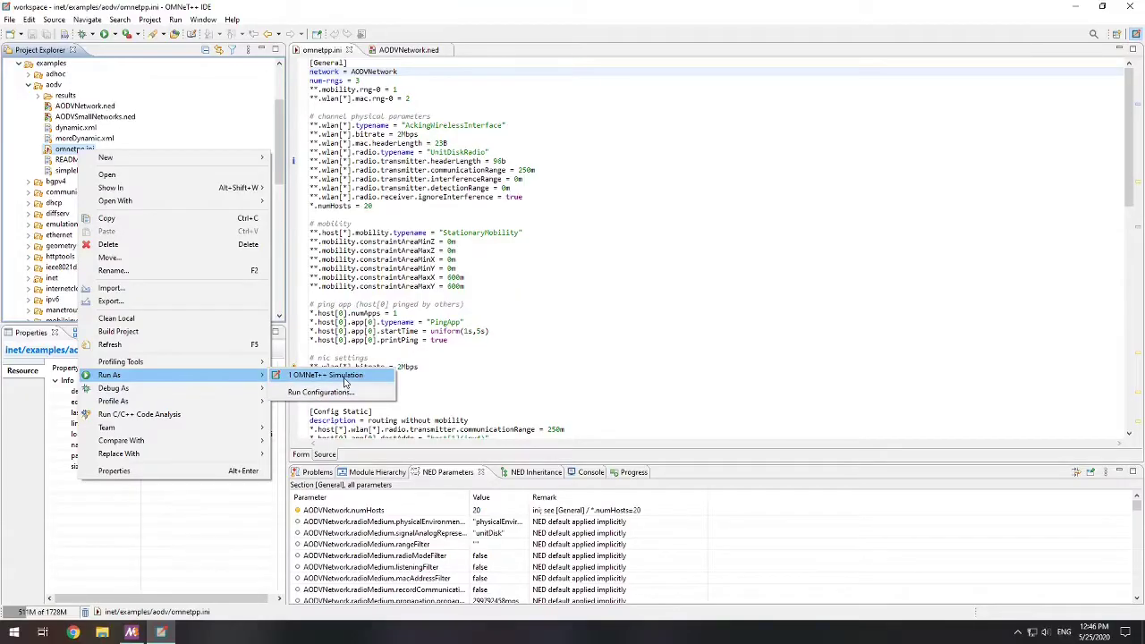
pyautogui.click(325, 375)
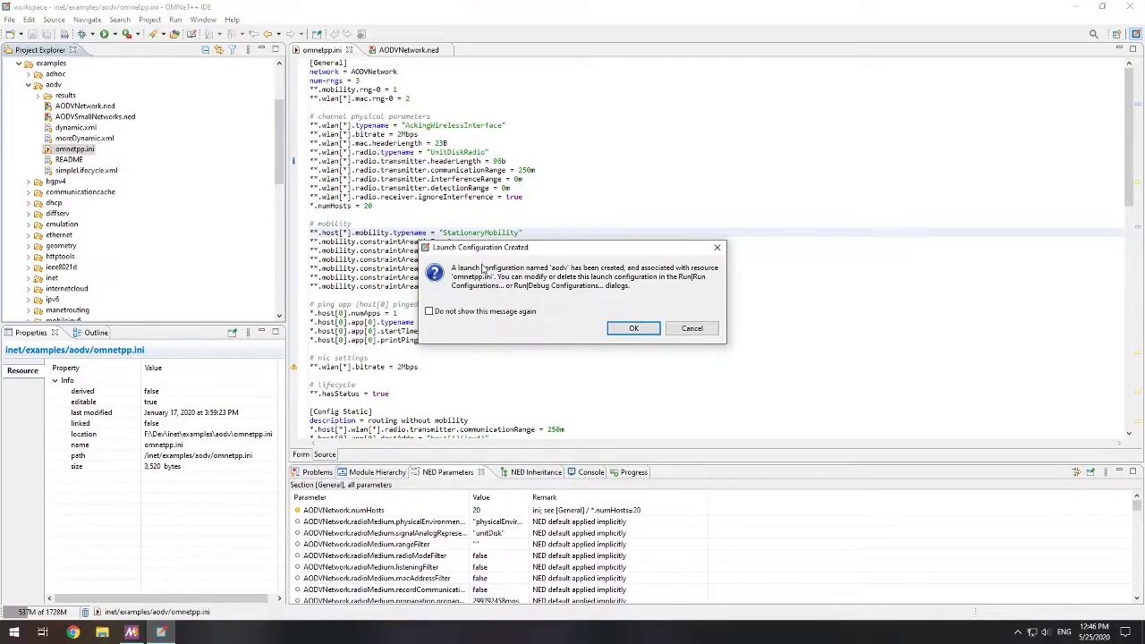
pyautogui.moveTo(515, 290)
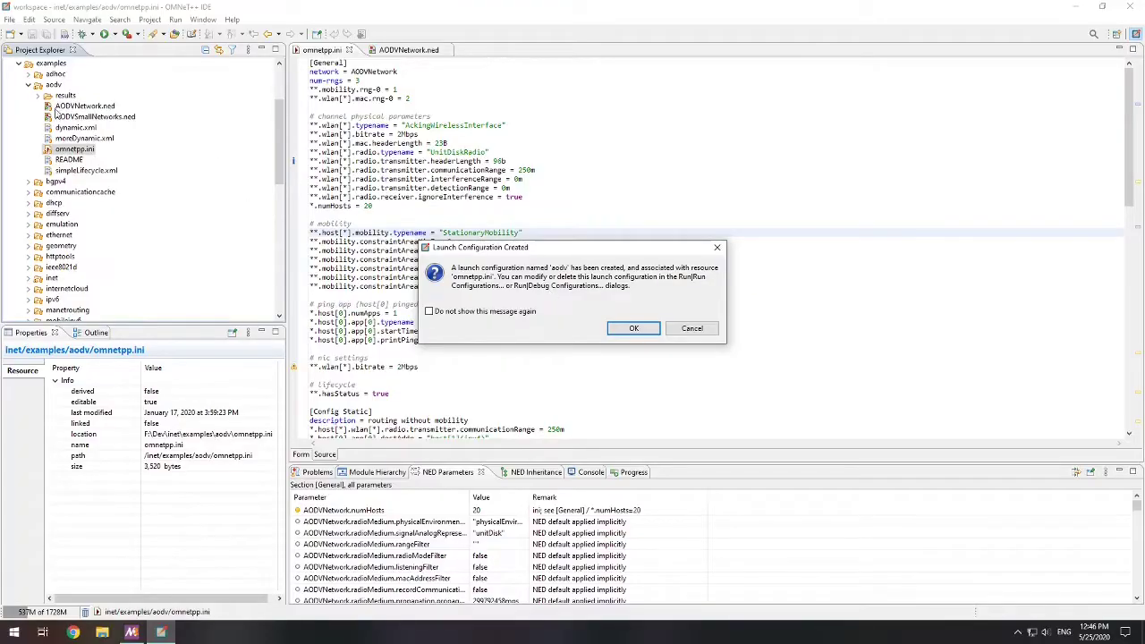
pyautogui.click(633, 329)
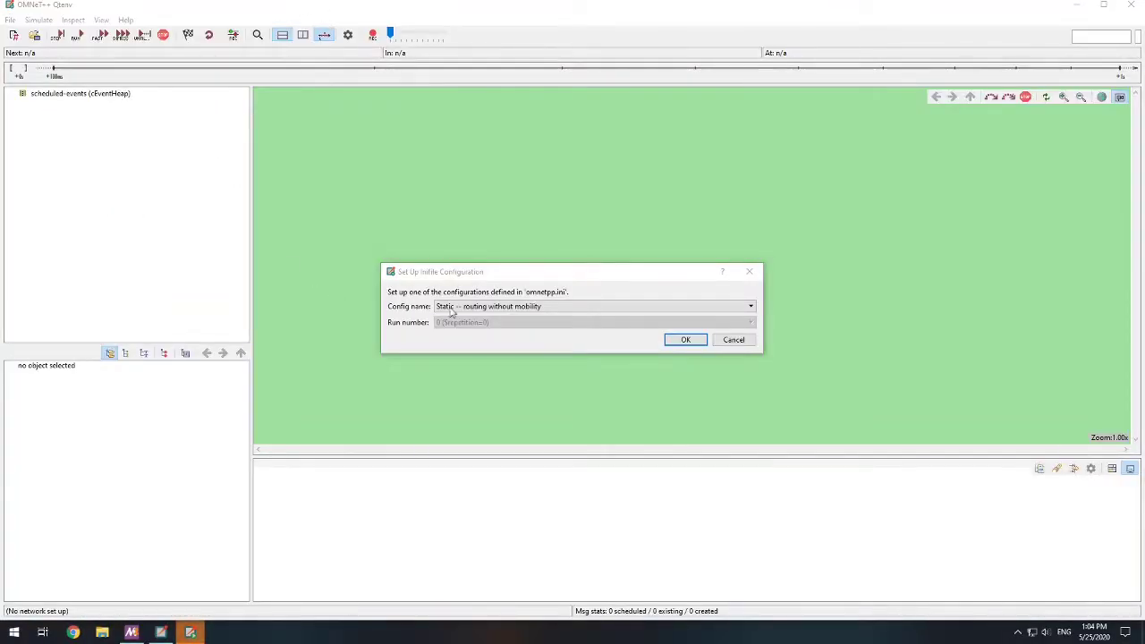
pyautogui.moveTo(512, 375)
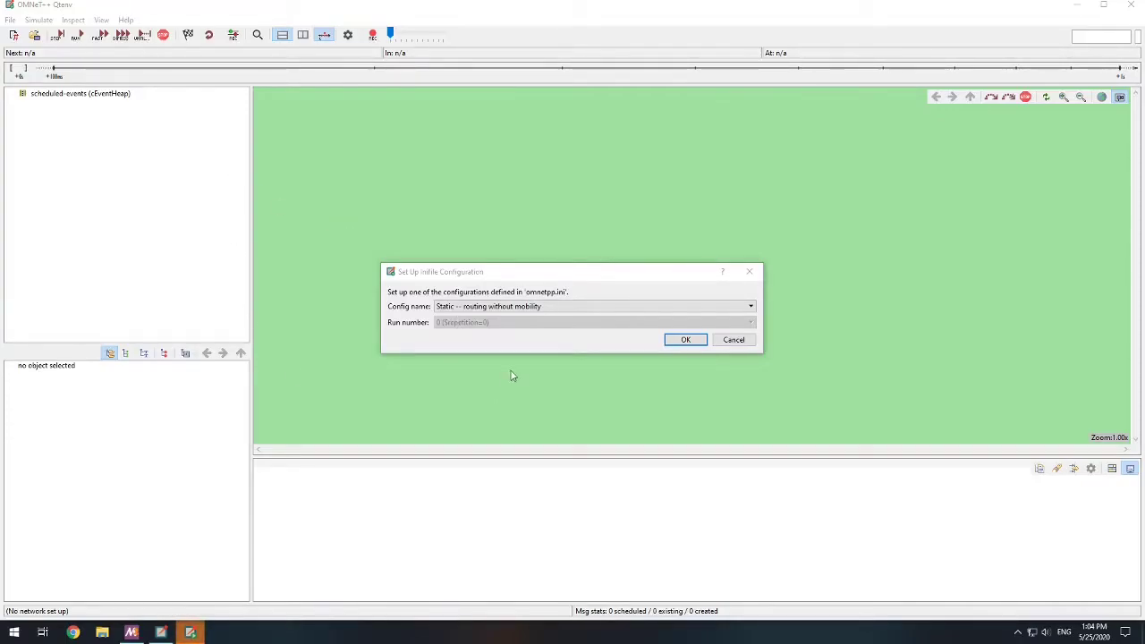
pyautogui.click(749, 306)
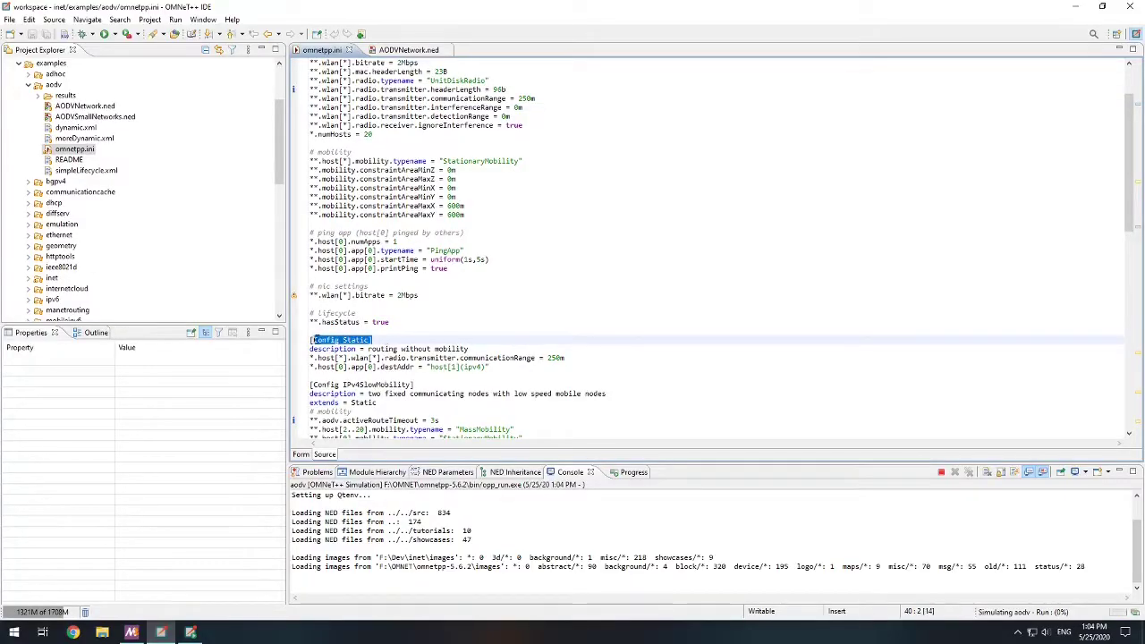
pyautogui.moveTo(309, 347); pyautogui.dragTo(490, 367)
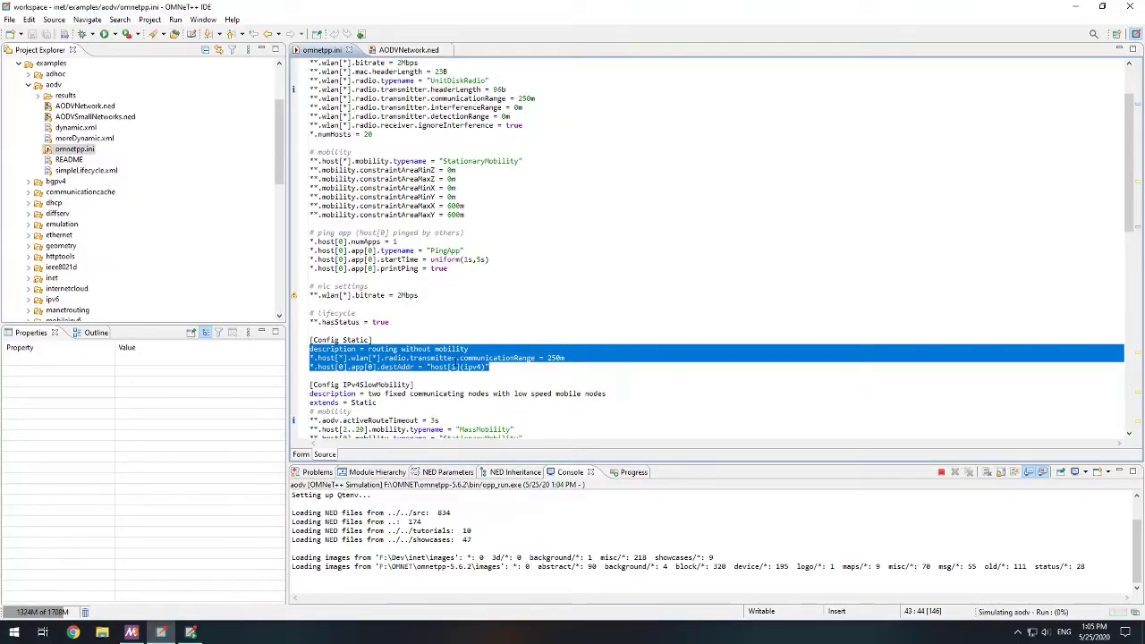
pyautogui.click(548, 358)
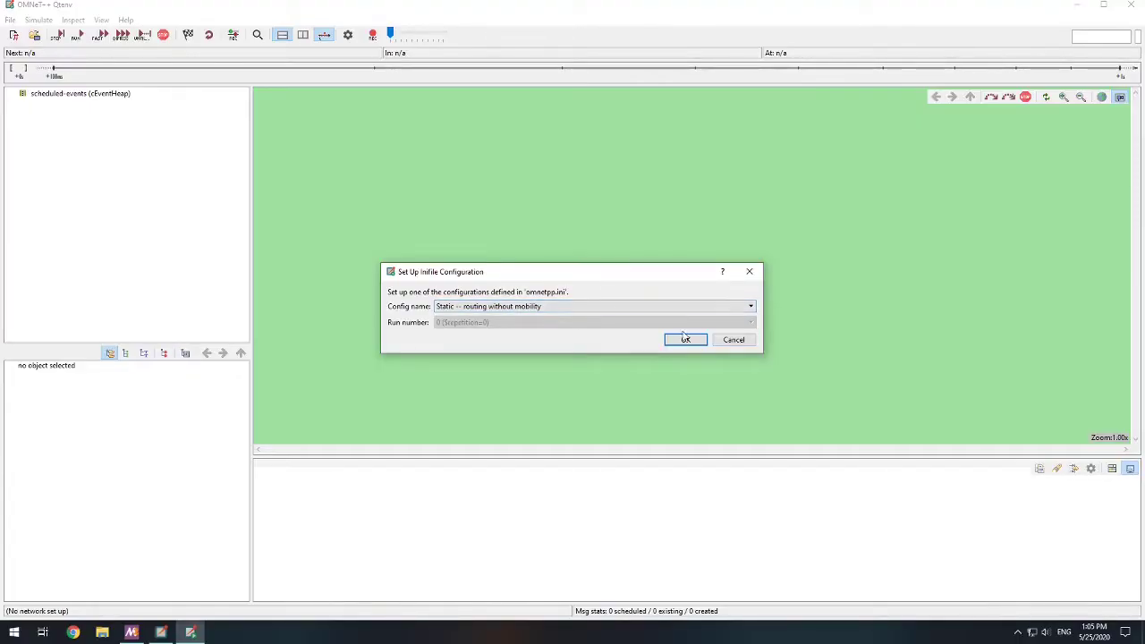
# Step: Set up the Static configuration and run the AODV network at full speed so ping events fill the log
pyautogui.click(686, 340)
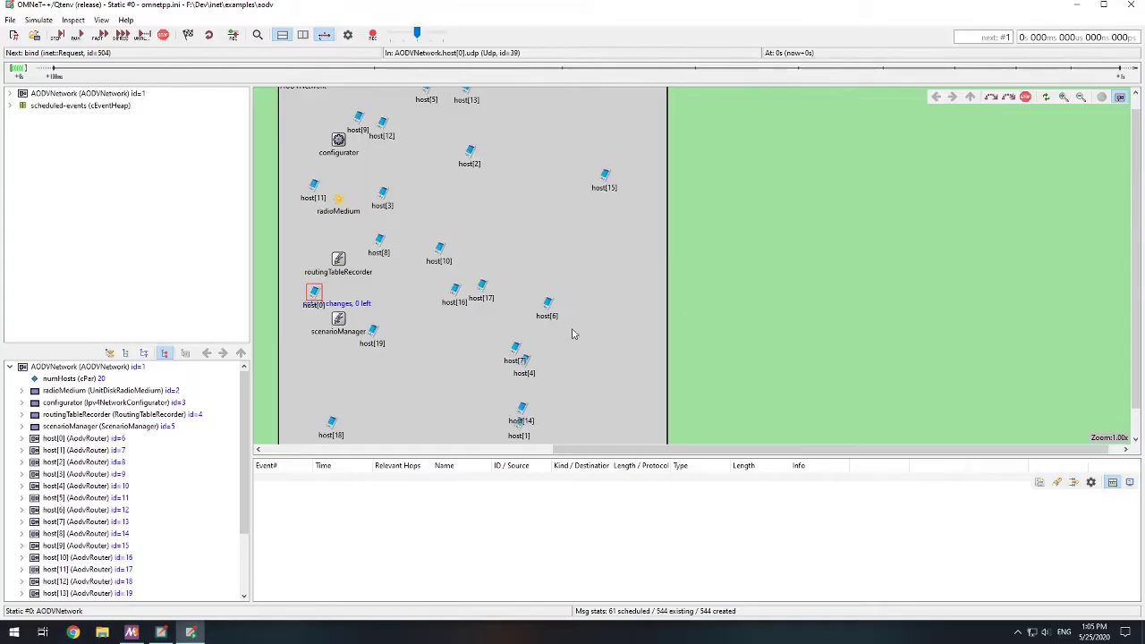
pyautogui.click(75, 36)
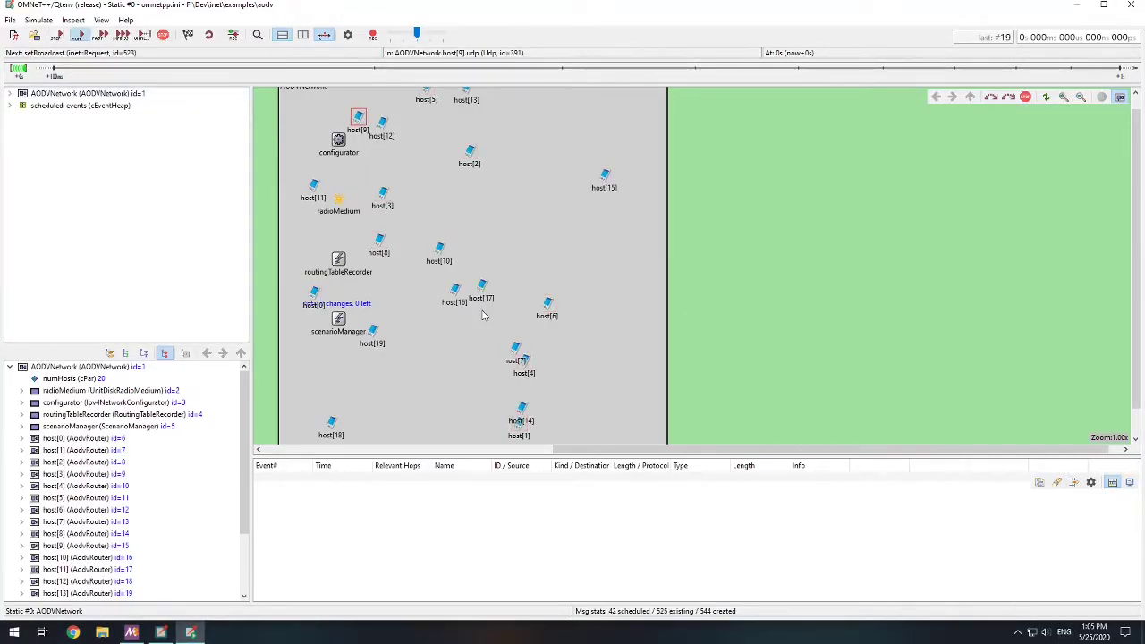
pyautogui.click(79, 34)
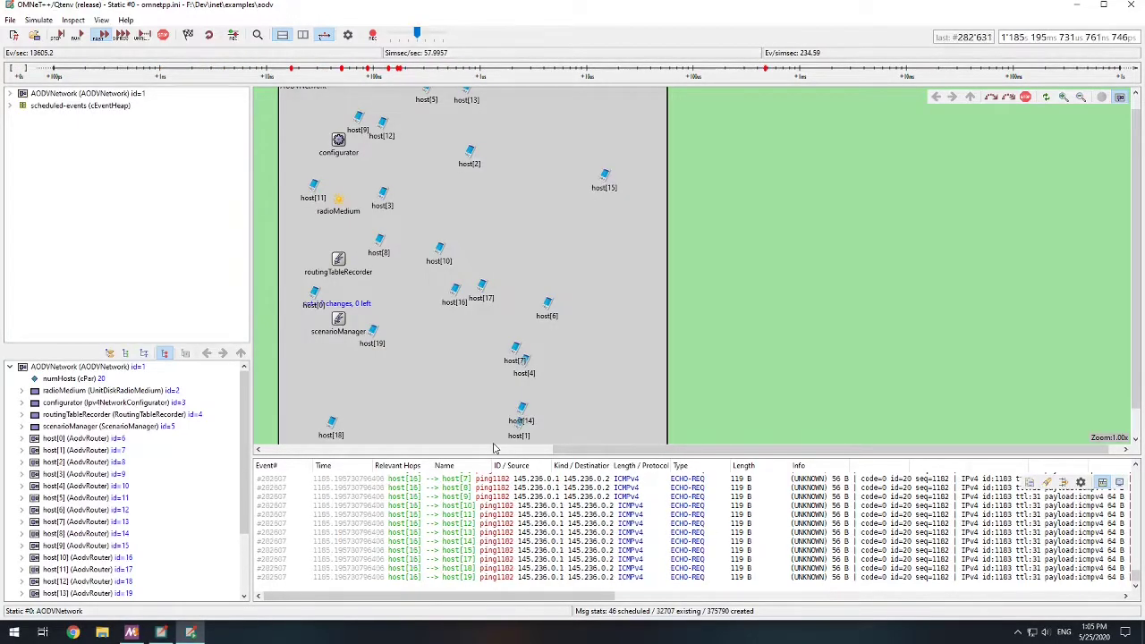
# Step: Switch to Chrome showing the github.com/sommer/veins repository page
pyautogui.click(72, 633)
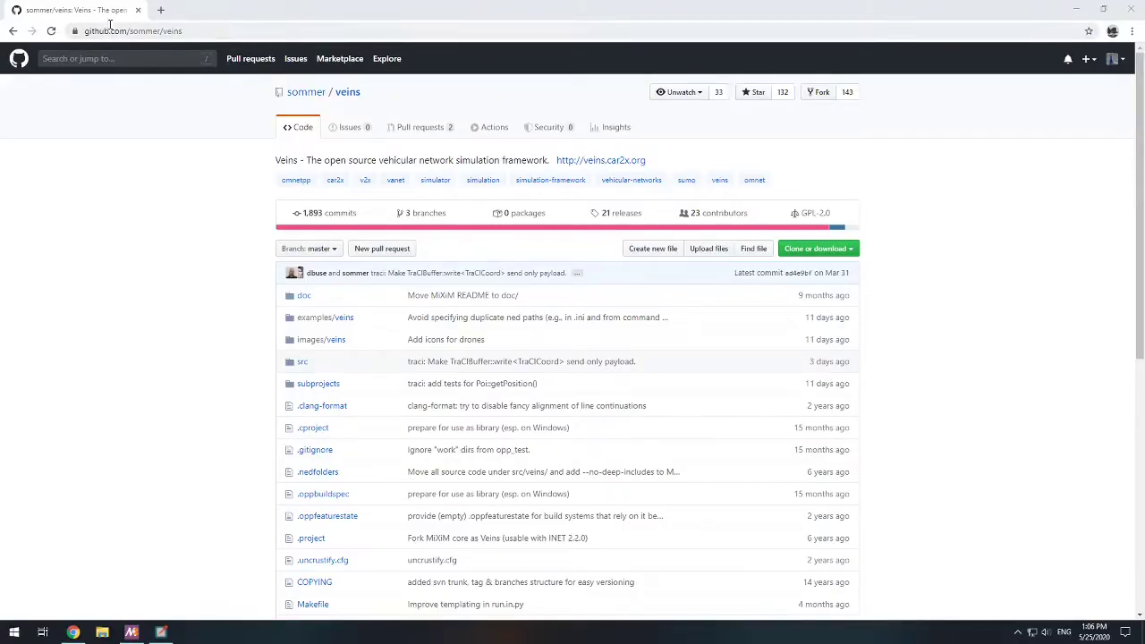
pyautogui.moveTo(365, 288)
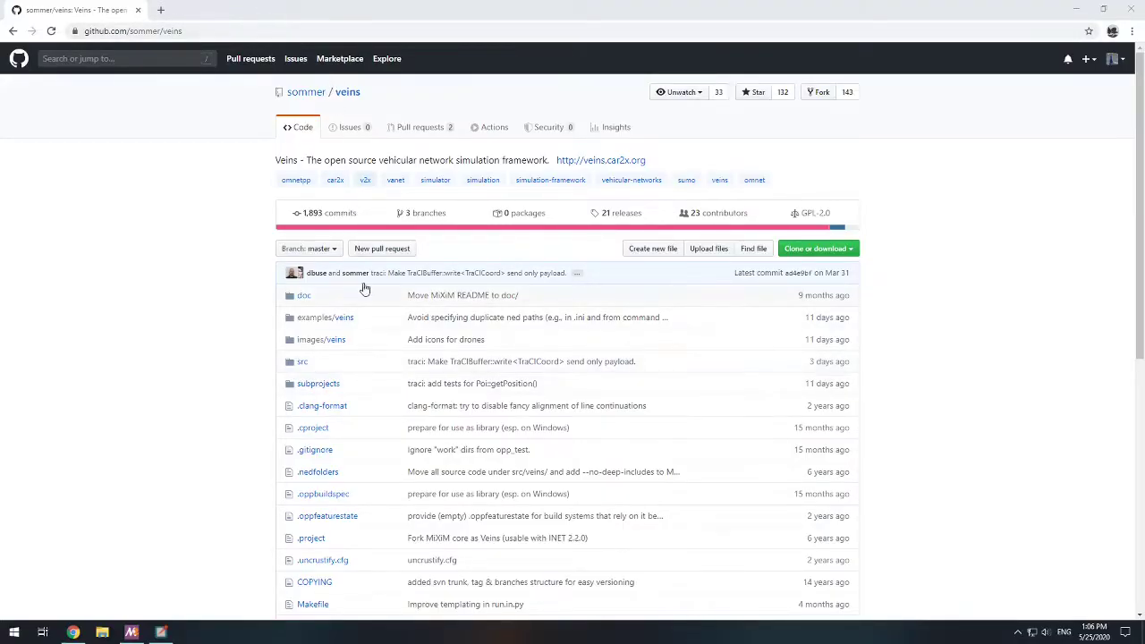
pyautogui.moveTo(776, 293)
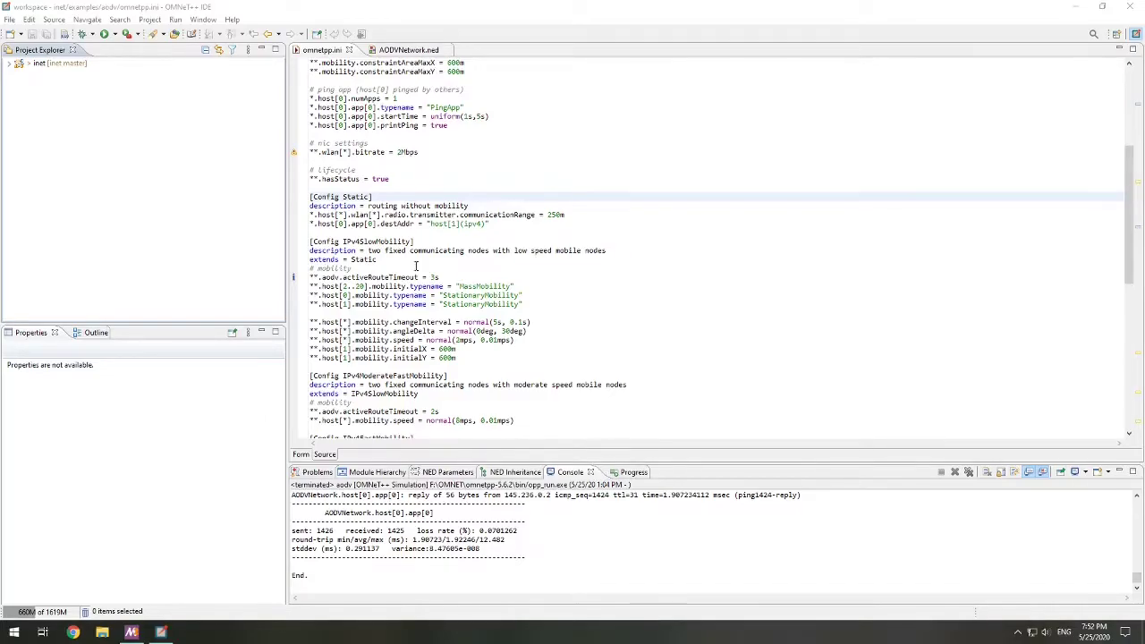
# Step: Import the veins folder from Dev as an existing project into the workspace alongside inet
pyautogui.rightClick(45, 63)
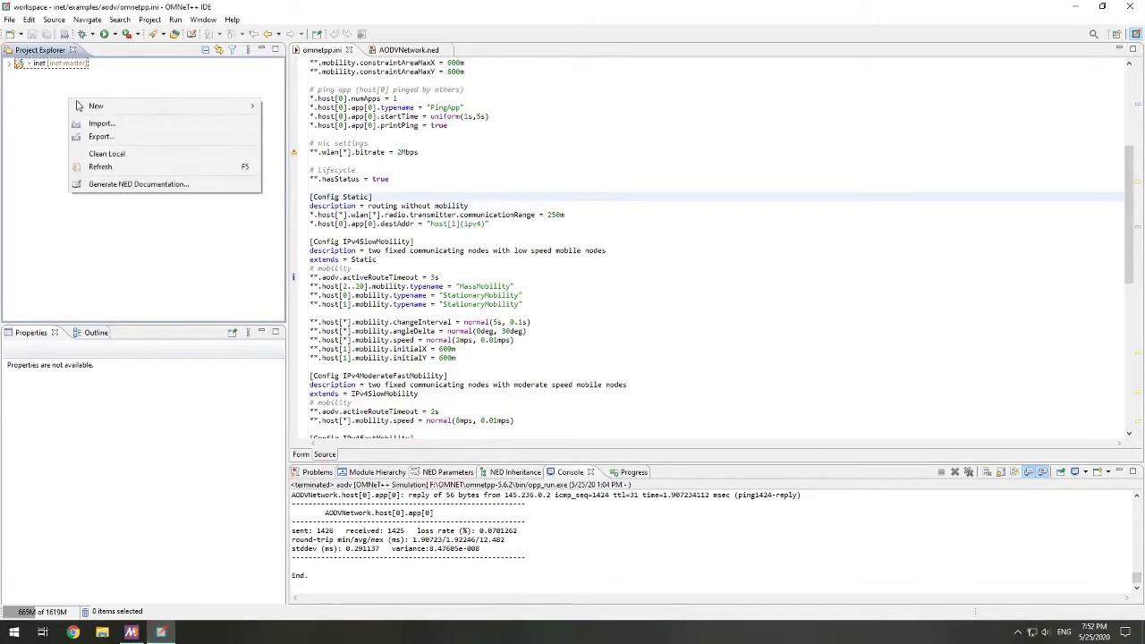
pyautogui.click(100, 122)
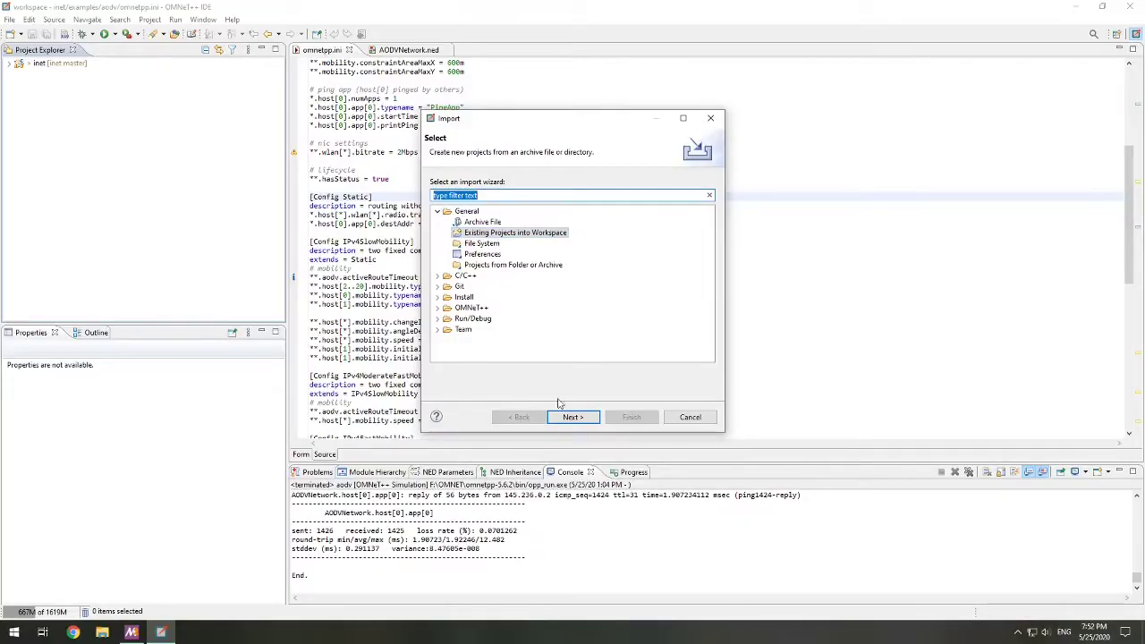
pyautogui.click(573, 417)
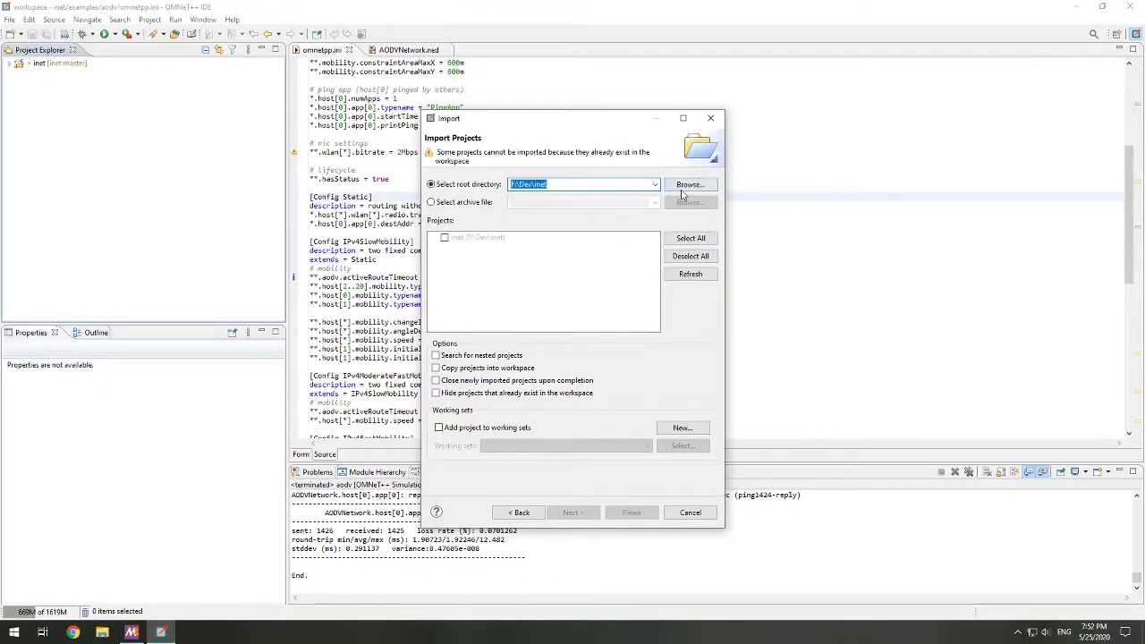
pyautogui.click(689, 185)
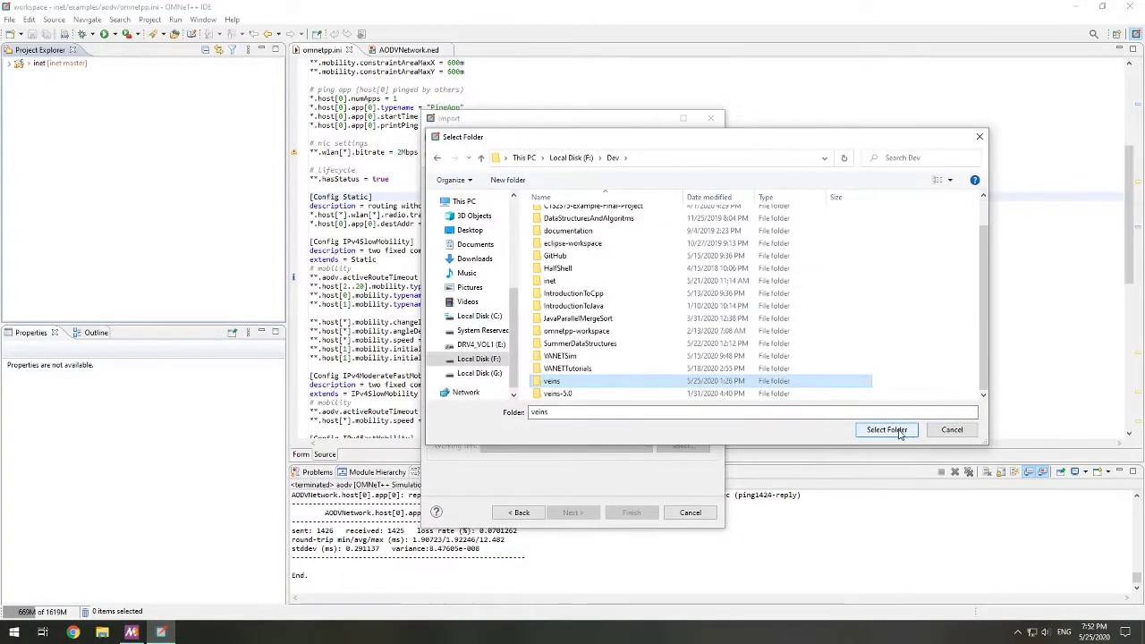
pyautogui.click(888, 429)
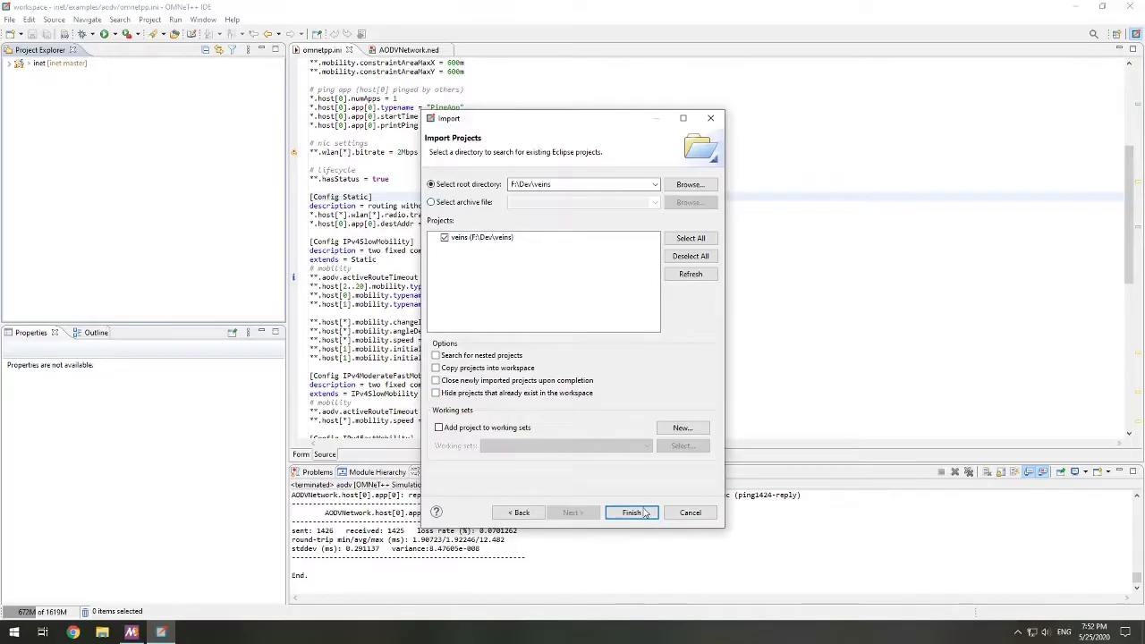
pyautogui.click(630, 512)
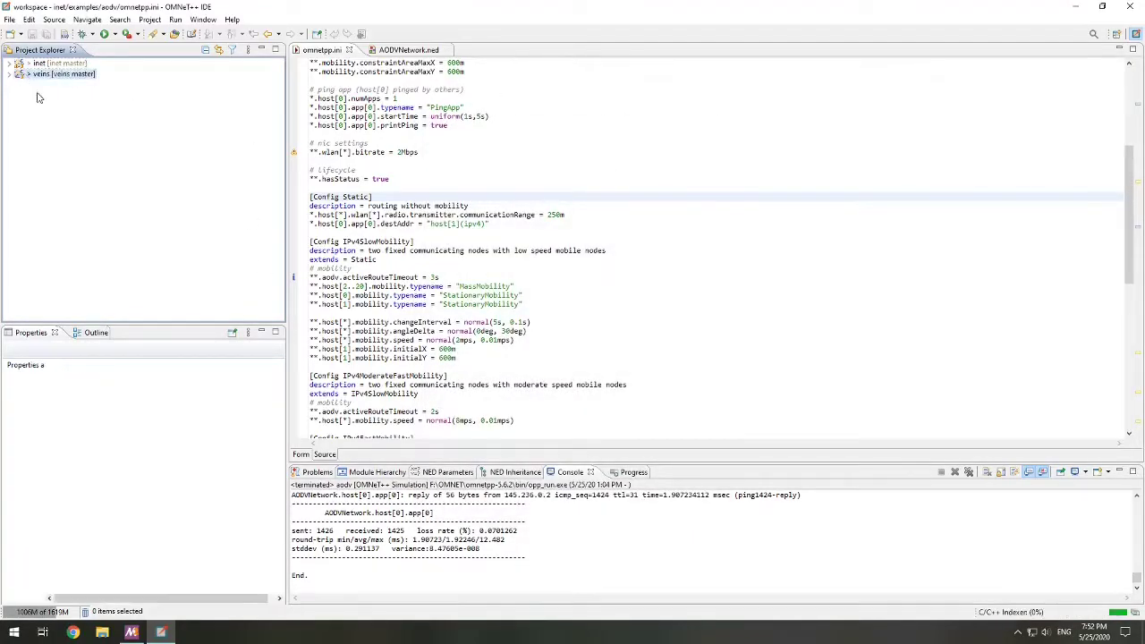
# Step: Build the veins project from its context menu
pyautogui.click(39, 73)
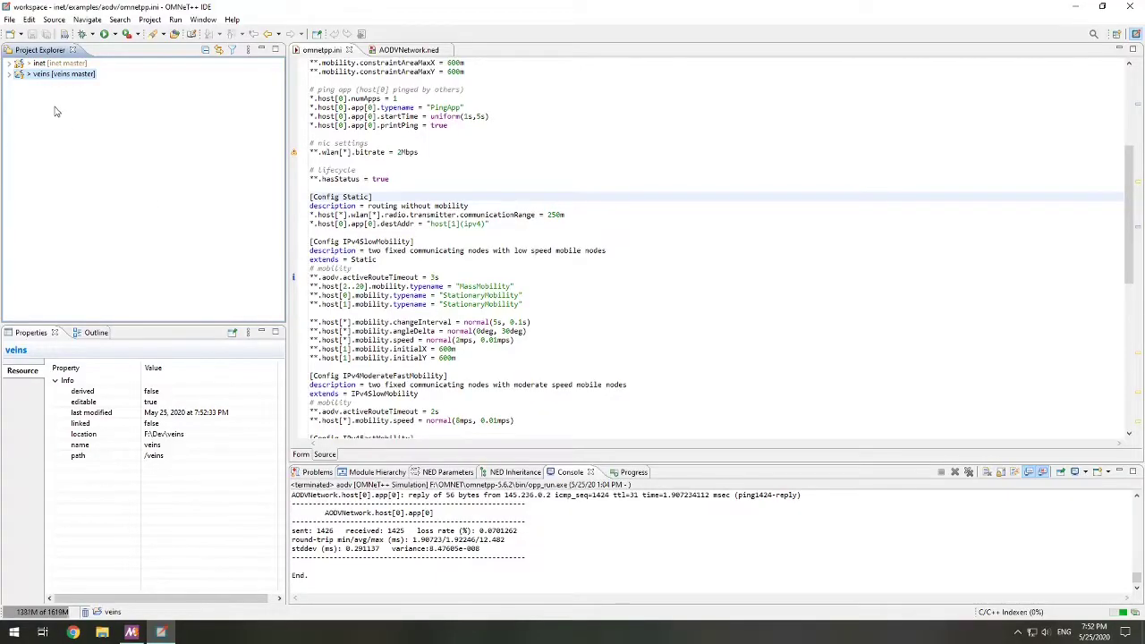
pyautogui.rightClick(50, 73)
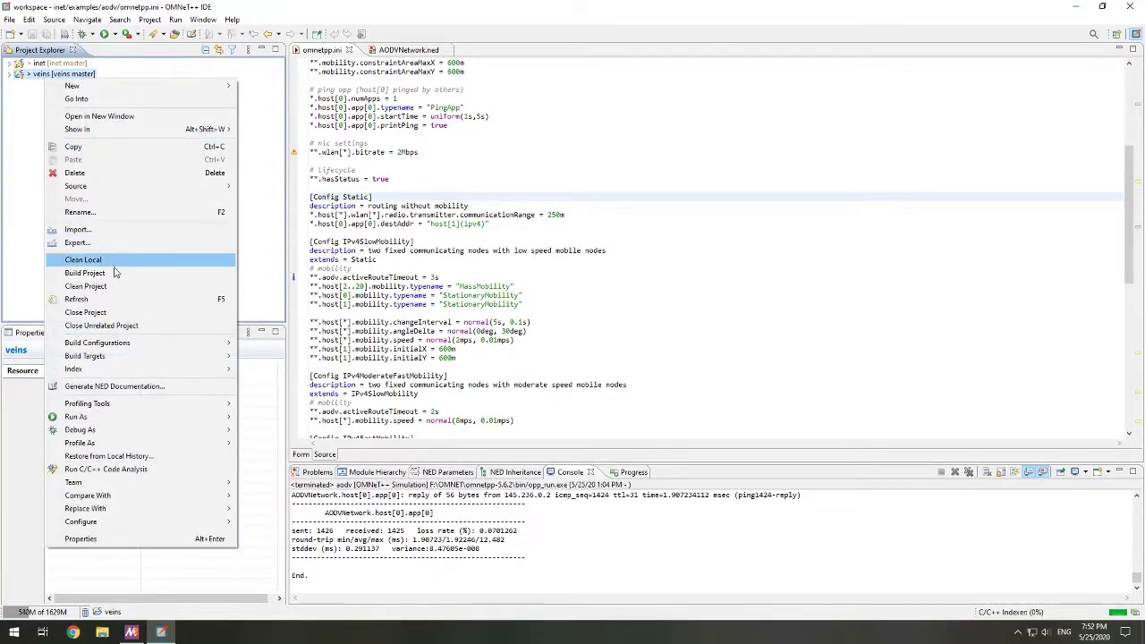
pyautogui.click(86, 272)
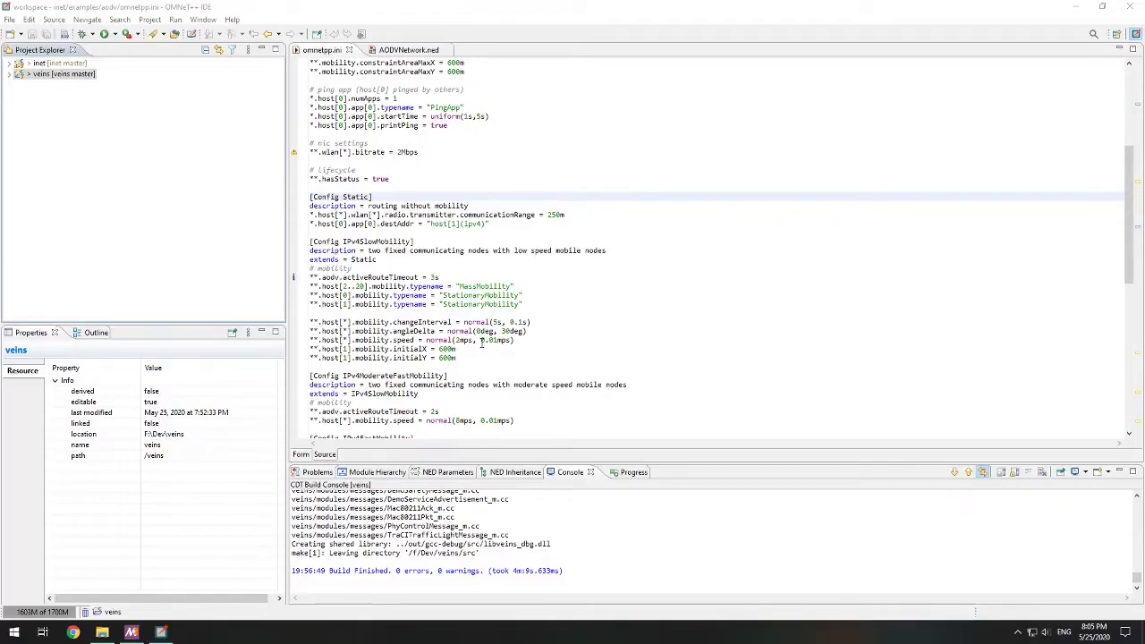
pyautogui.moveTo(598, 204)
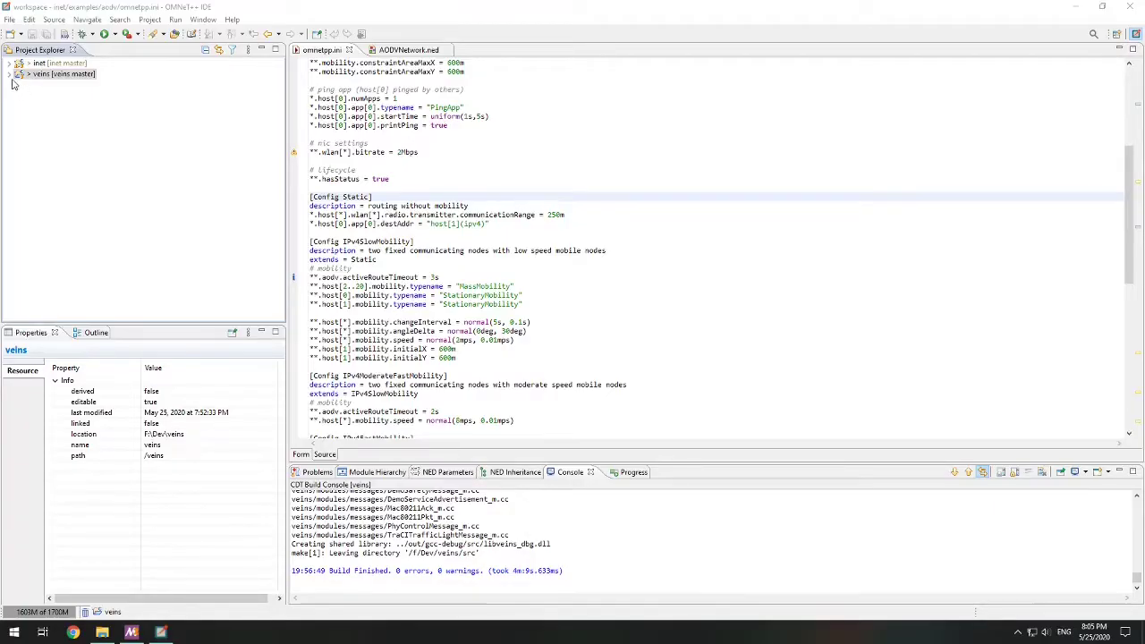
pyautogui.click(11, 73)
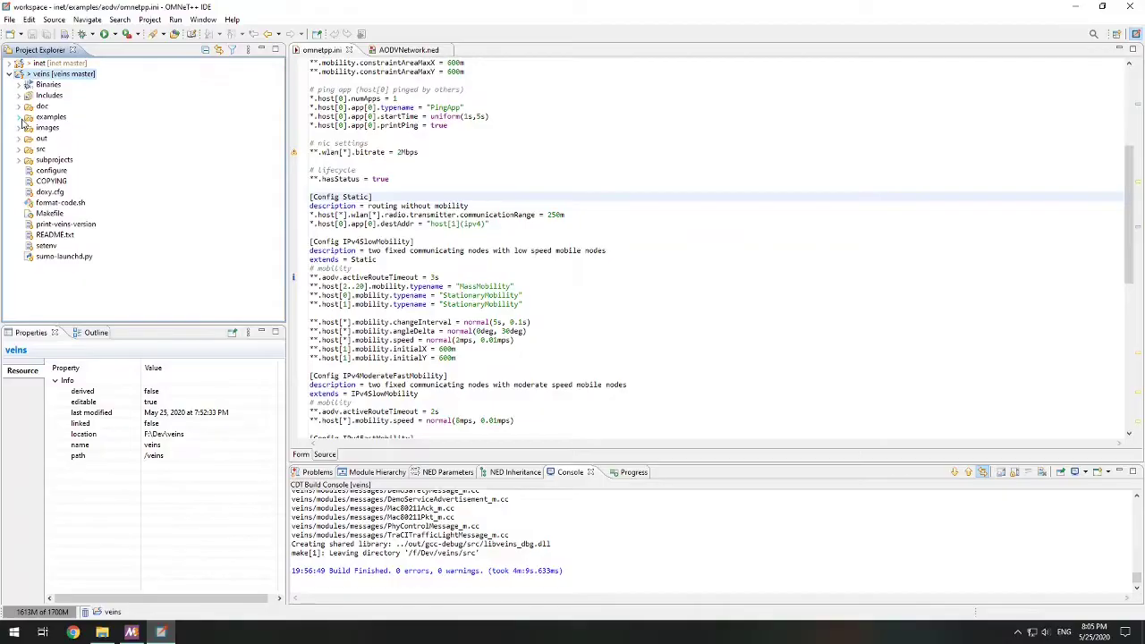
# Step: Expand veins/examples/veins and open its README describing the sumo-launchd requirement
pyautogui.click(20, 116)
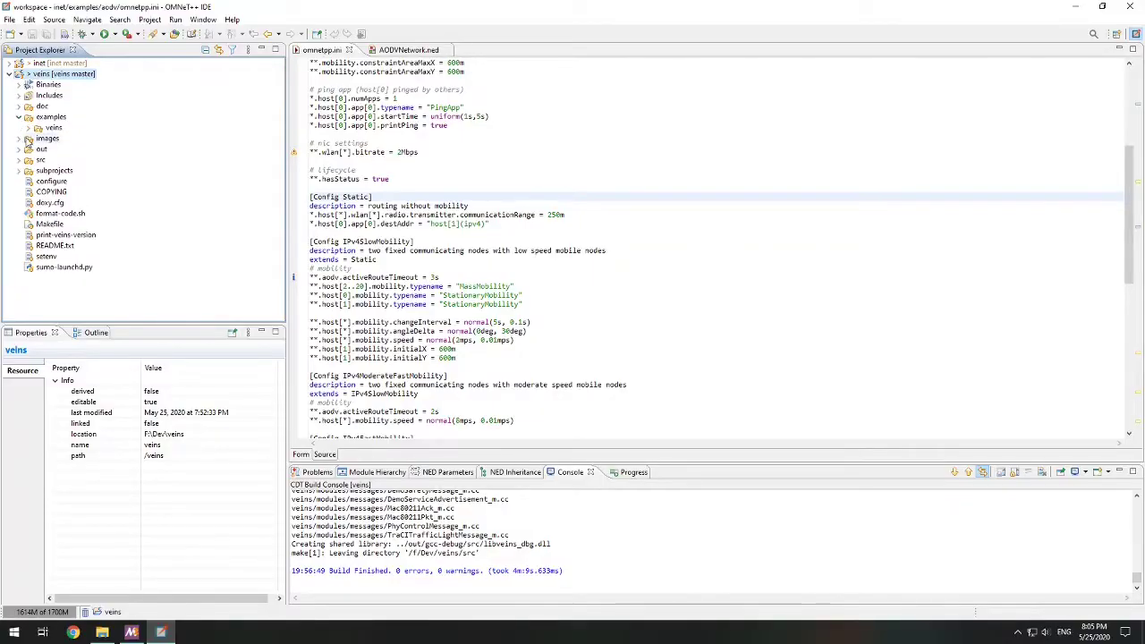
pyautogui.click(28, 127)
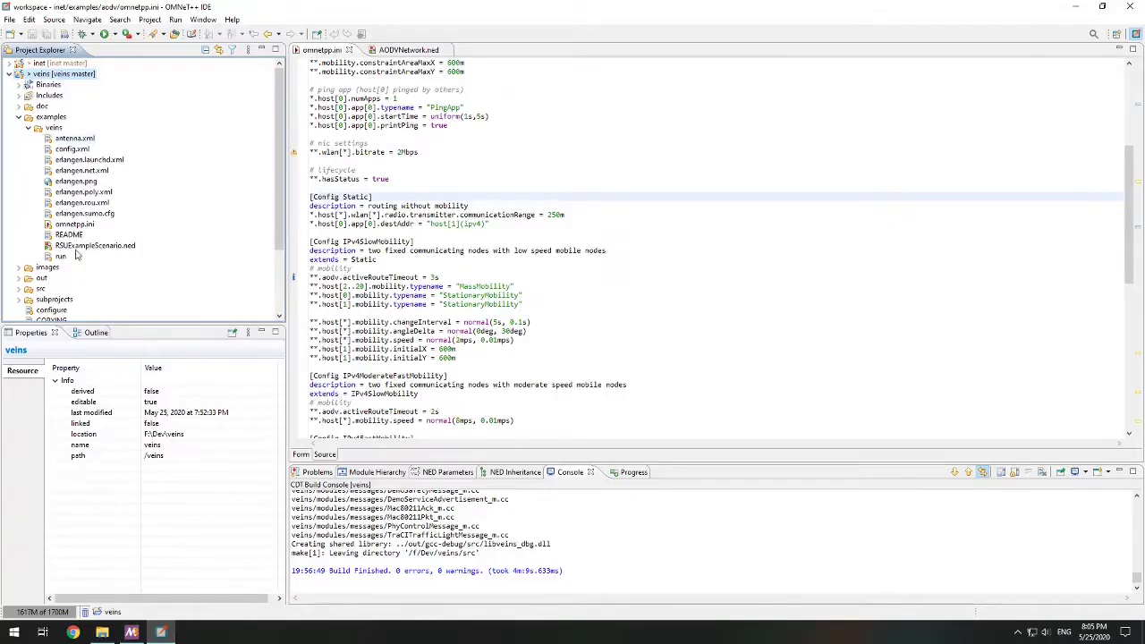
pyautogui.click(336, 195)
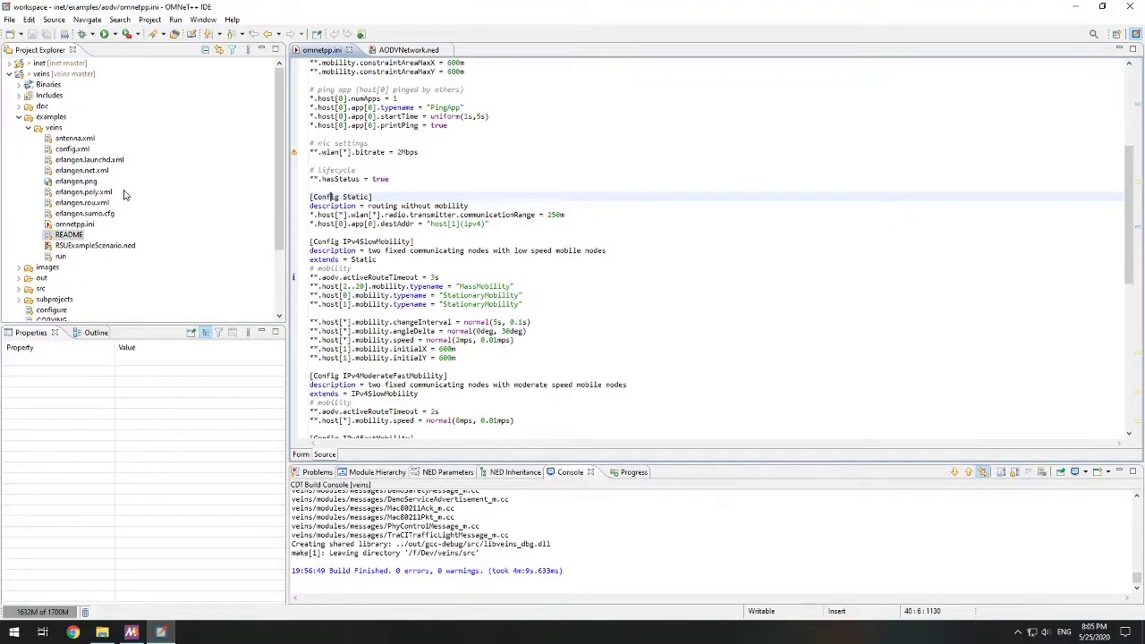
pyautogui.click(68, 234)
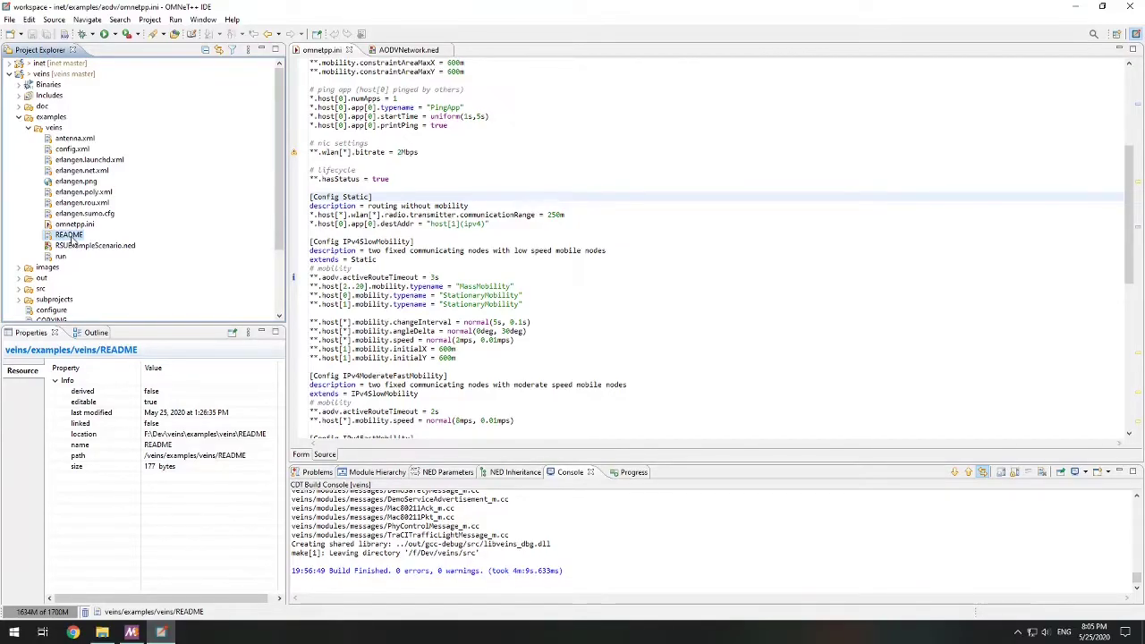
pyautogui.doubleClick(68, 233)
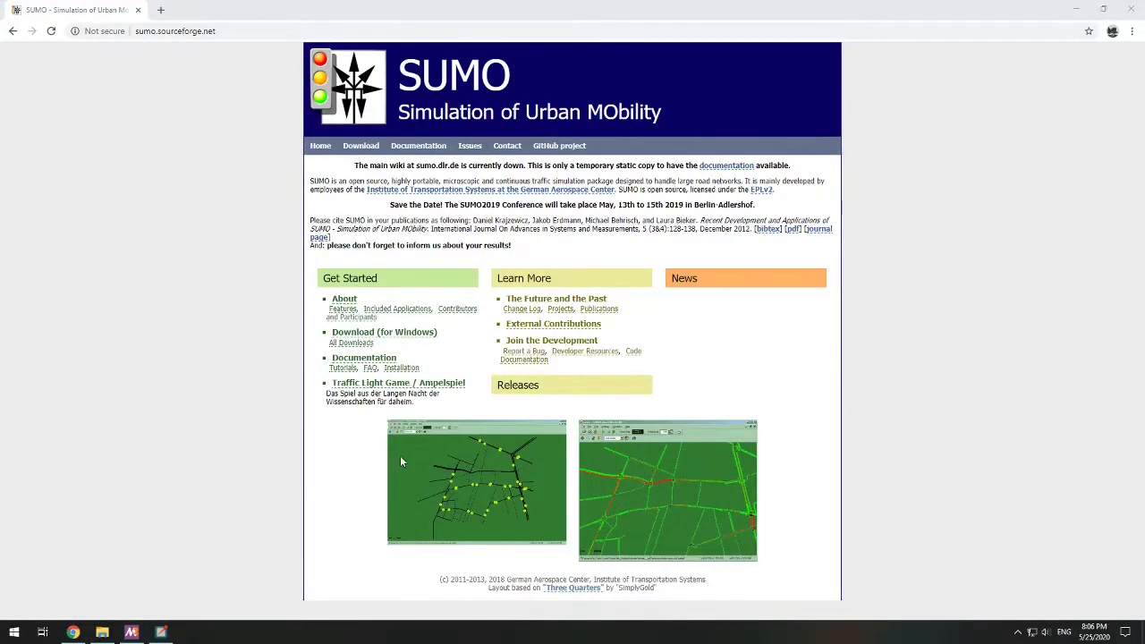
pyautogui.moveTo(122, 90)
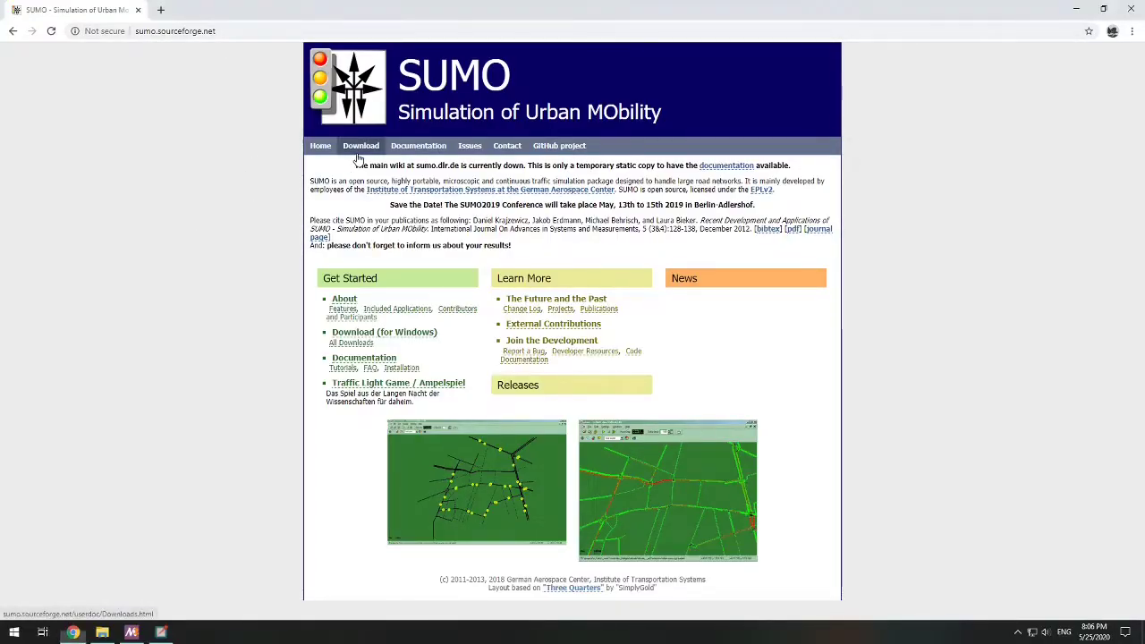
# Step: Go to the SUMO download page from the sumo.sourceforge.net homepage
pyautogui.click(359, 147)
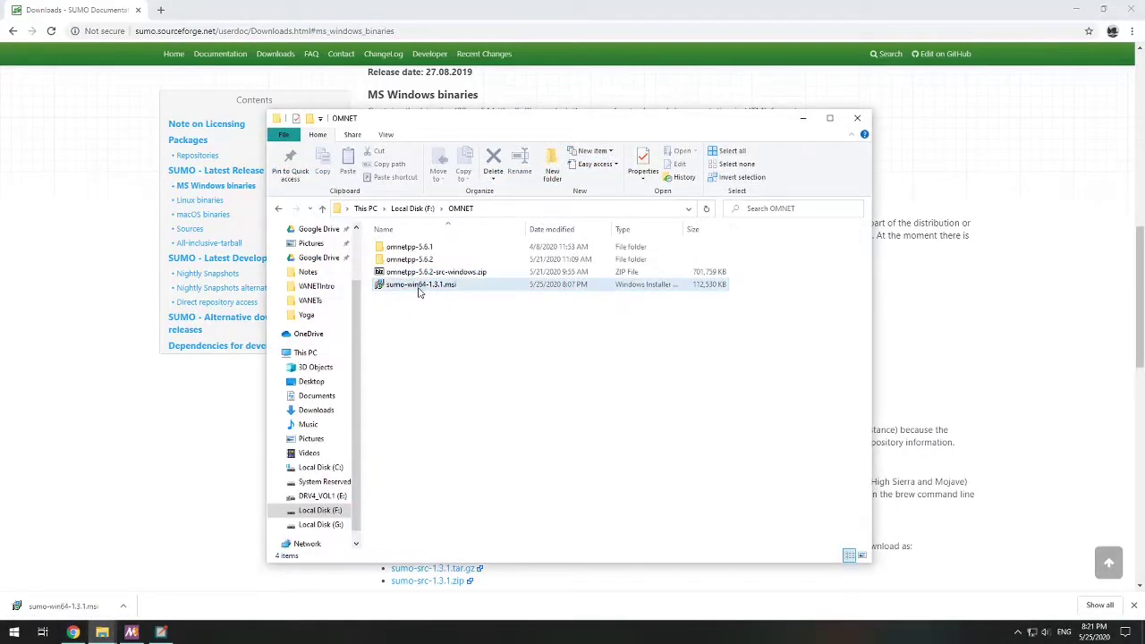
# Step: Launch the sumo-win64 installer and continue with the default folder and SUMO_HOME set
pyautogui.doubleClick(420, 285)
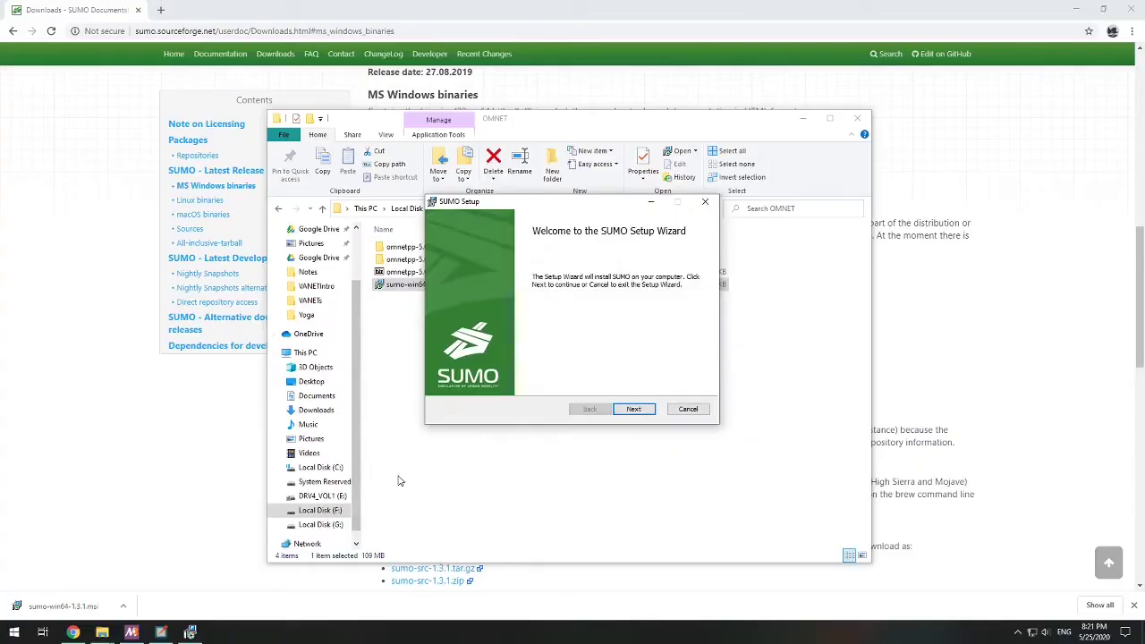
pyautogui.click(633, 408)
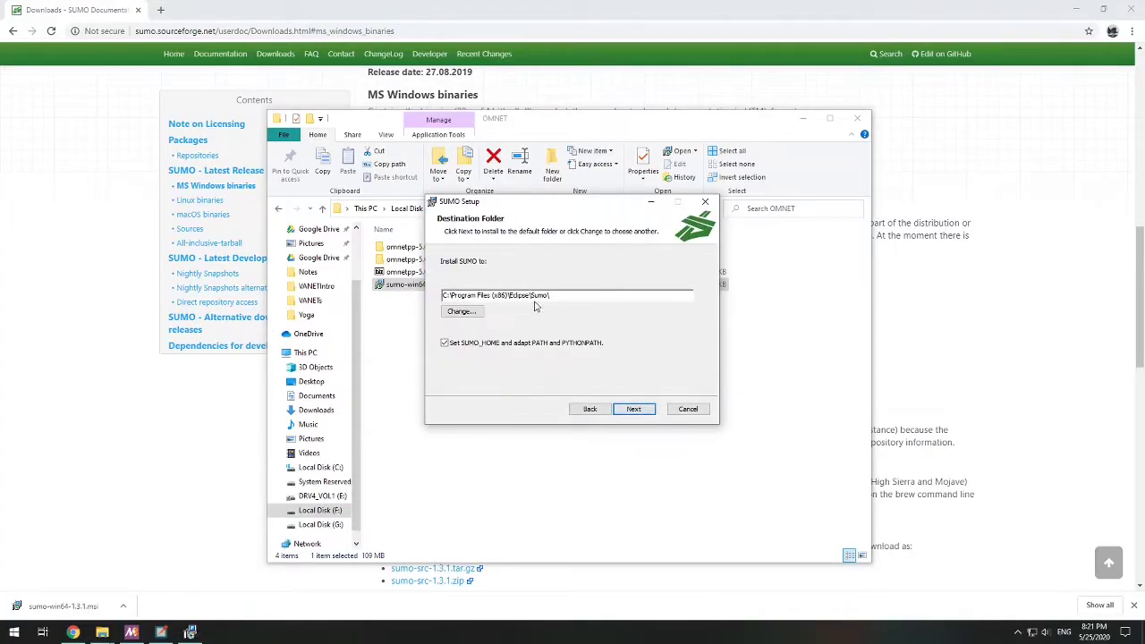
pyautogui.click(634, 408)
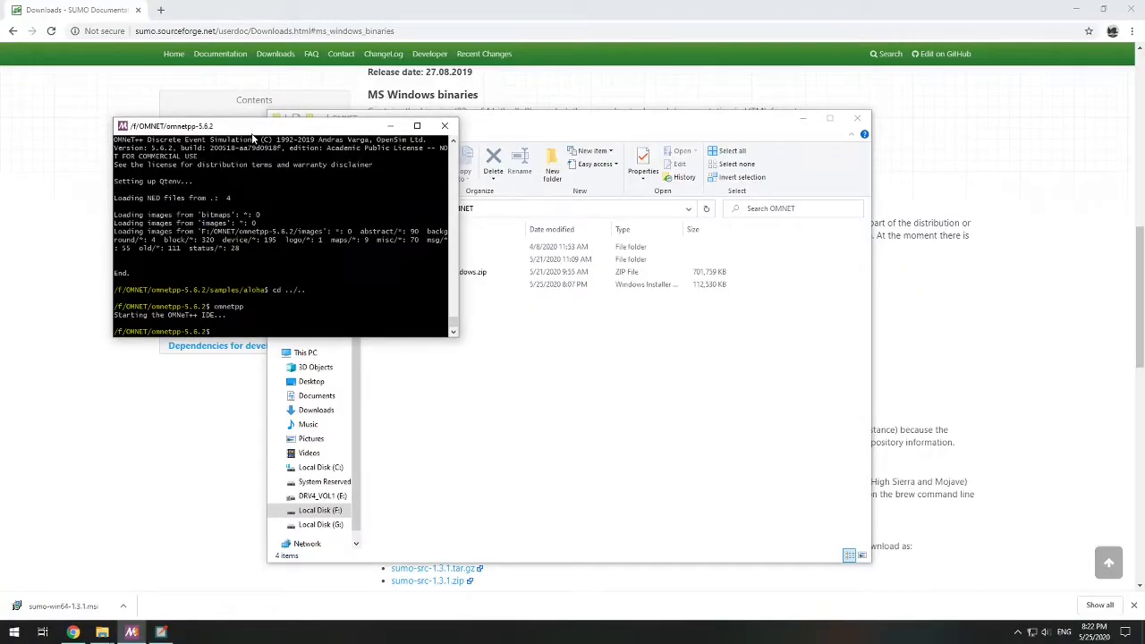
pyautogui.moveTo(551, 392)
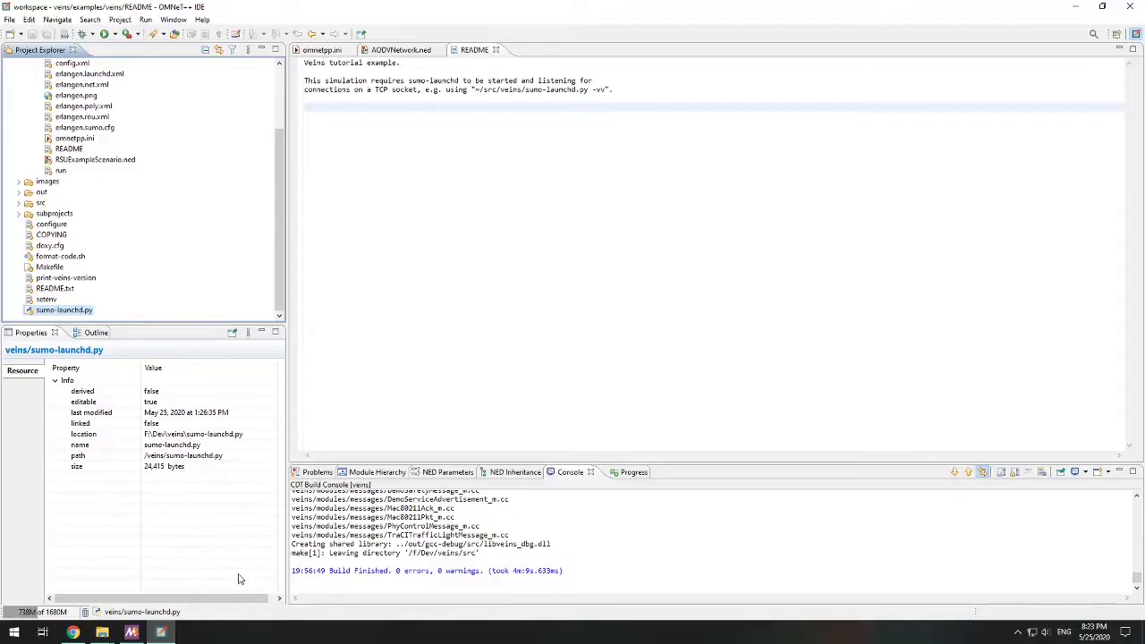
pyautogui.moveTo(146, 521)
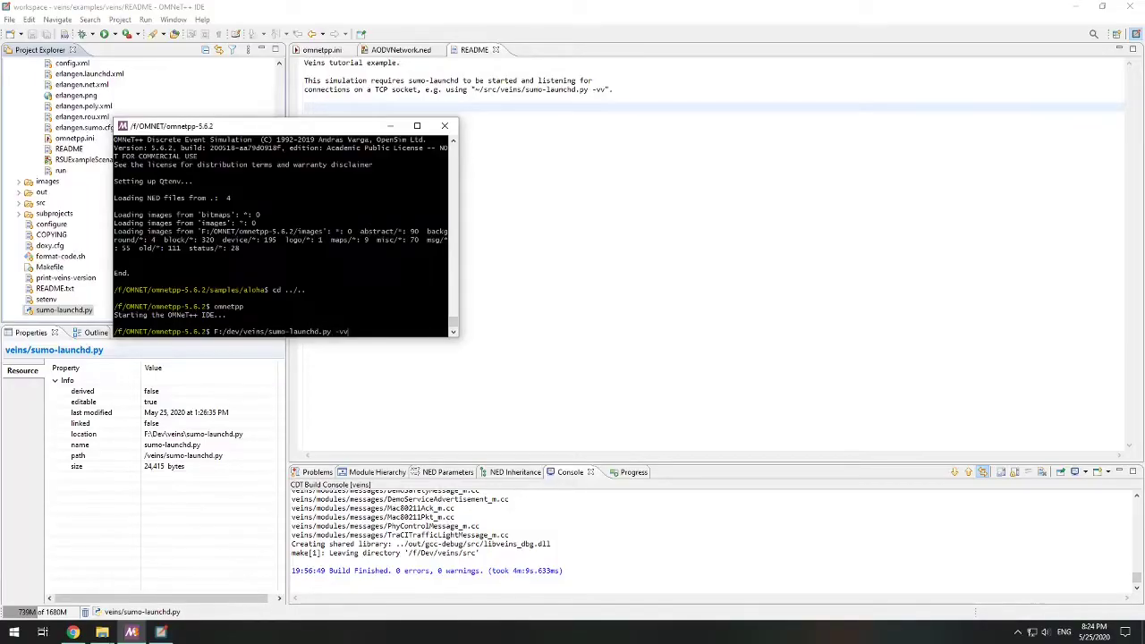
# Step: Run sumo-launchd.py -vv -c with the installed sumo.exe path until it listens on port 9999, then return to the IDE
pyautogui.write('-c')
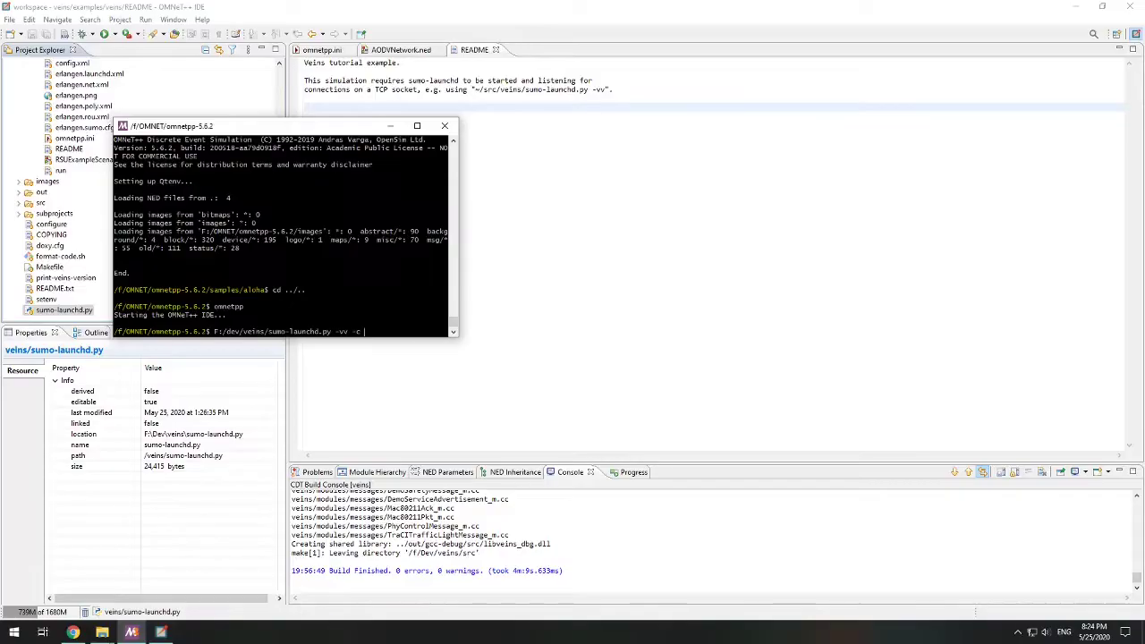
pyautogui.write('F:/M')
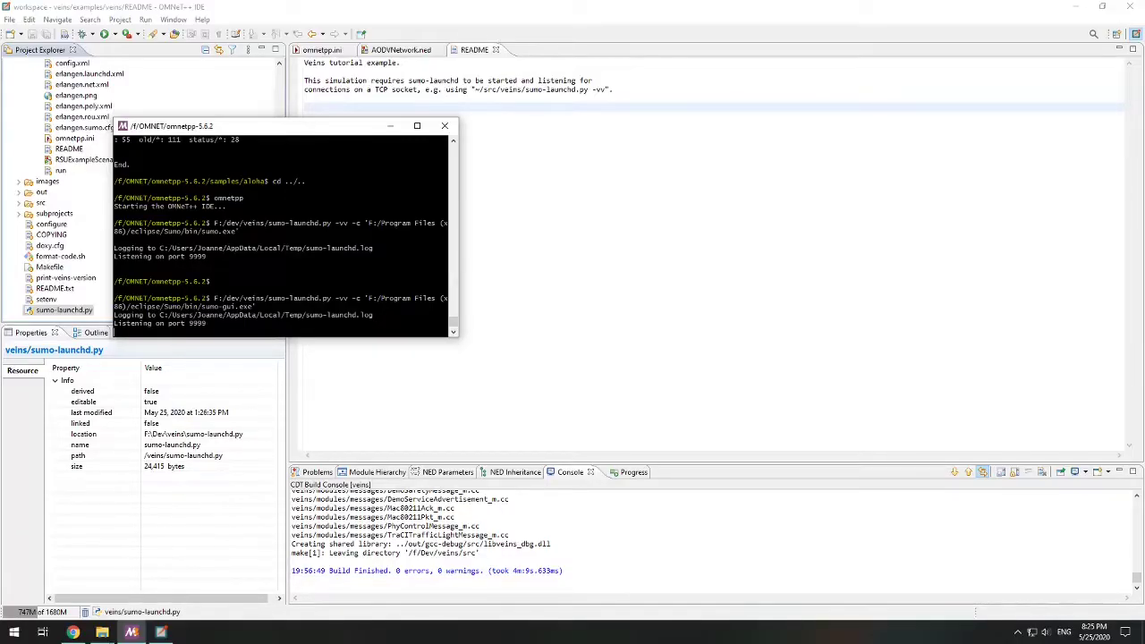
pyautogui.click(444, 126)
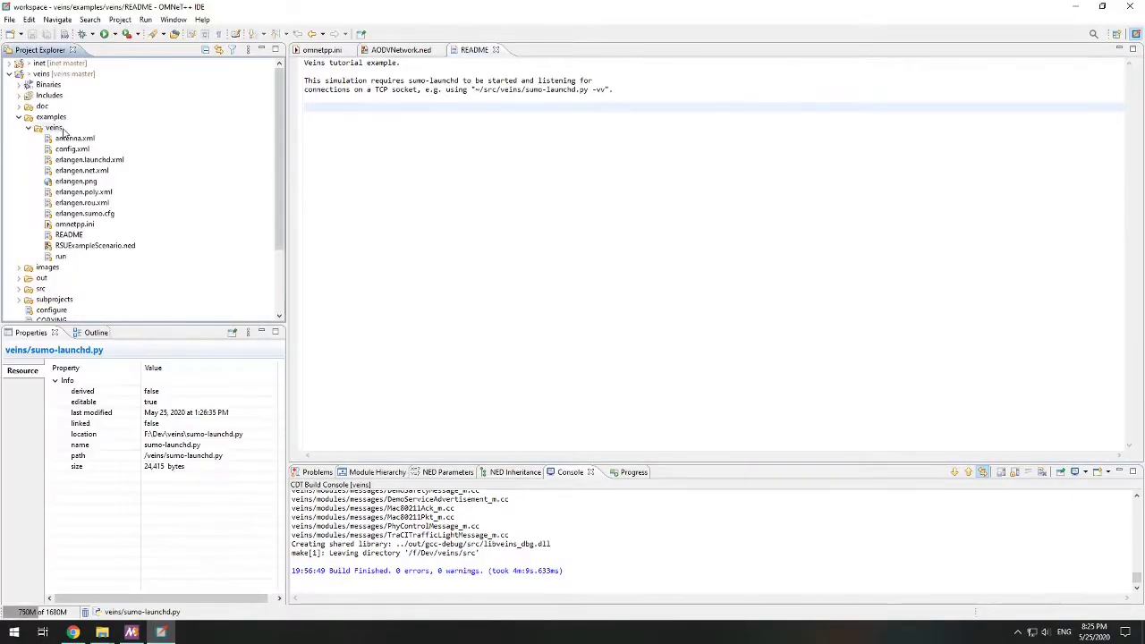
# Step: Launch the veins example's omnetpp.ini via Run As > OMNeT++ Simulation and accept the created launch configuration
pyautogui.click(322, 50)
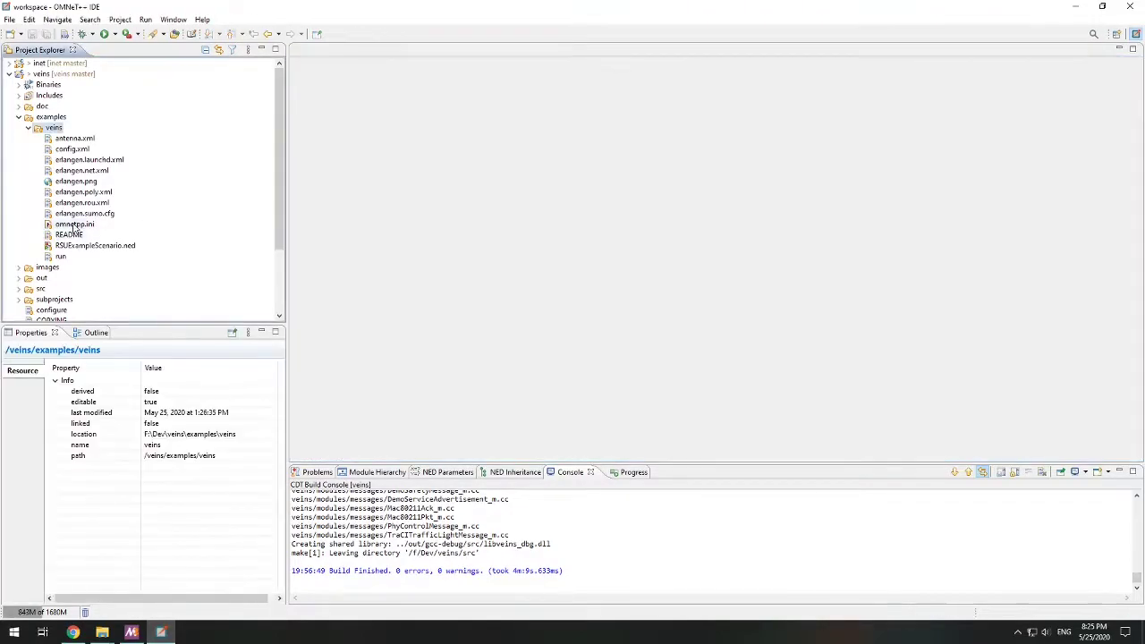
pyautogui.rightClick(75, 224)
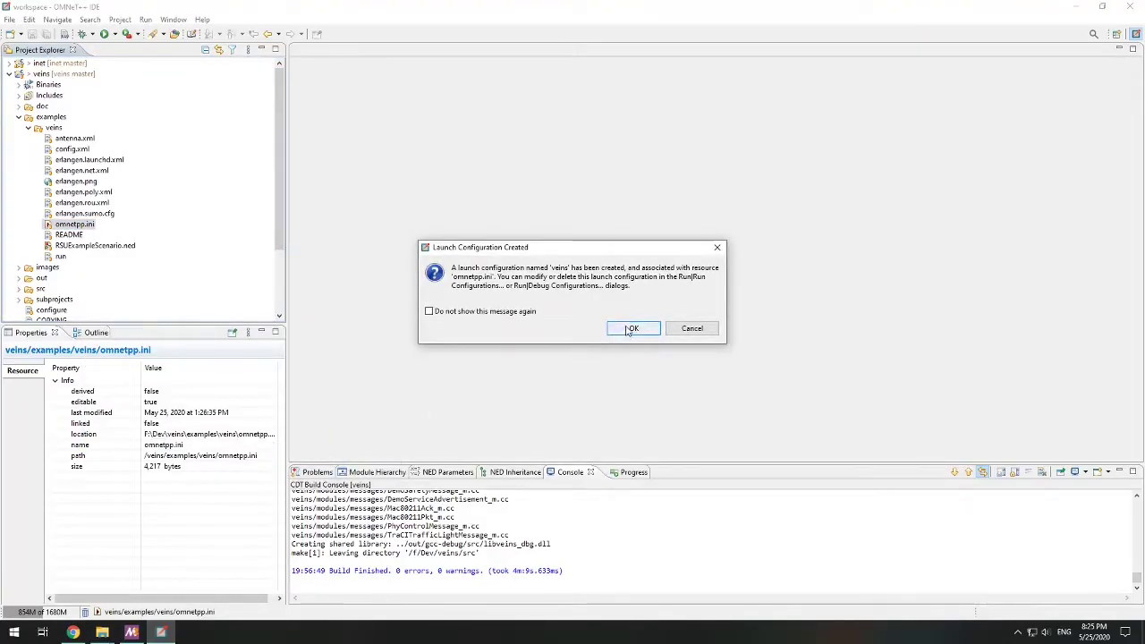
pyautogui.click(634, 327)
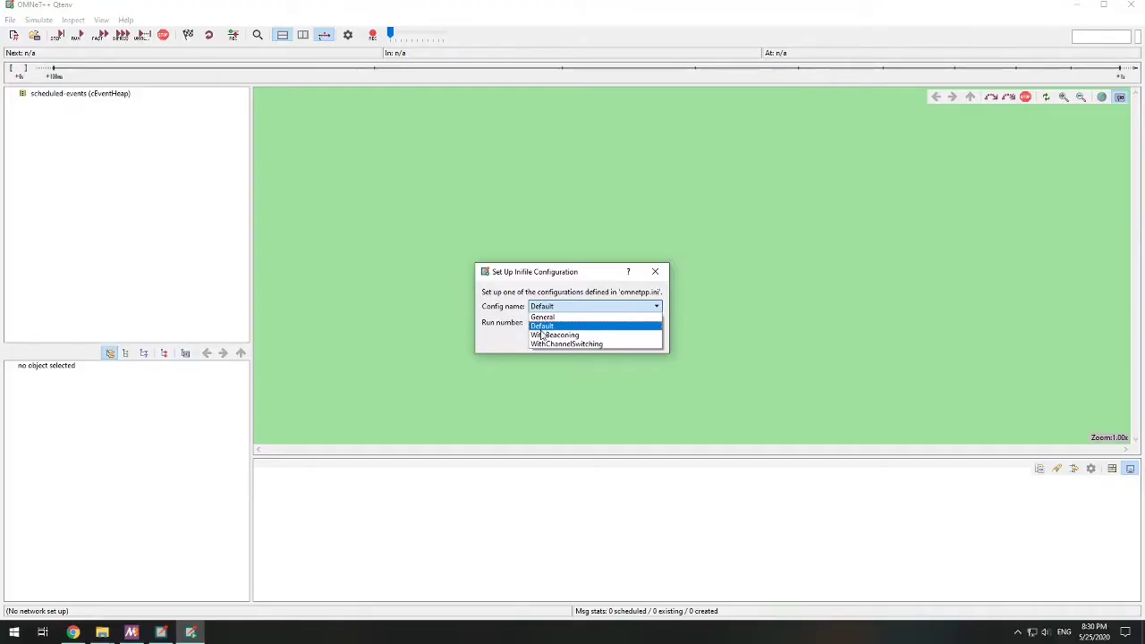
pyautogui.moveTo(566, 344)
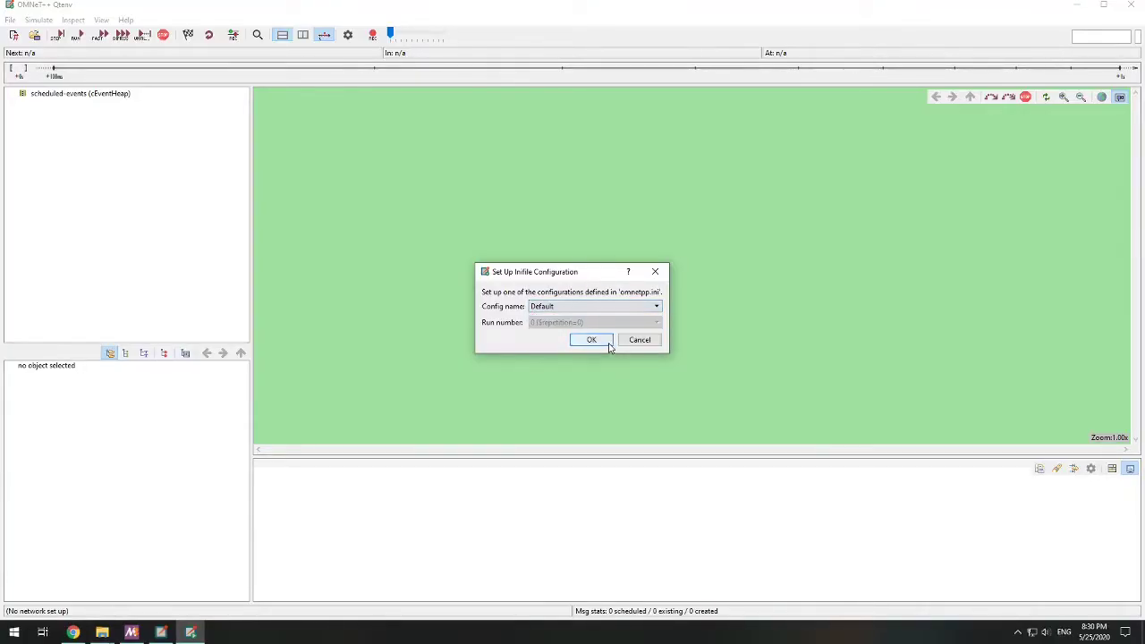
# Step: Confirm the Default configuration so the RSUExampleScenario starts running on the Erlangen map
pyautogui.click(591, 340)
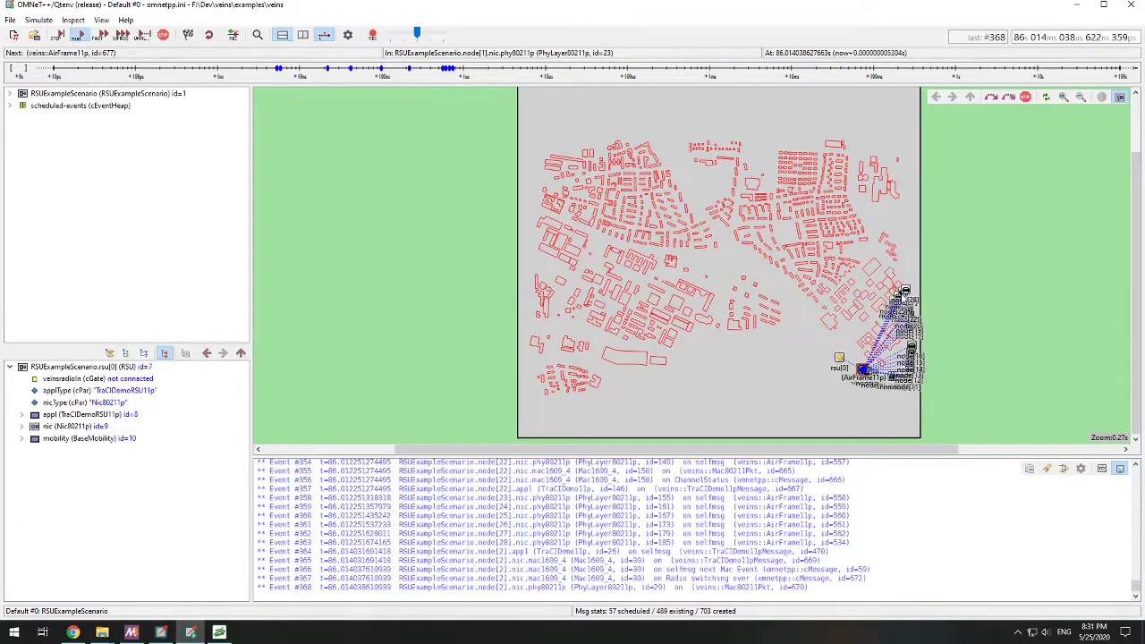
# Step: Close the finished Qtenv simulation and collapse the veins project node in Project Explorer
pyautogui.click(132, 634)
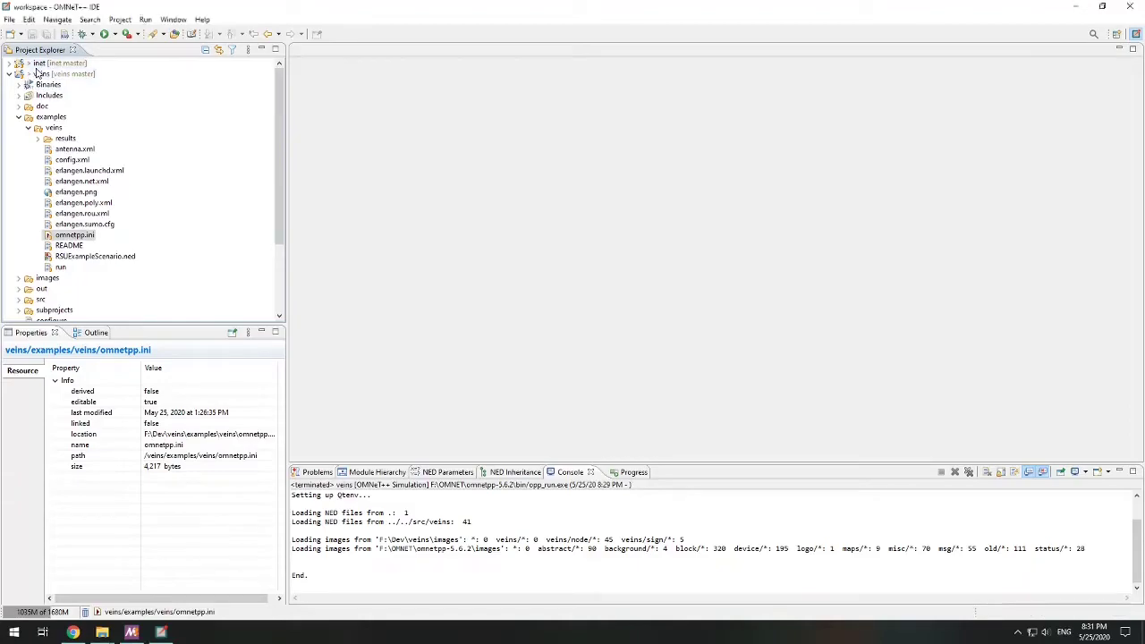
pyautogui.click(63, 74)
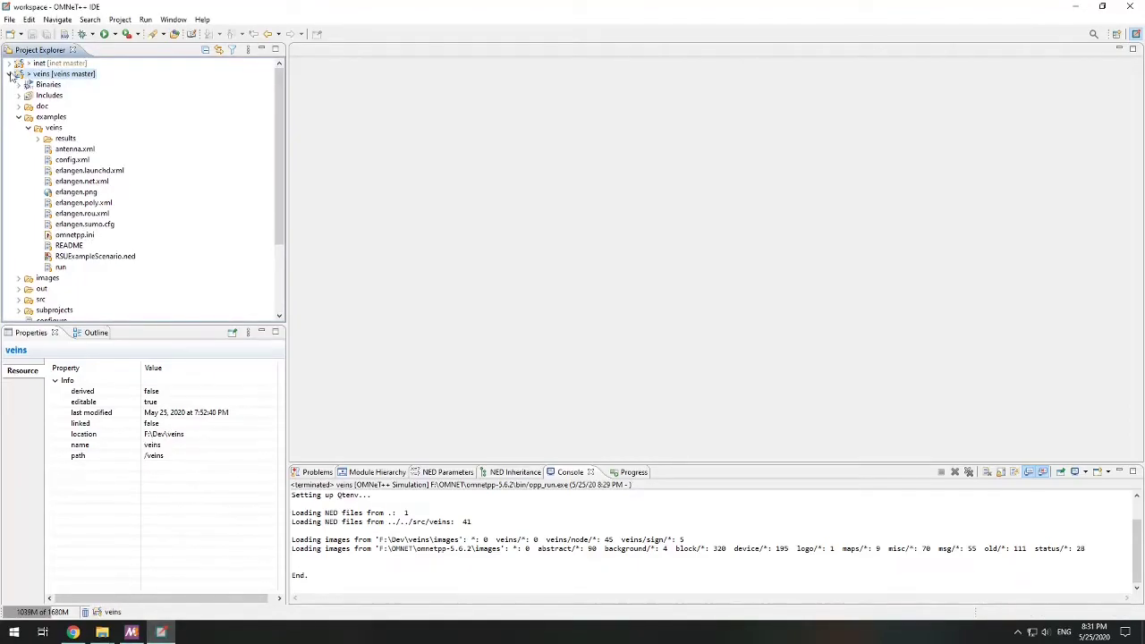
pyautogui.click(15, 73)
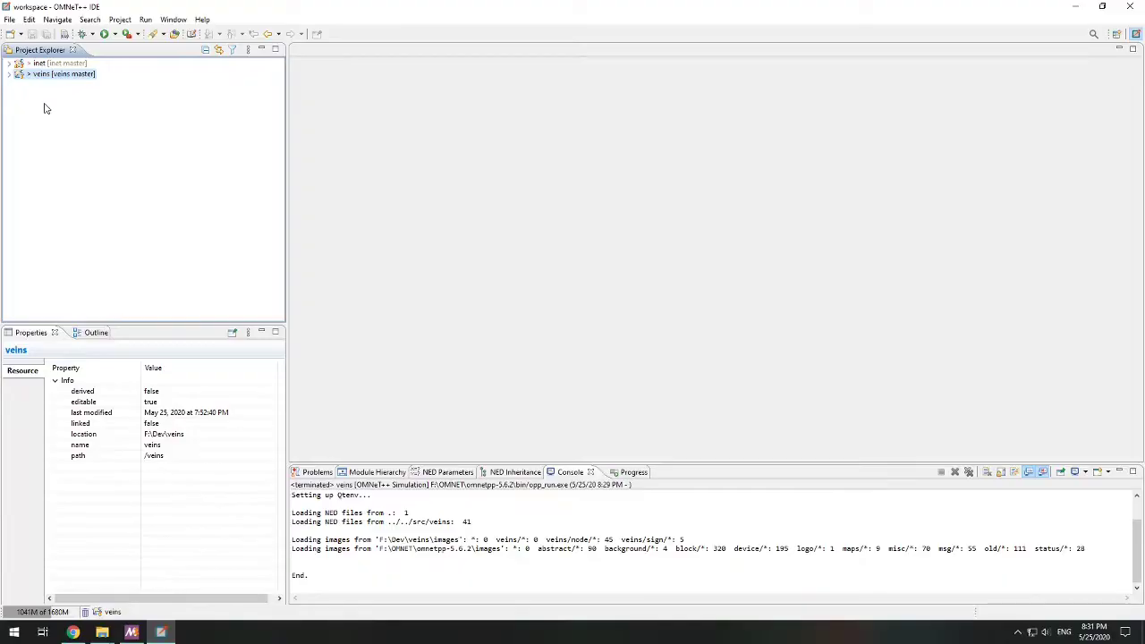
pyautogui.moveTo(55, 91)
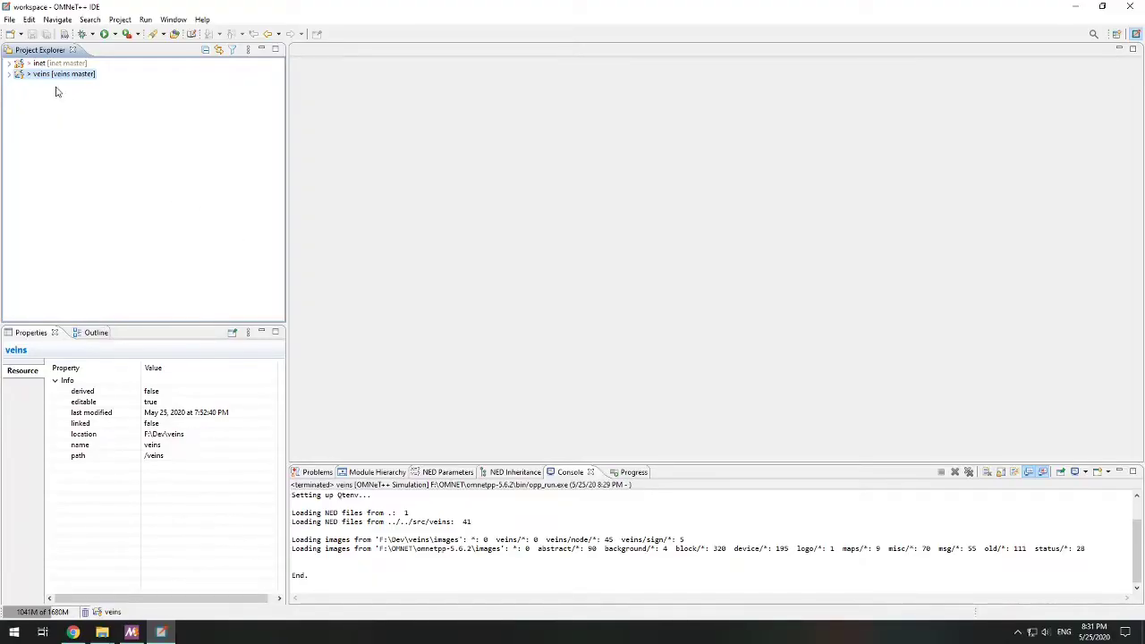
pyautogui.moveTo(68, 89)
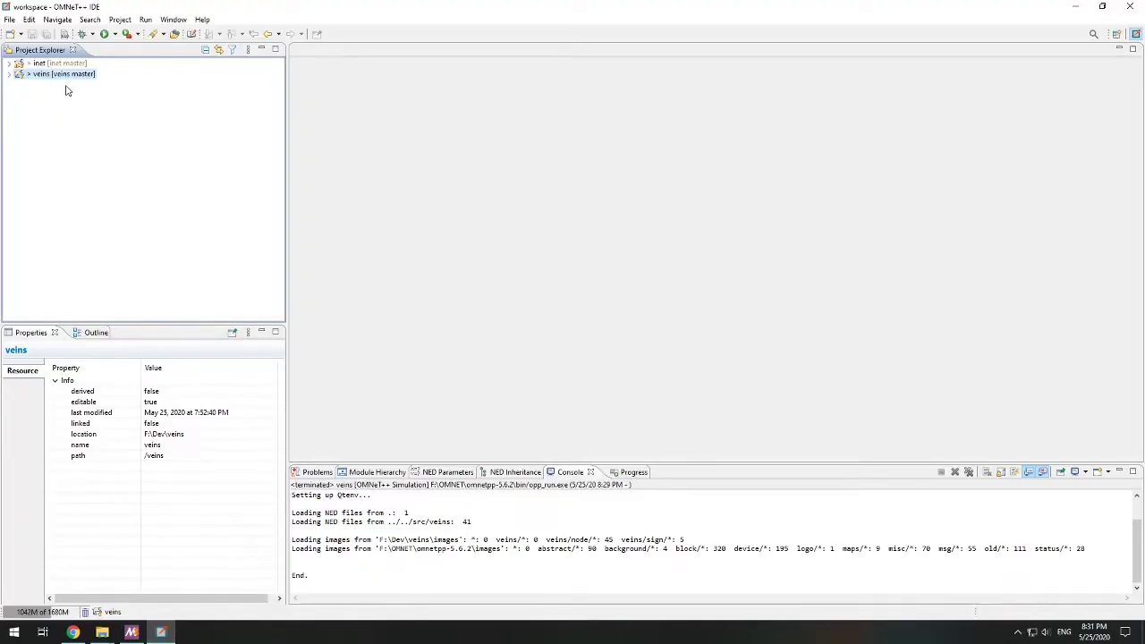
pyautogui.click(43, 73)
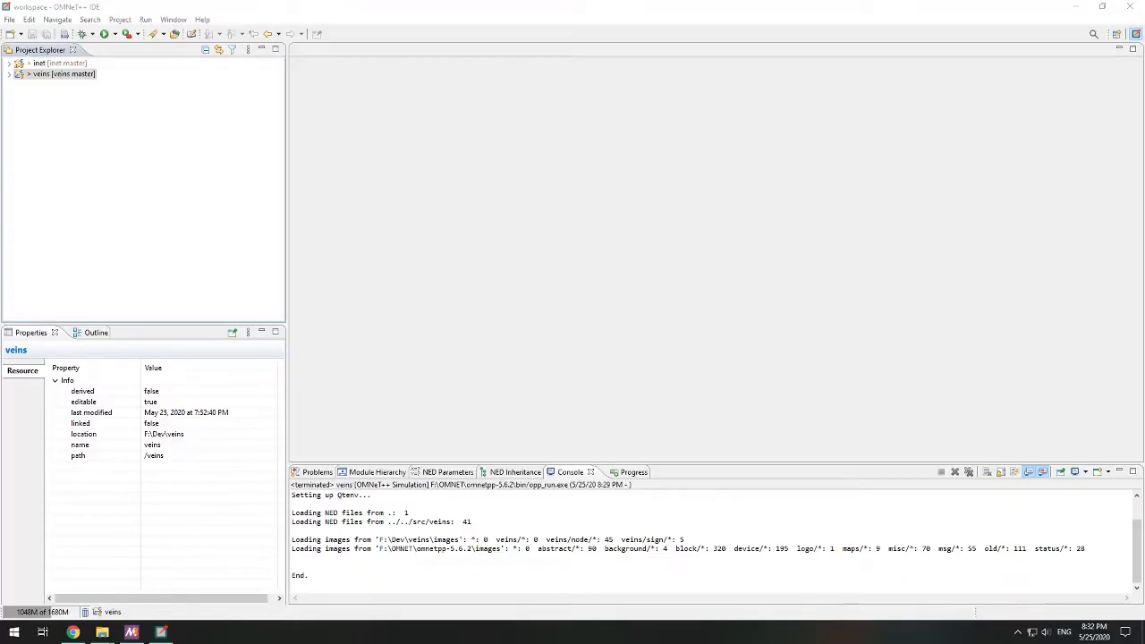